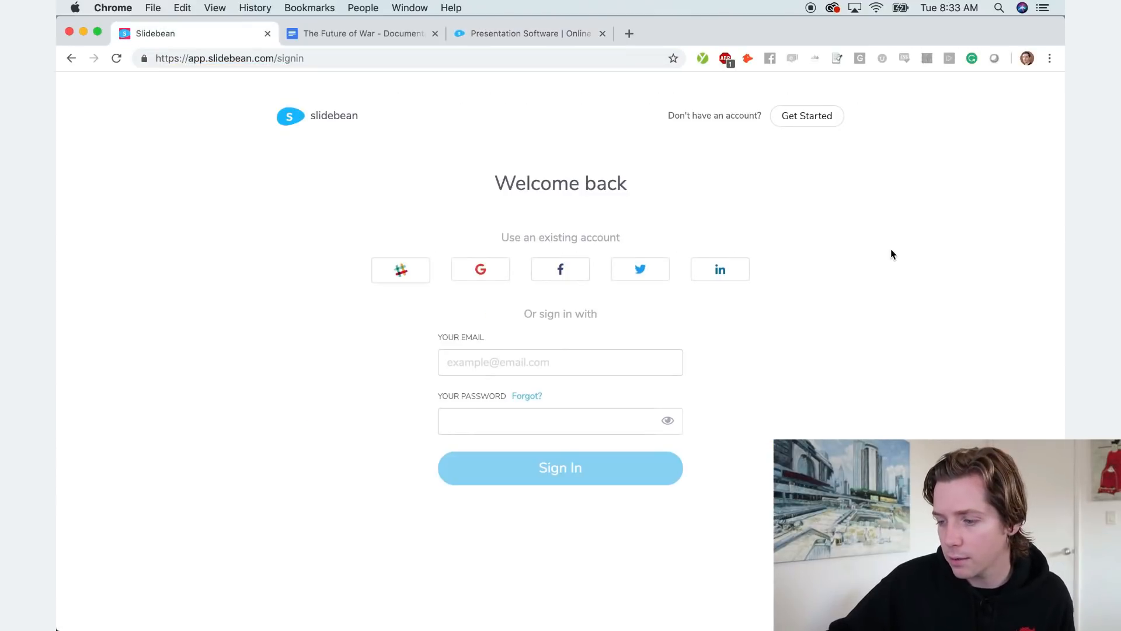
Sign in with a LinkedIn account and allow Slidebean access to the profile.
click(720, 270)
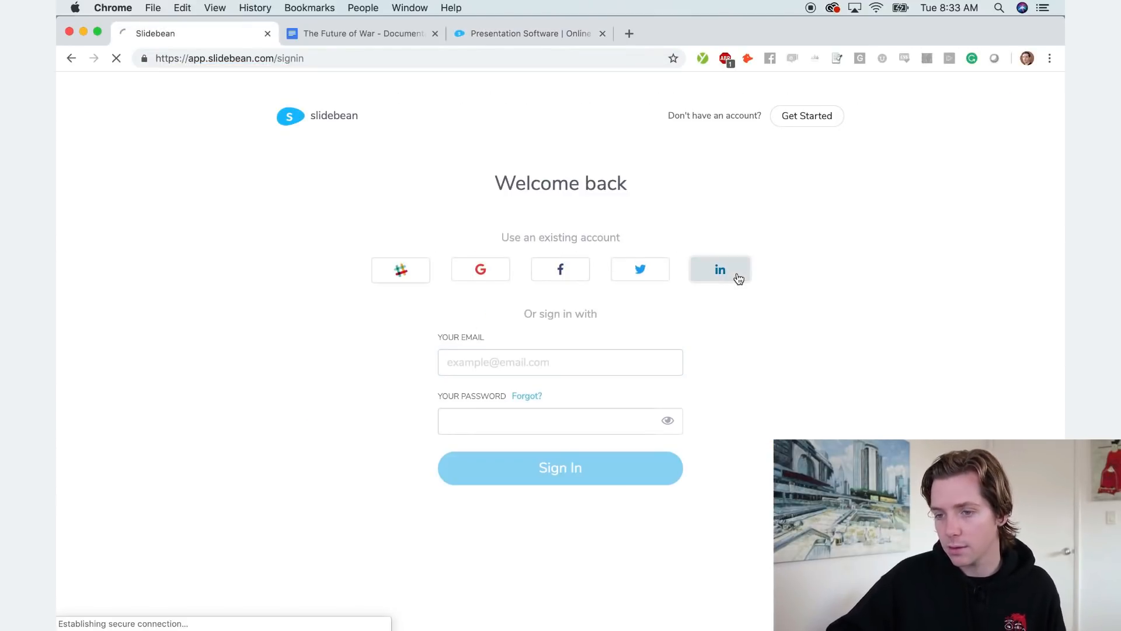
click(719, 269)
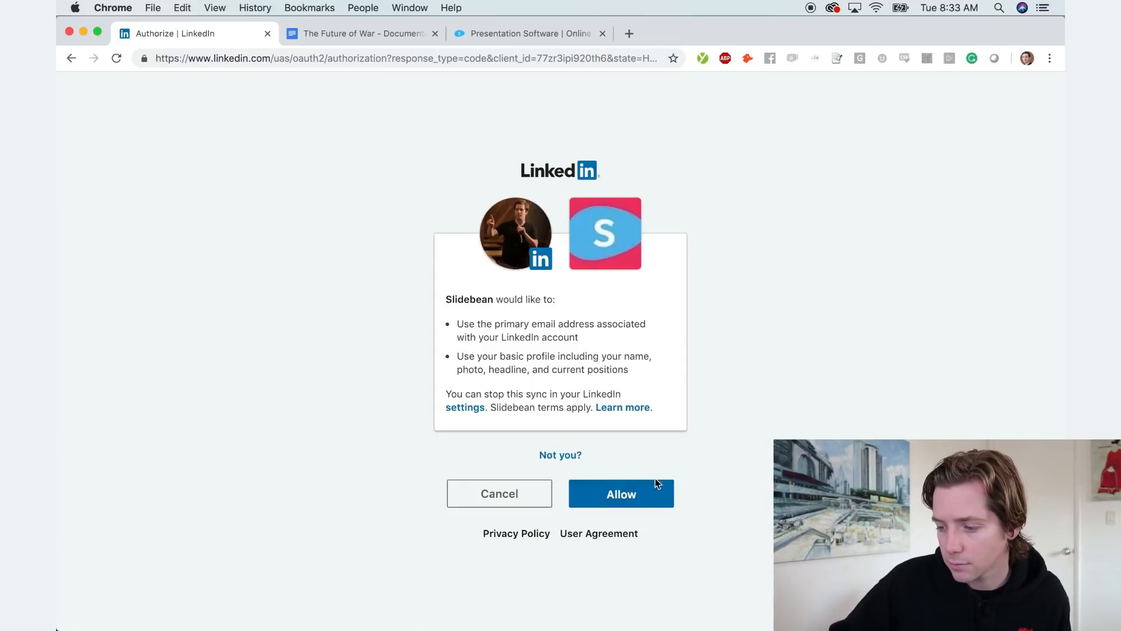
click(621, 492)
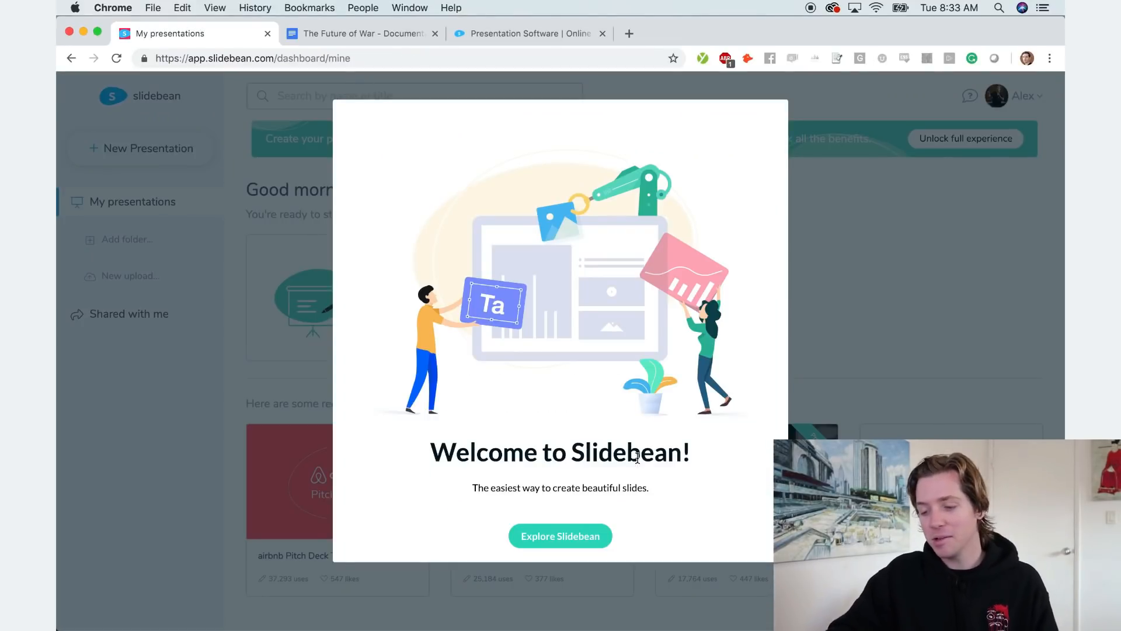
Create a presentation from the airbnb Pitch Deck Template, dismissing the welcome and outline introductions.
click(560, 536)
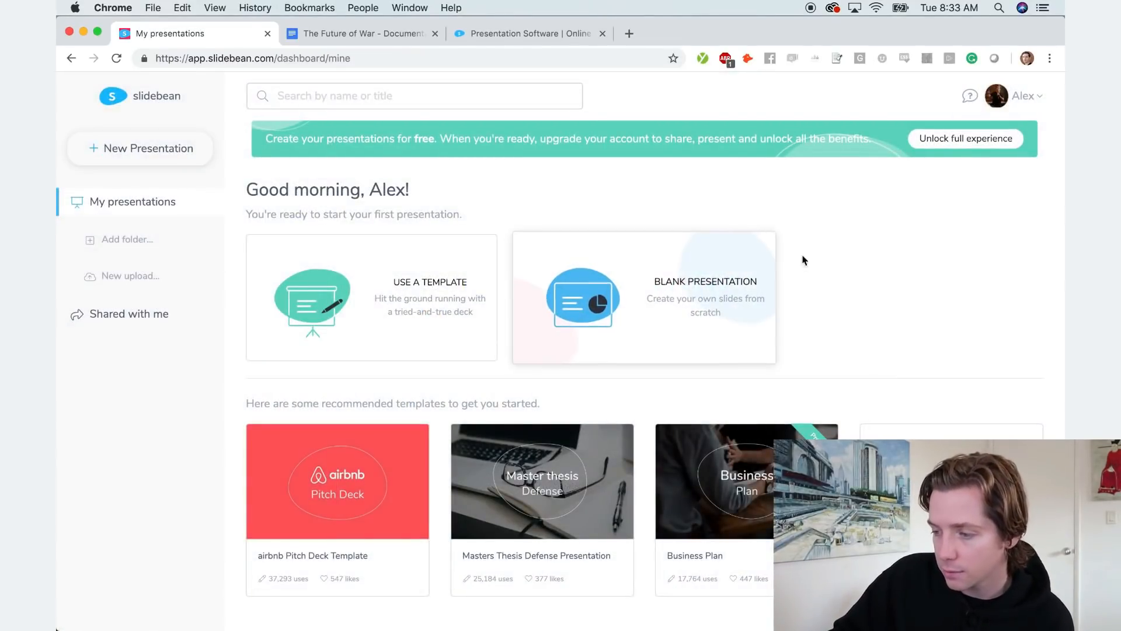
mouse_move(374, 512)
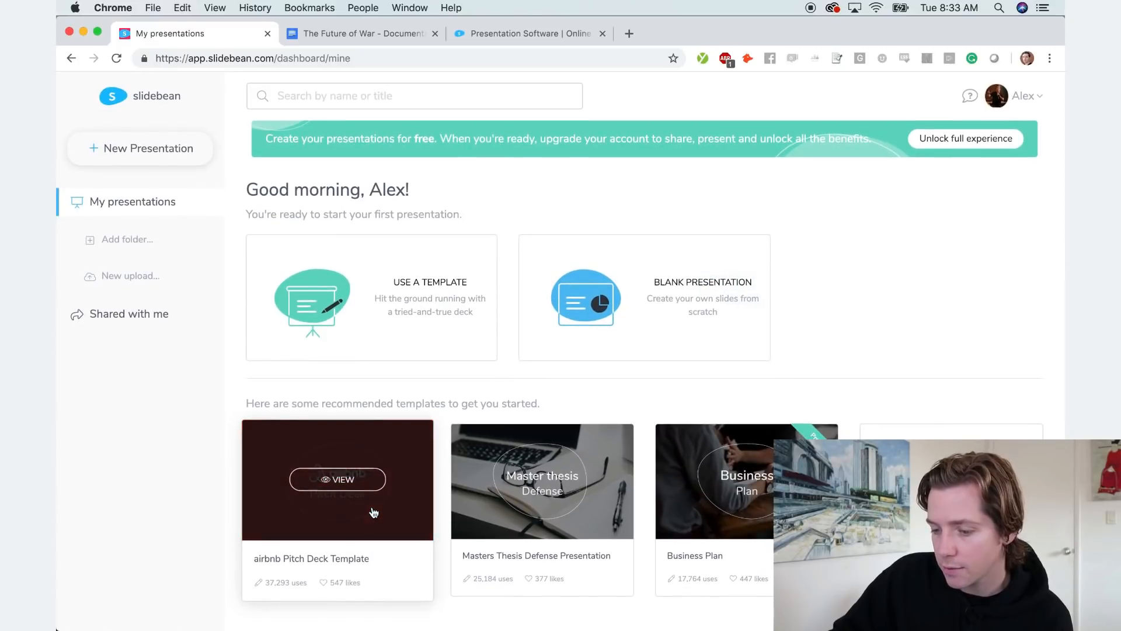
click(338, 479)
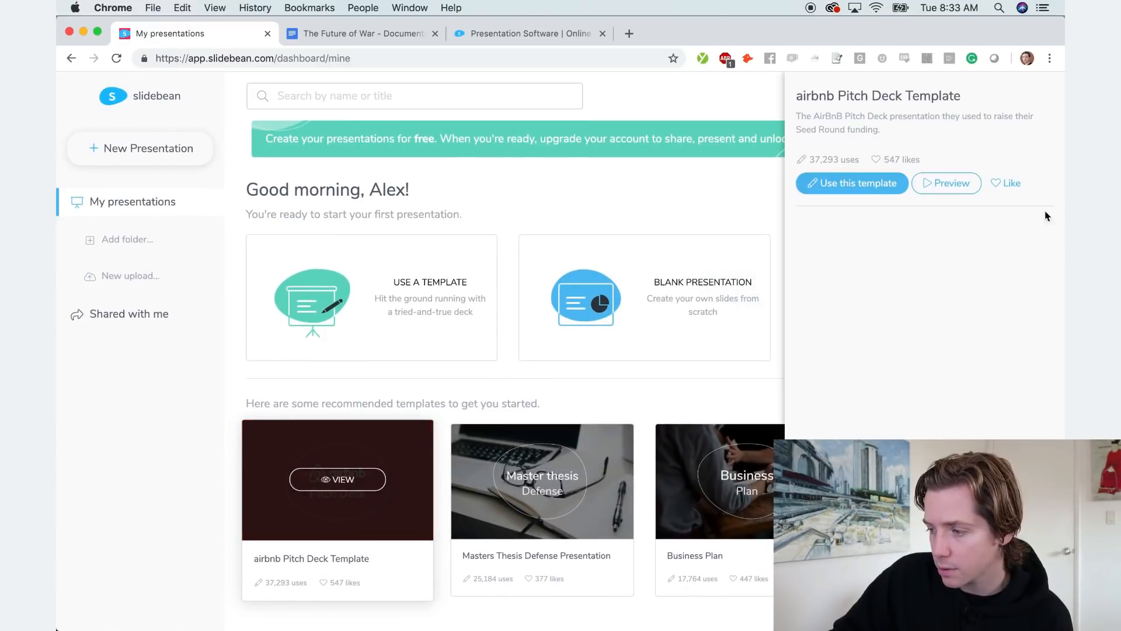
click(852, 183)
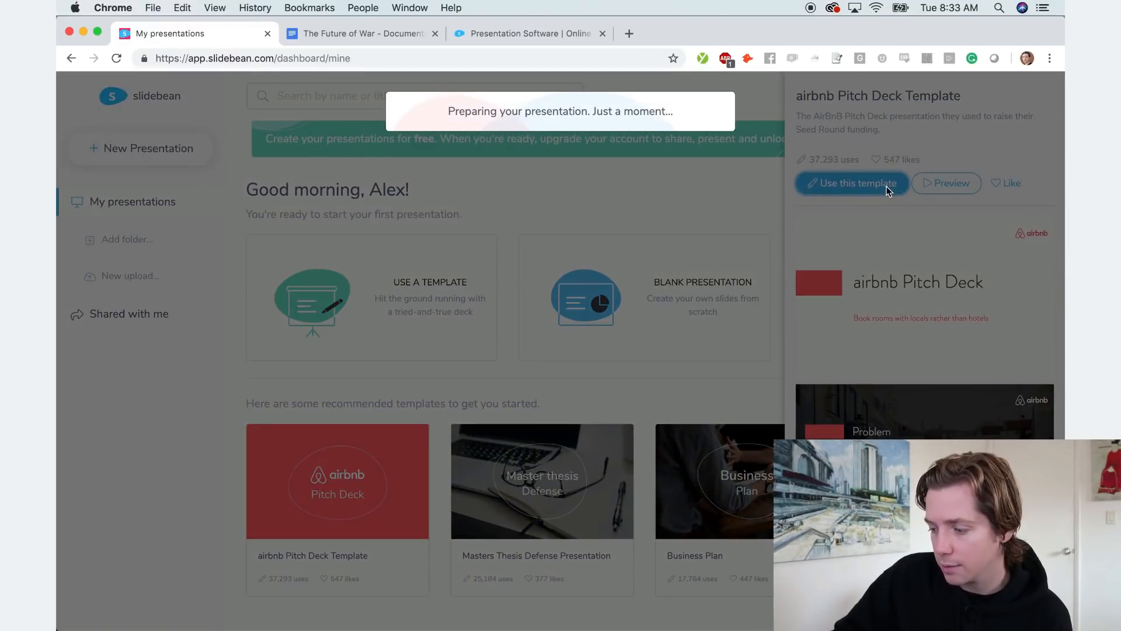
click(852, 182)
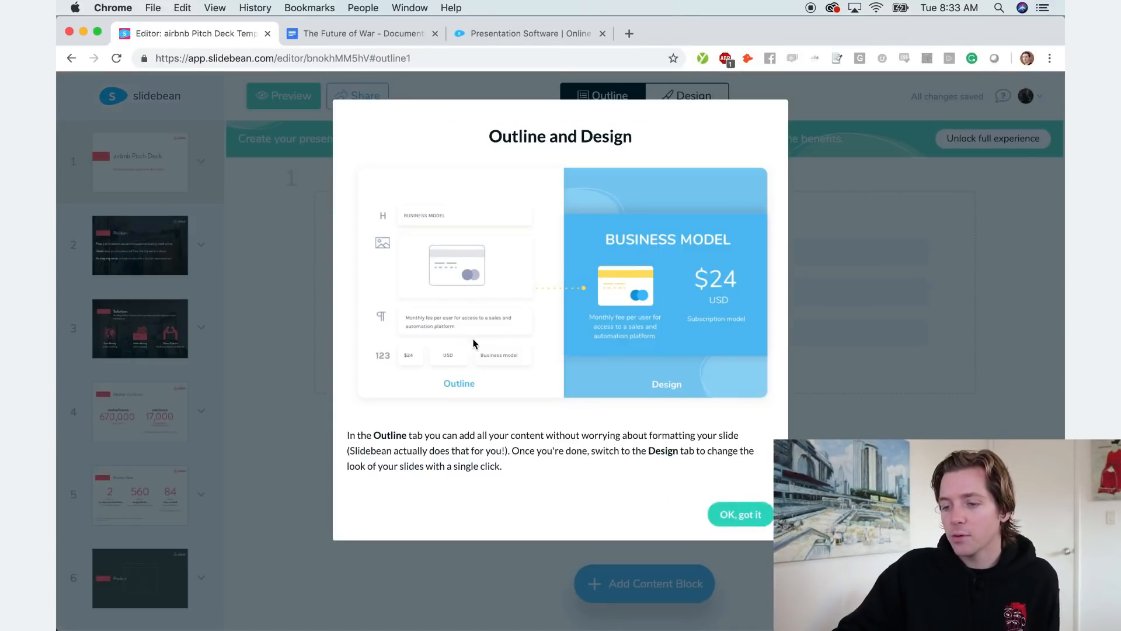
mouse_move(510, 358)
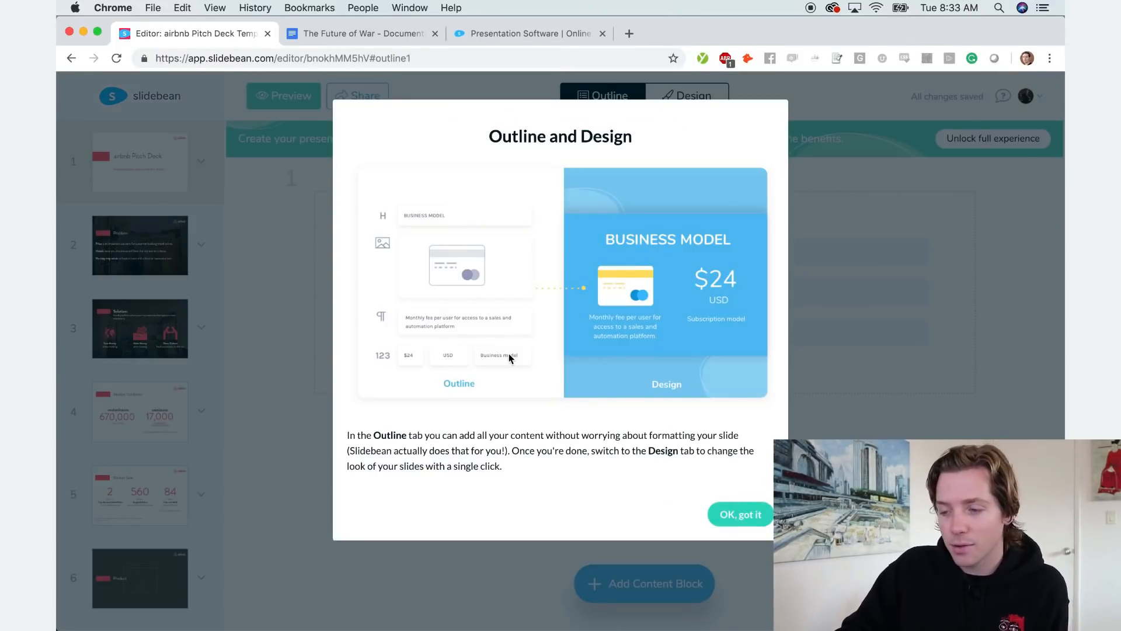
mouse_move(620, 366)
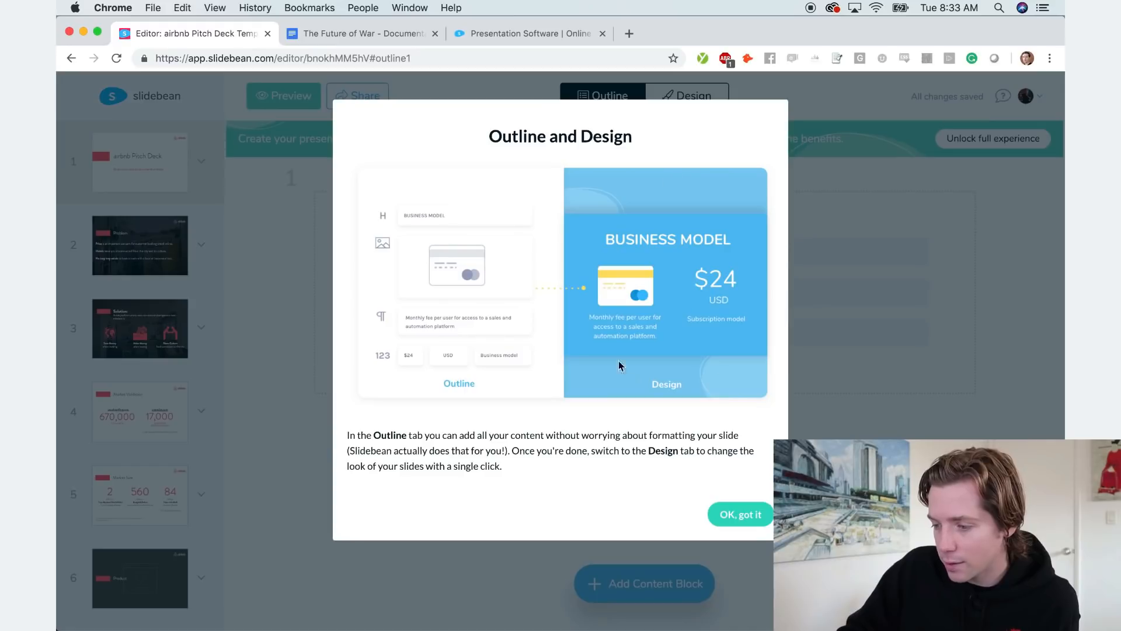
mouse_move(665, 282)
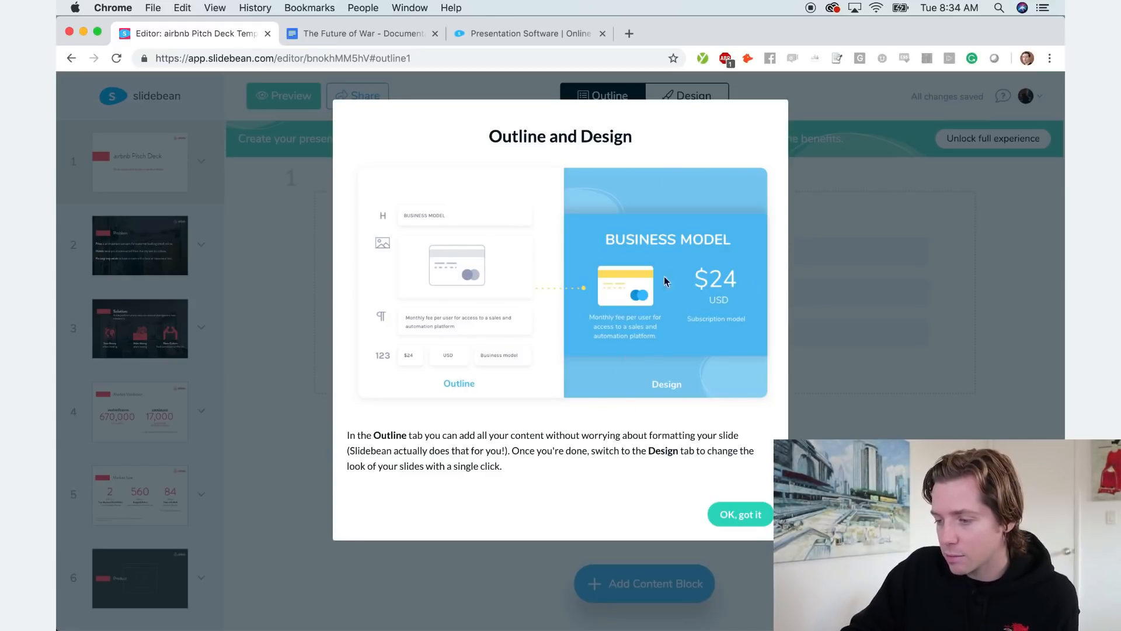
click(741, 514)
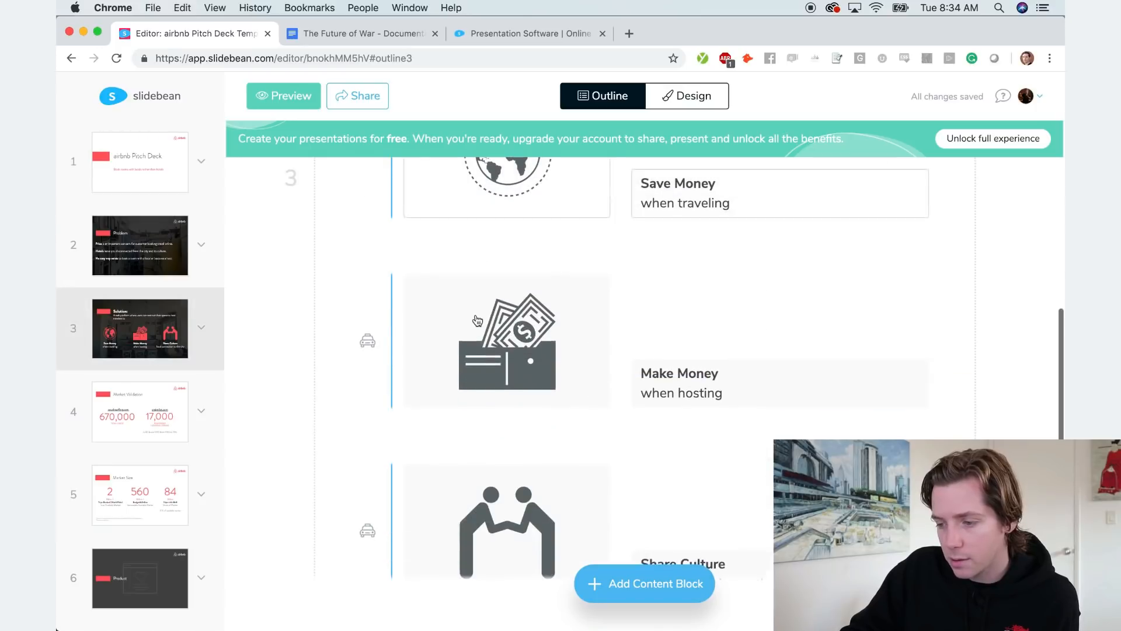
Browse the outline and the Solution slide's design, ending on the paid plan options.
scroll(down, 3)
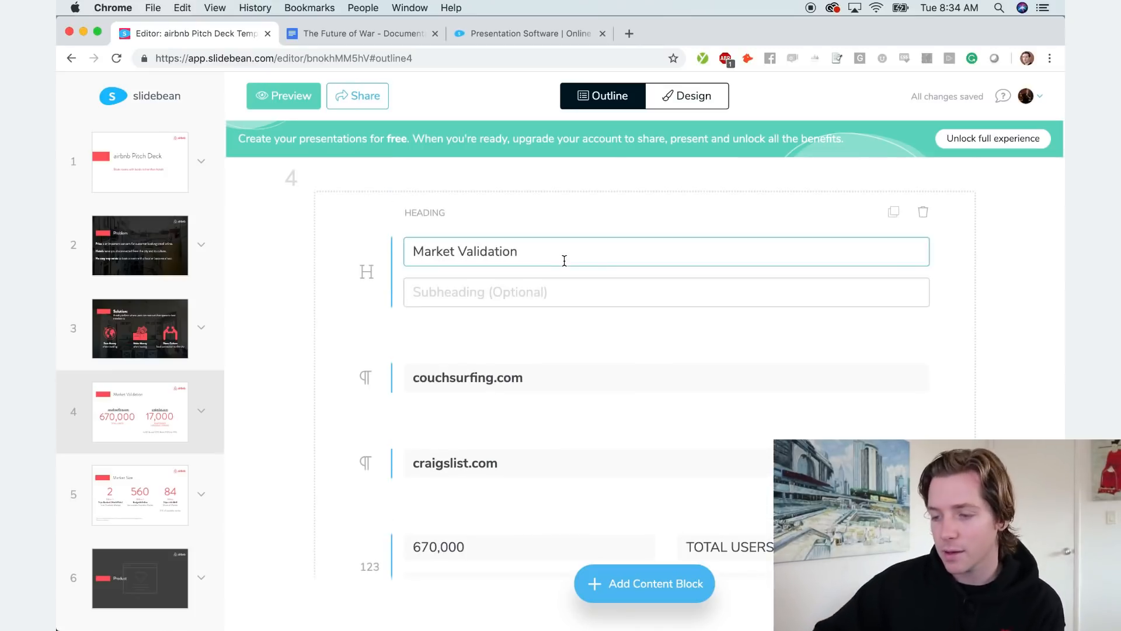
click(444, 378)
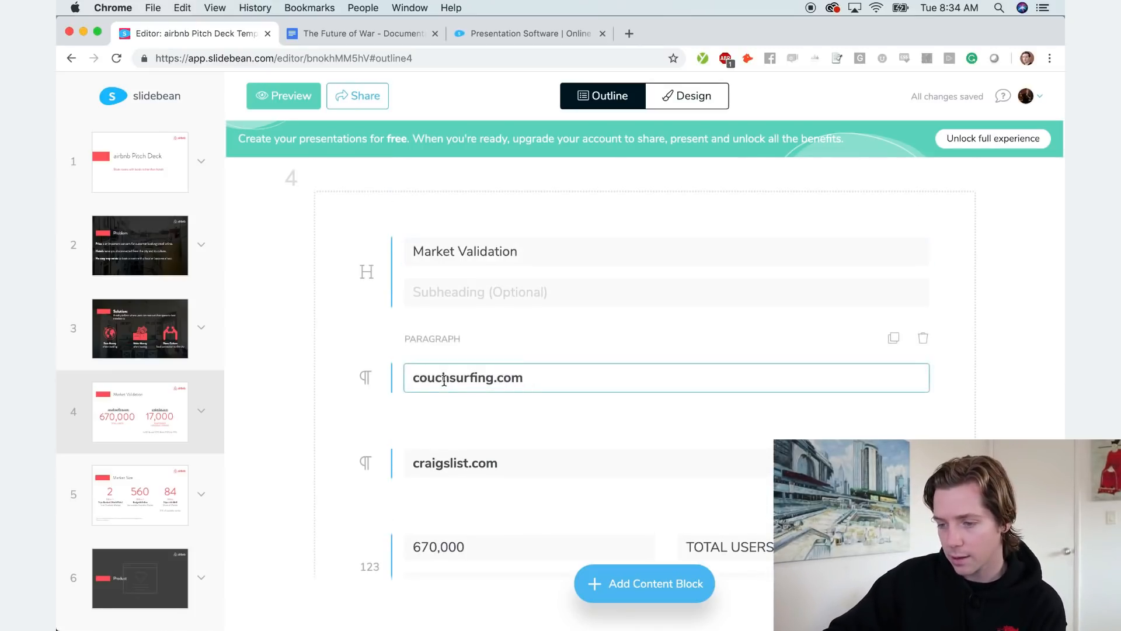
click(140, 328)
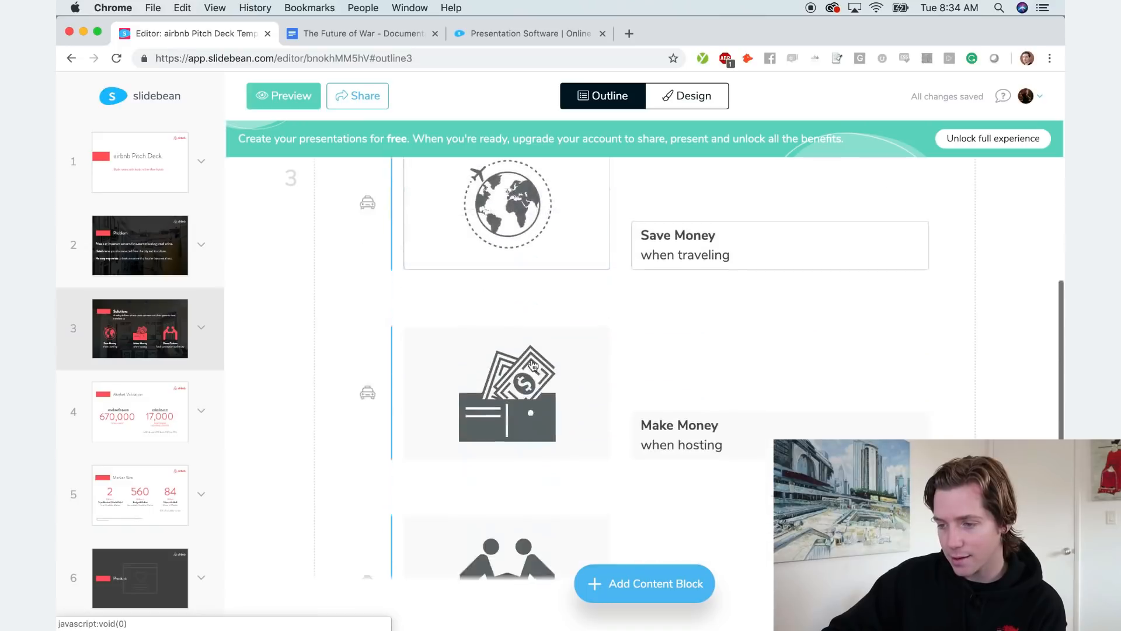
click(693, 96)
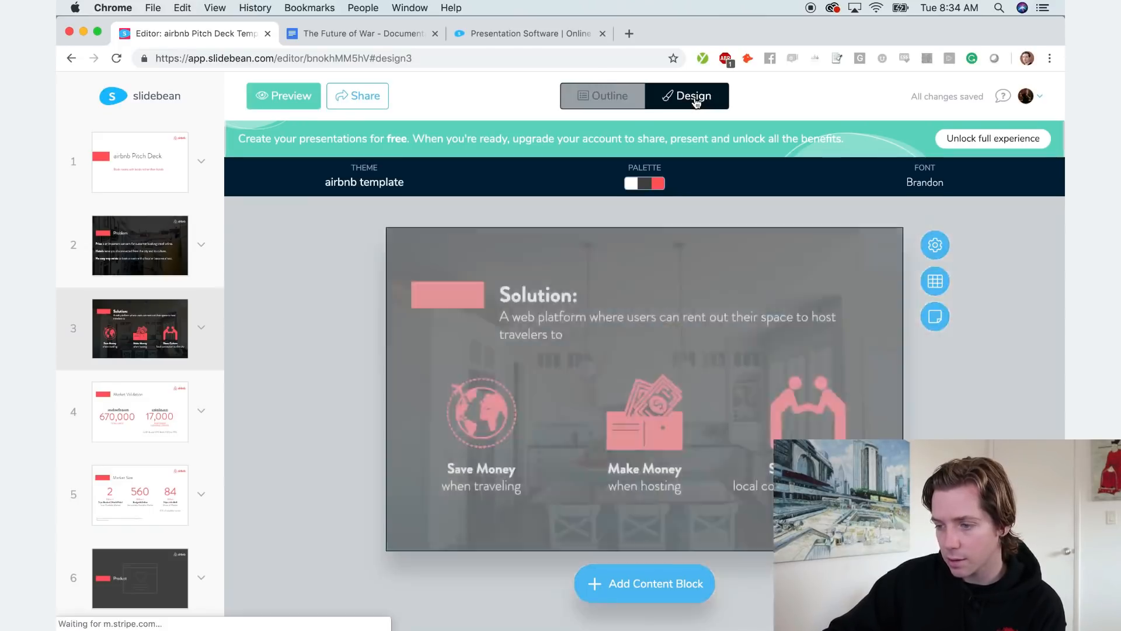
click(992, 139)
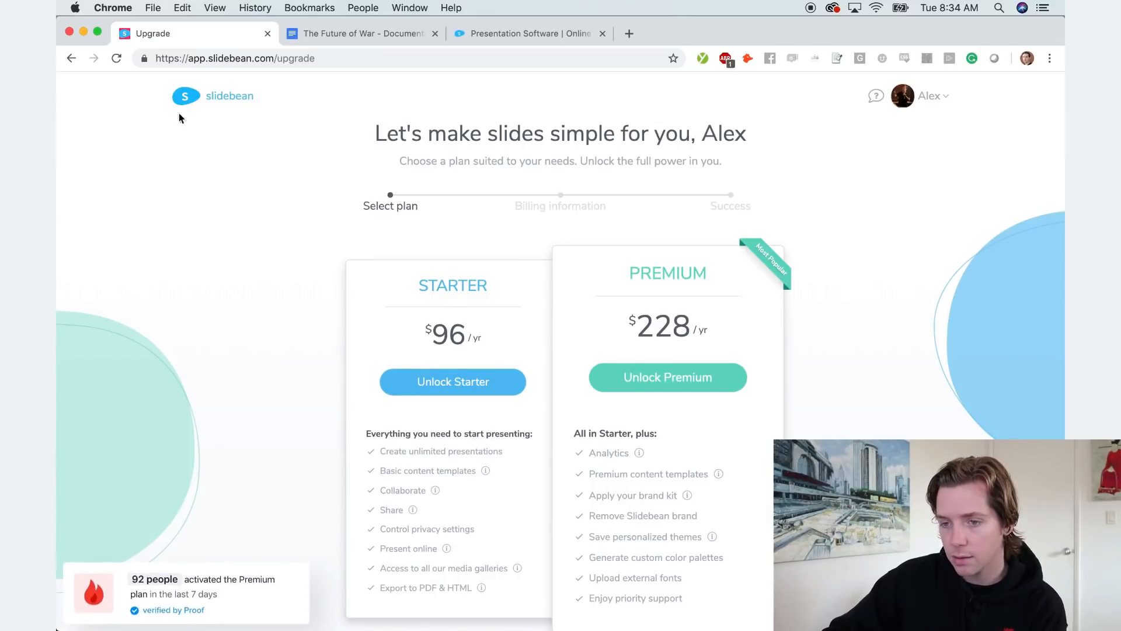
Return to the dashboard and create another presentation from the airbnb Pitch Deck Template.
click(72, 57)
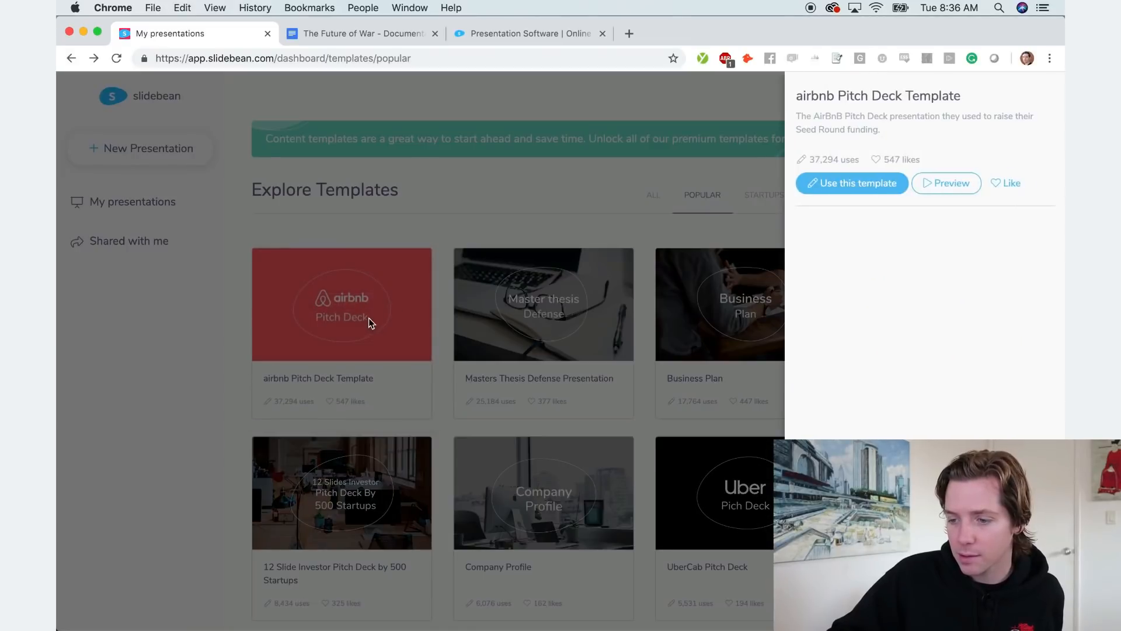
click(852, 183)
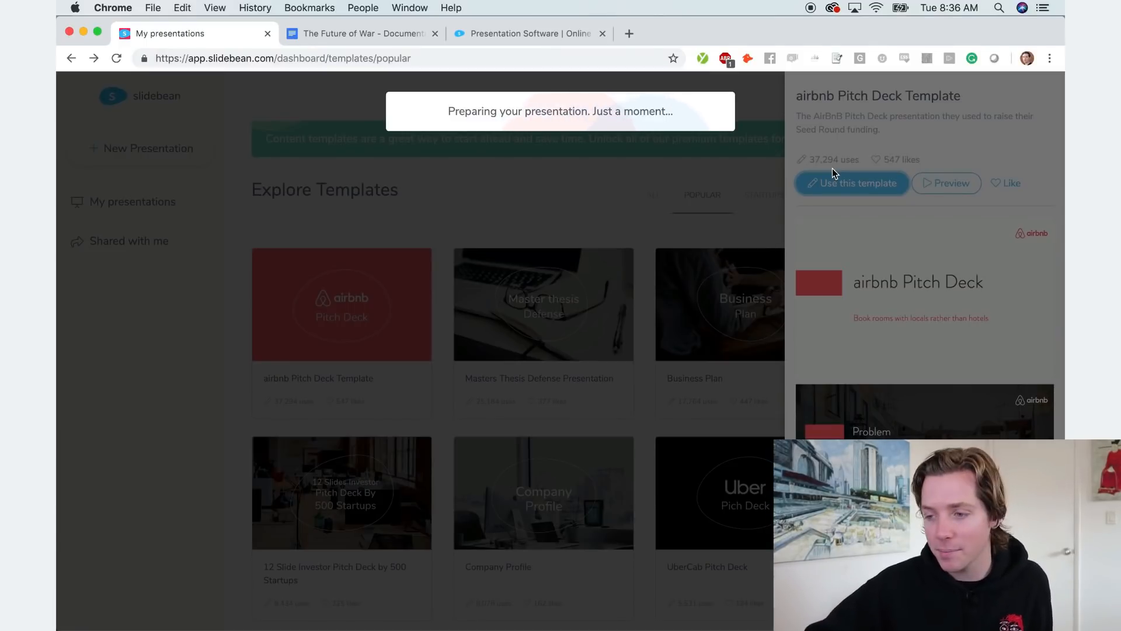
click(852, 183)
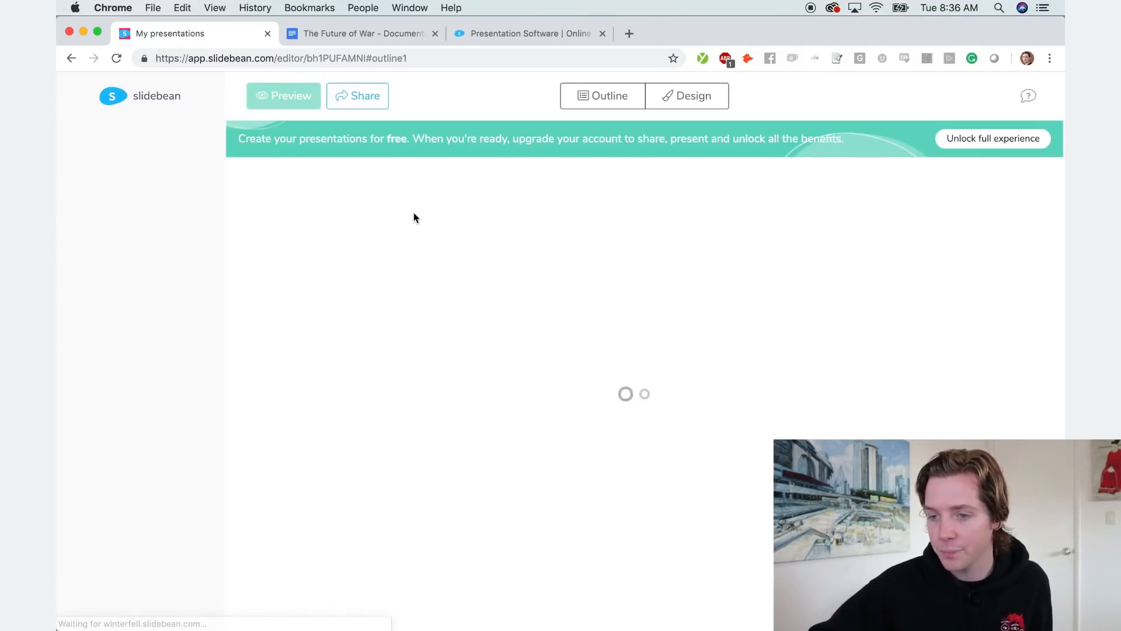
Retitle the cover 'The Future of War' with documentary subtitle and mediation tagline from the proposal.
click(359, 33)
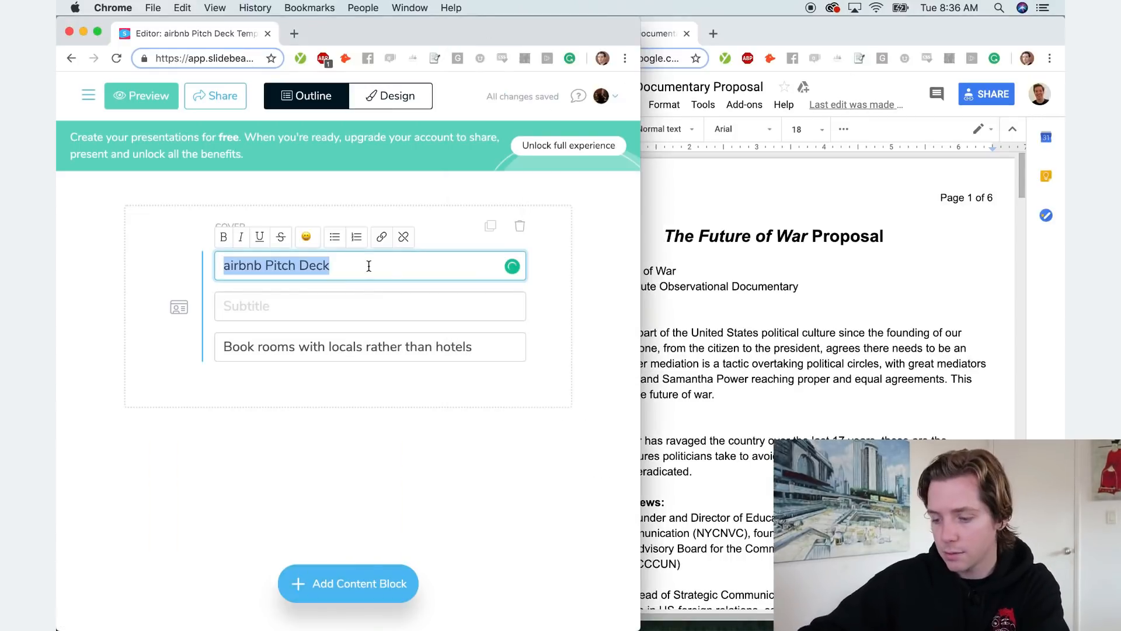
text(The Fiu)
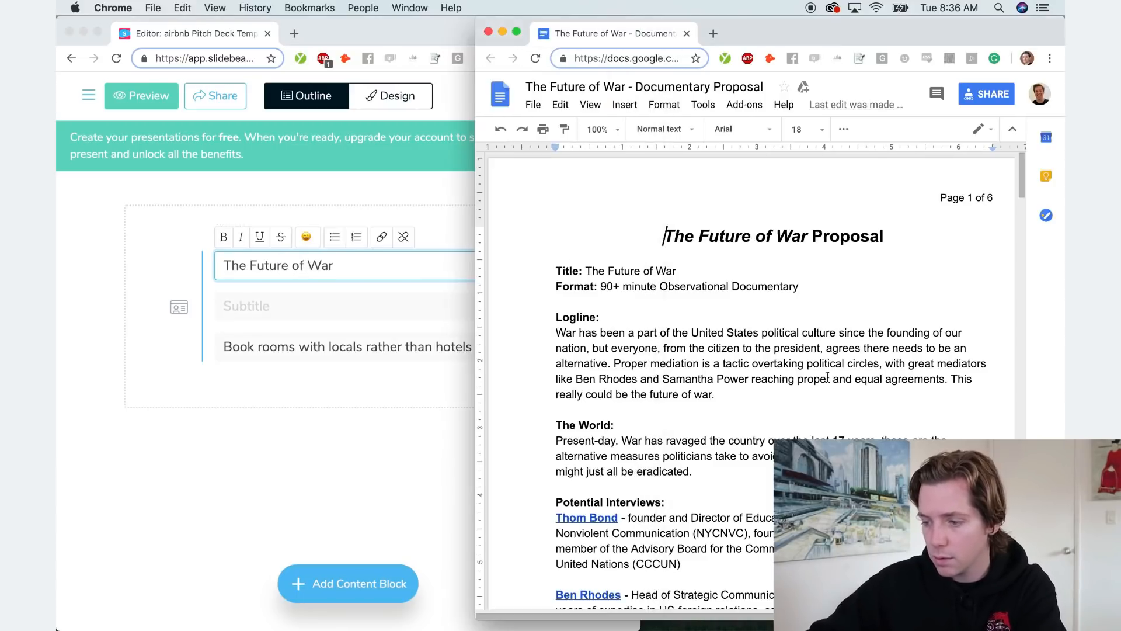
drag(600, 286, 799, 287)
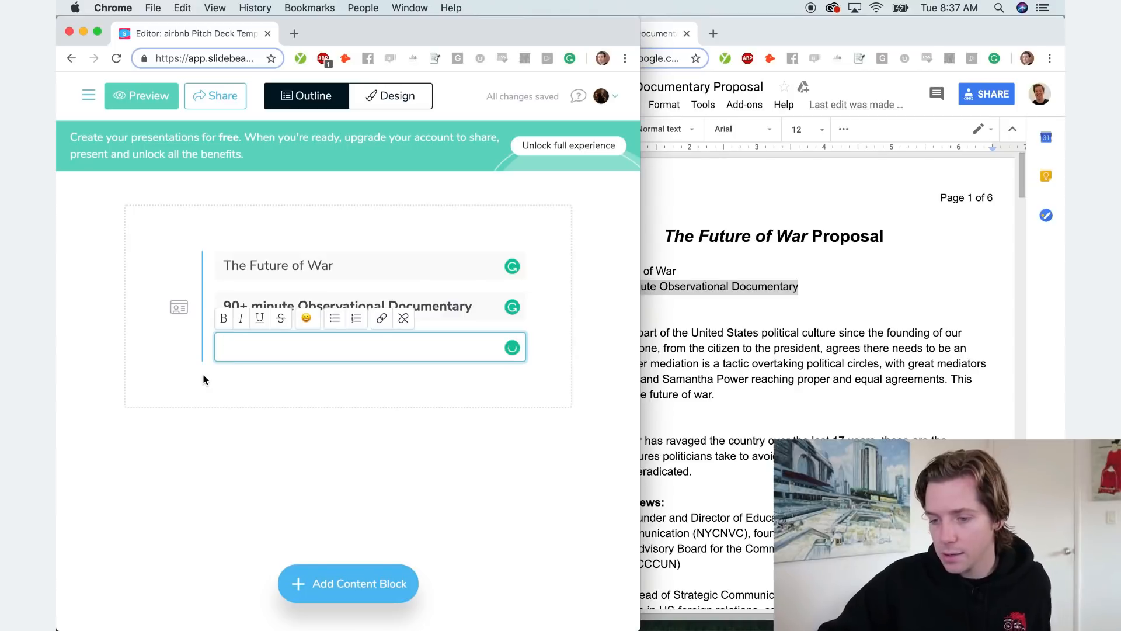
text(Mediation is the key to world pea)
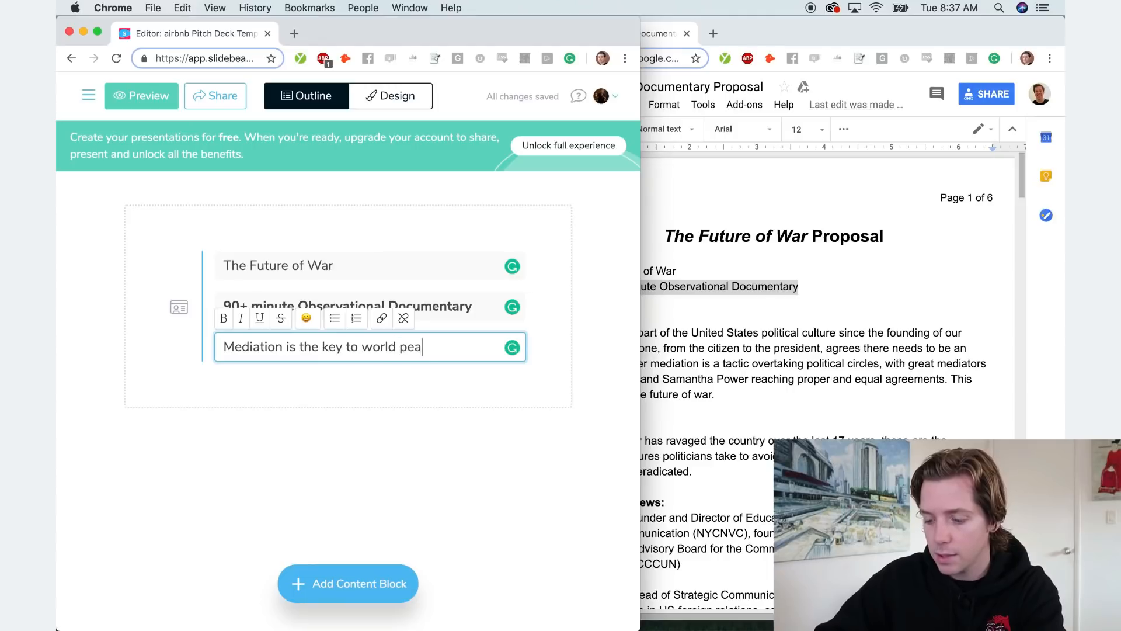
click(348, 583)
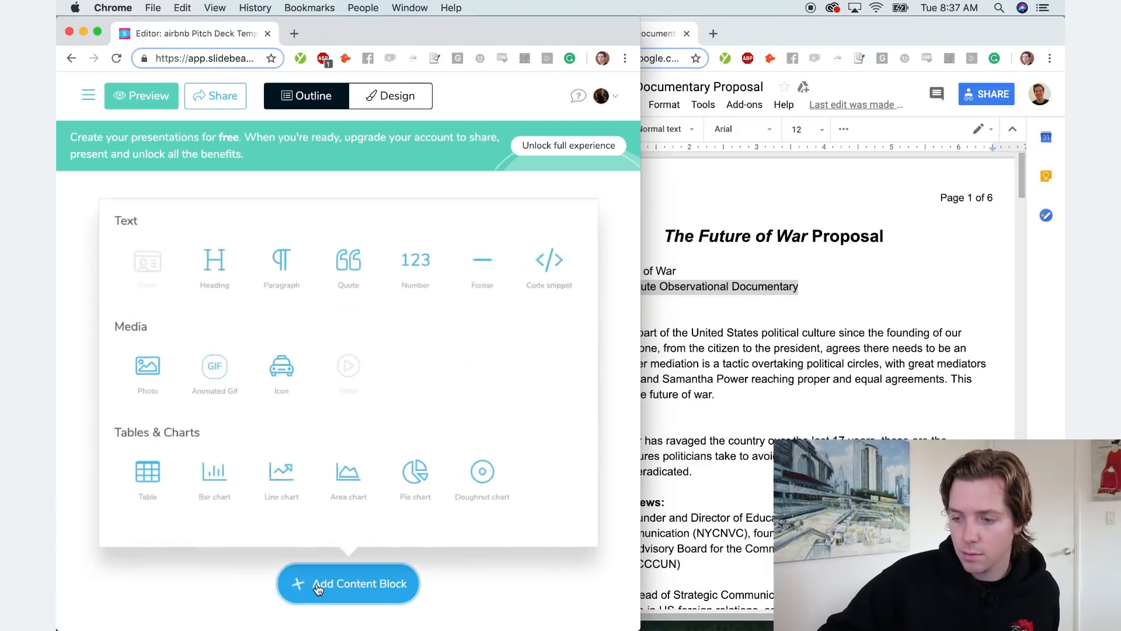
click(348, 583)
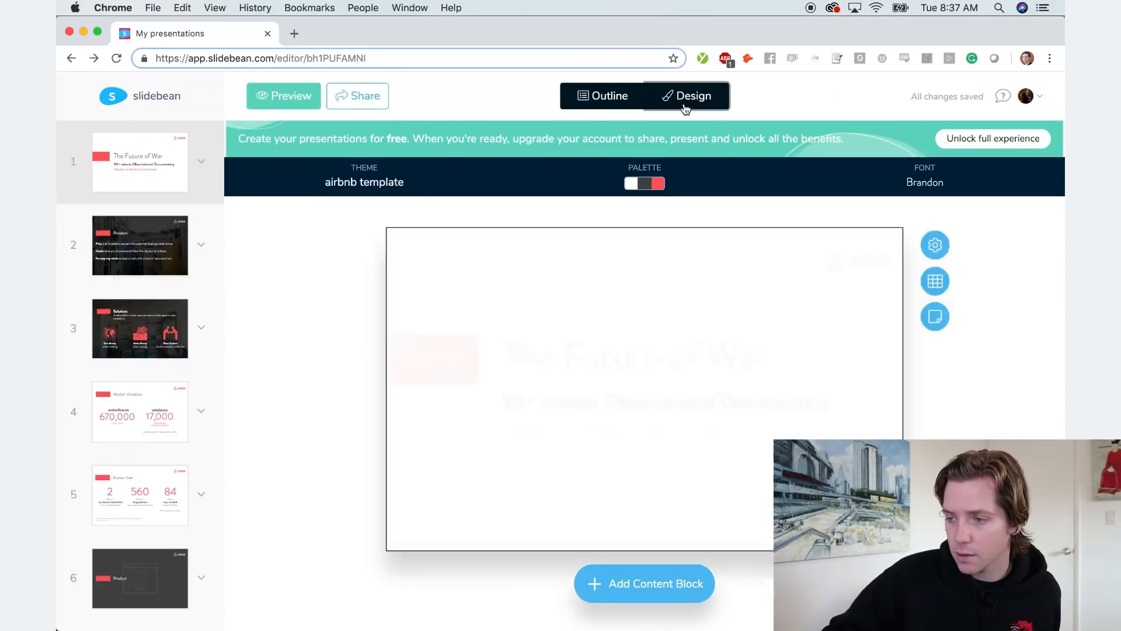
Apply the Phoenix colour palette to the deck.
click(644, 183)
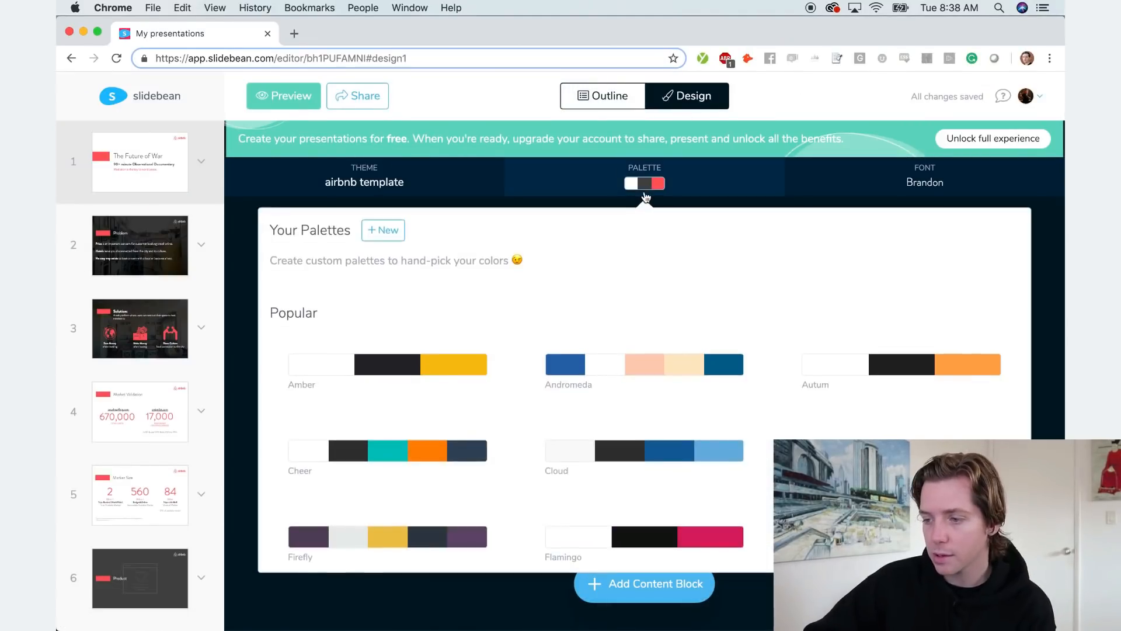
scroll(down, 3)
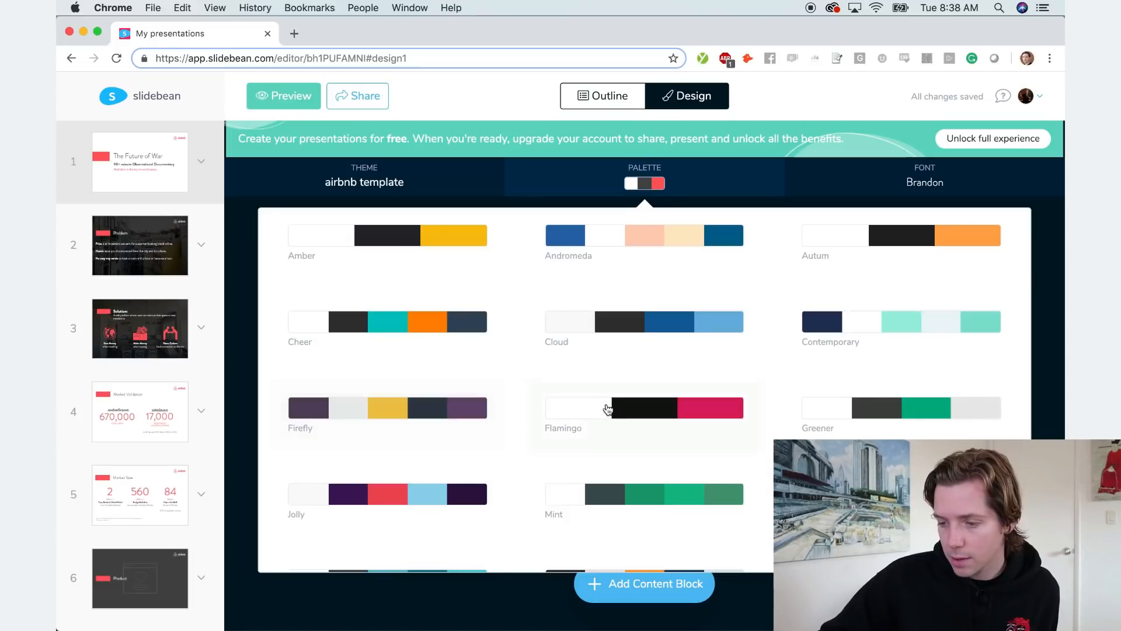
scroll(down, 3)
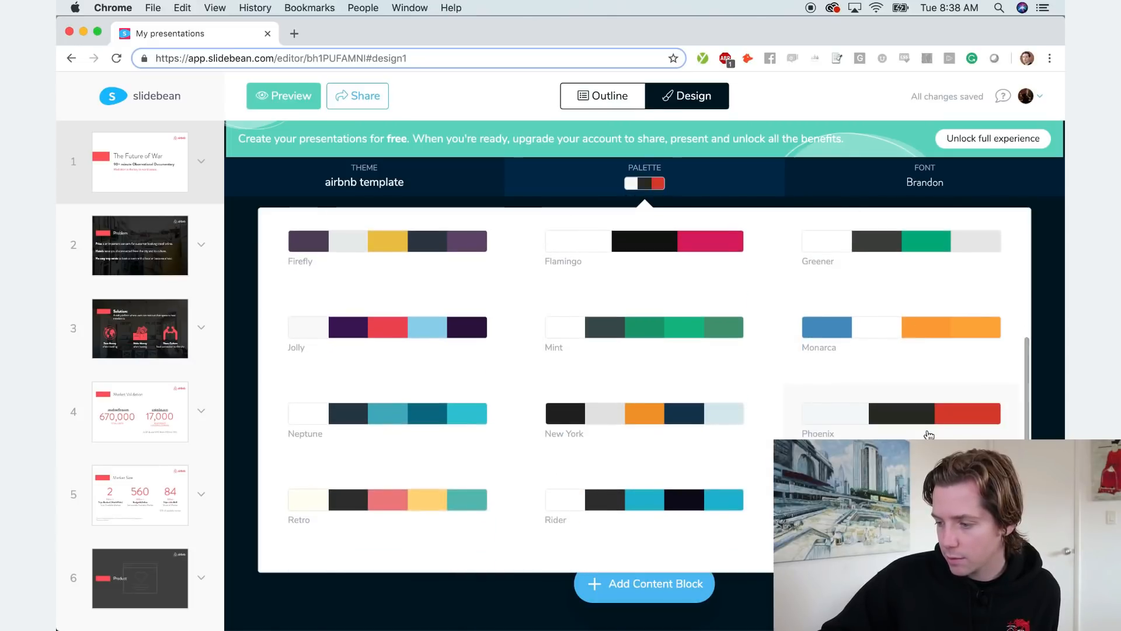
click(902, 413)
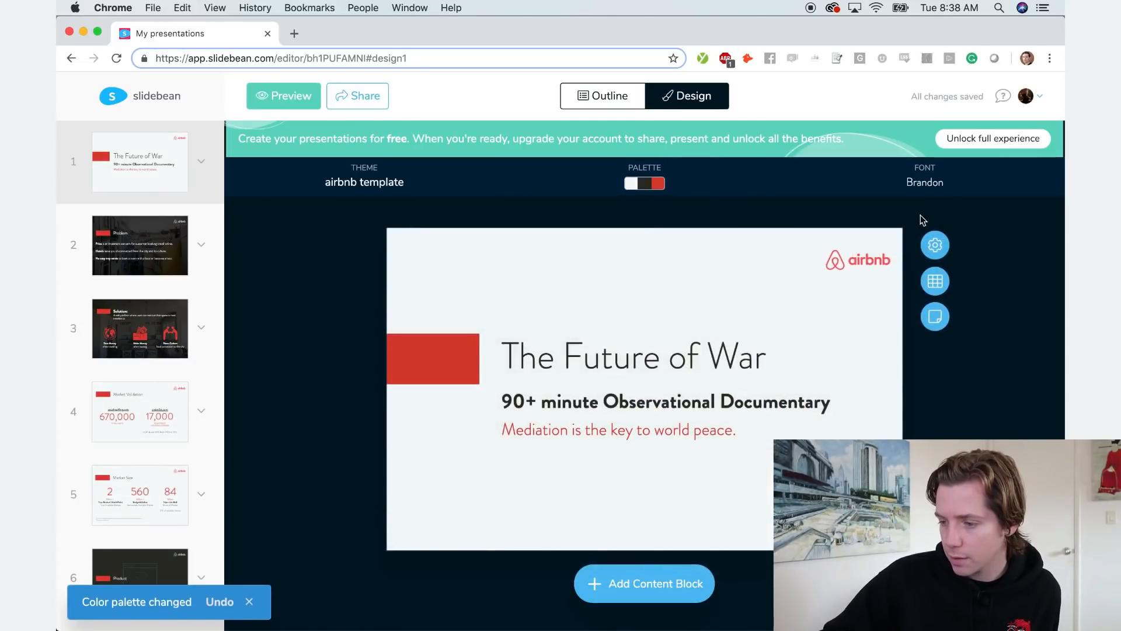
mouse_move(935, 244)
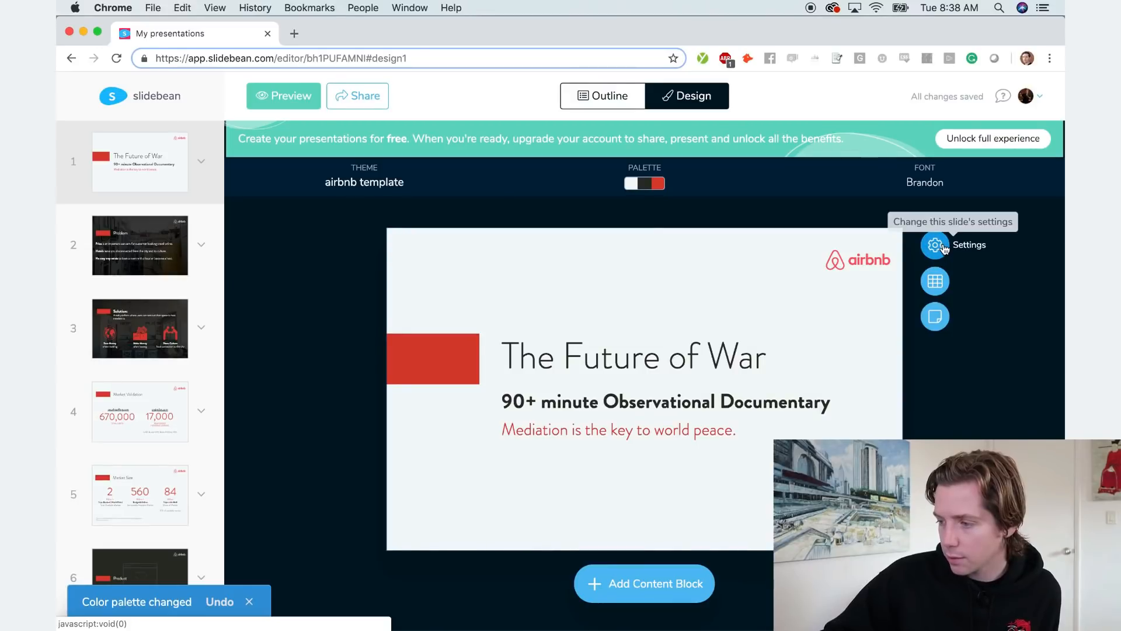
Check the cover slide settings, then open the Problem slide in the outline.
click(935, 244)
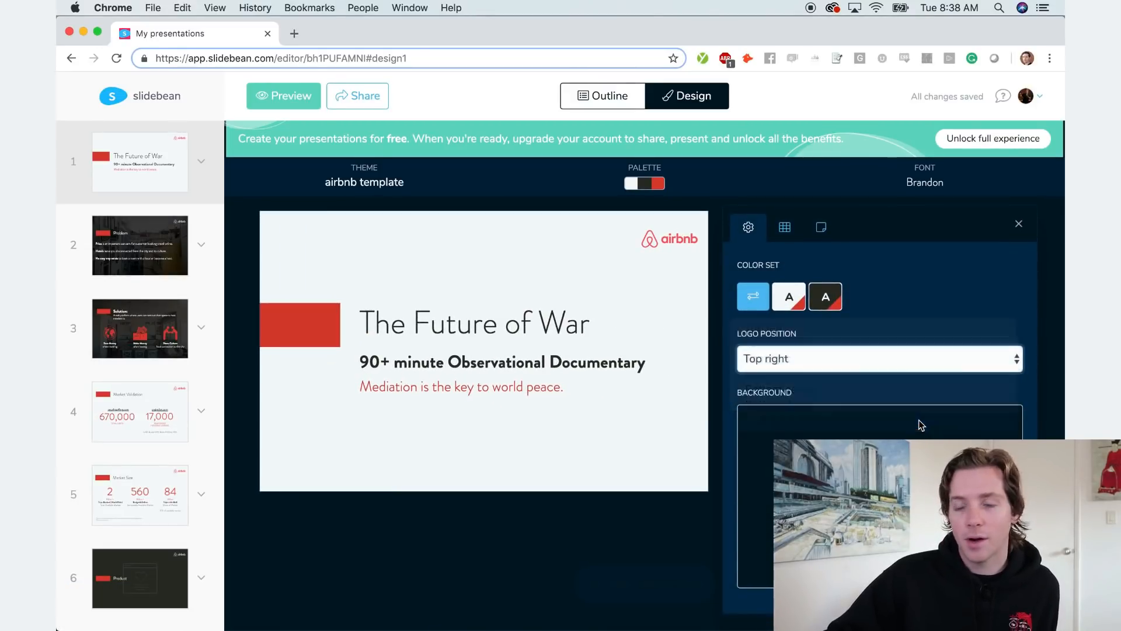
click(1018, 224)
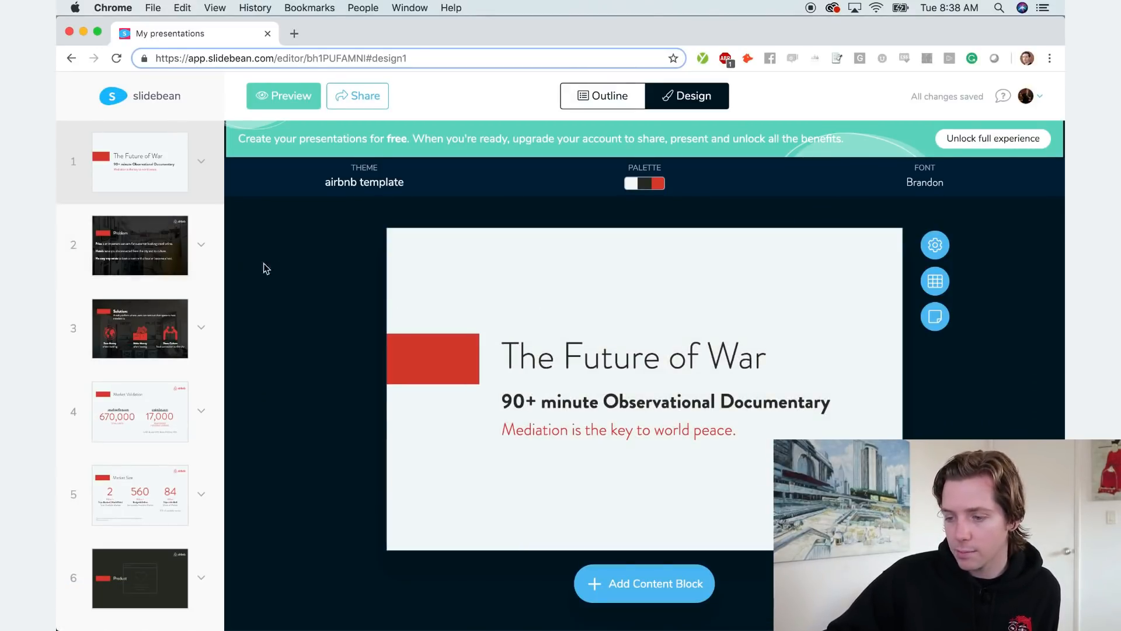
click(602, 96)
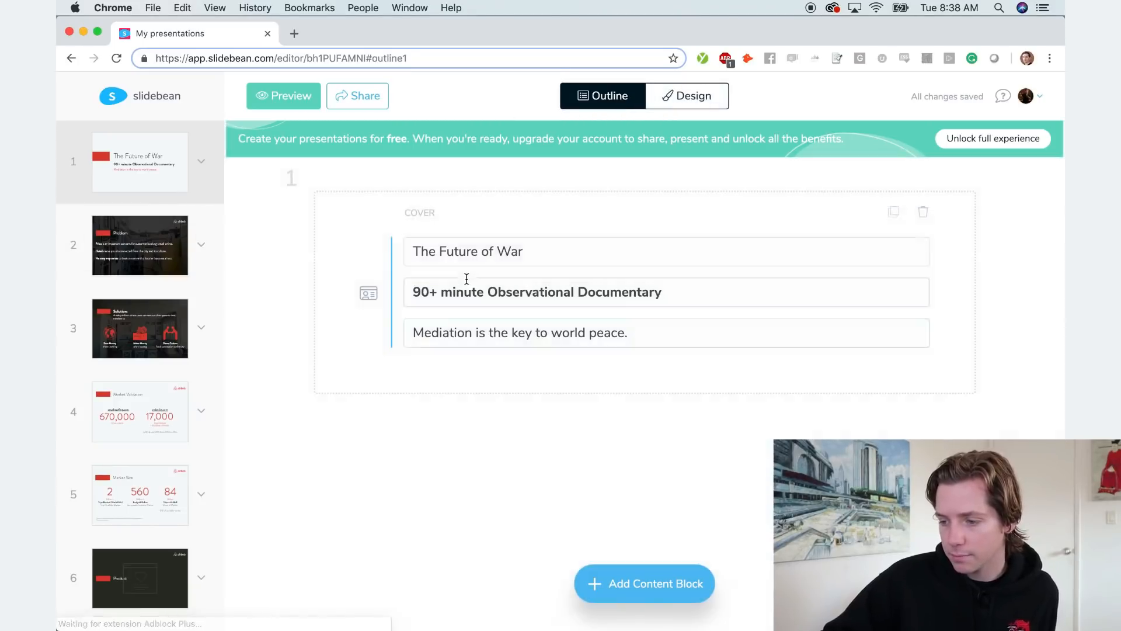
click(140, 245)
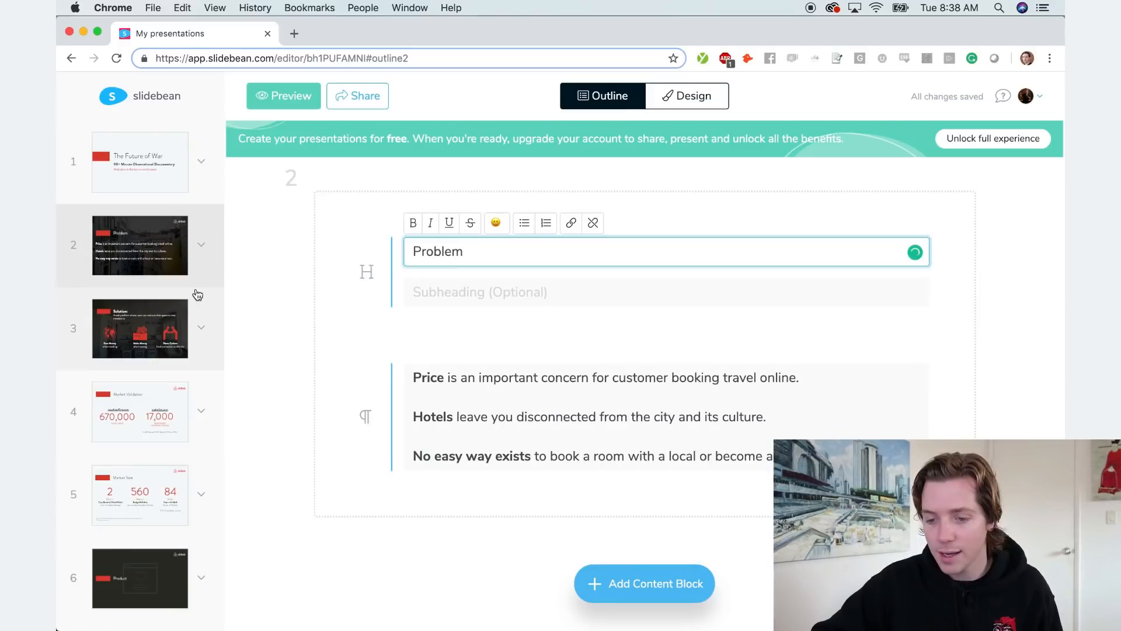
Rewrite the Problem paragraph: most conflicts are solved by war, costing money and human life.
click(467, 378)
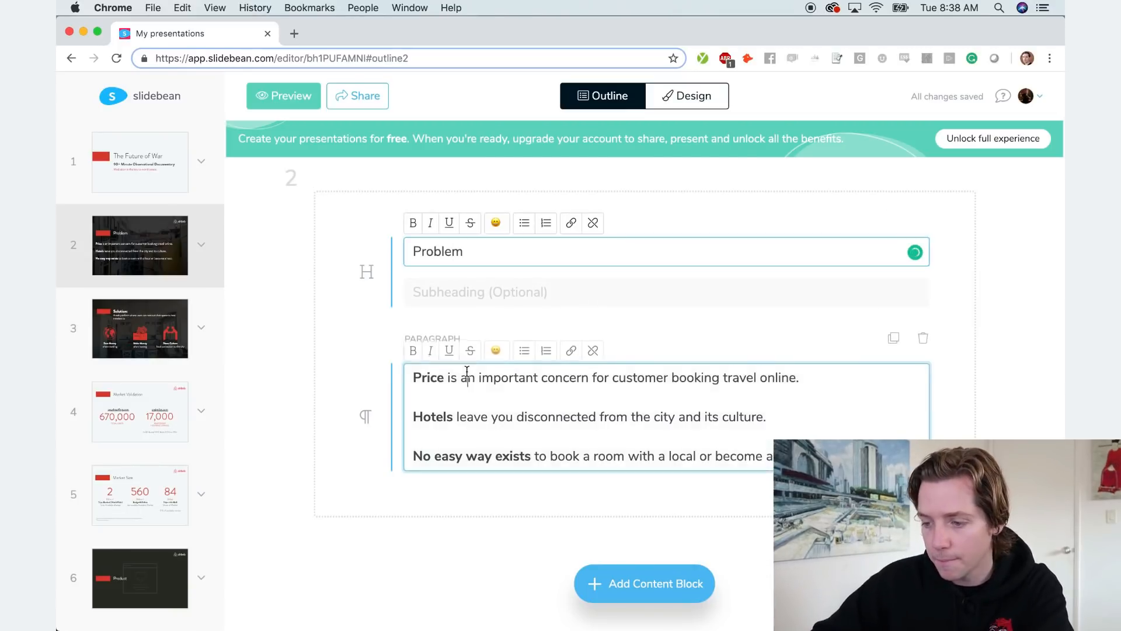
text(M)
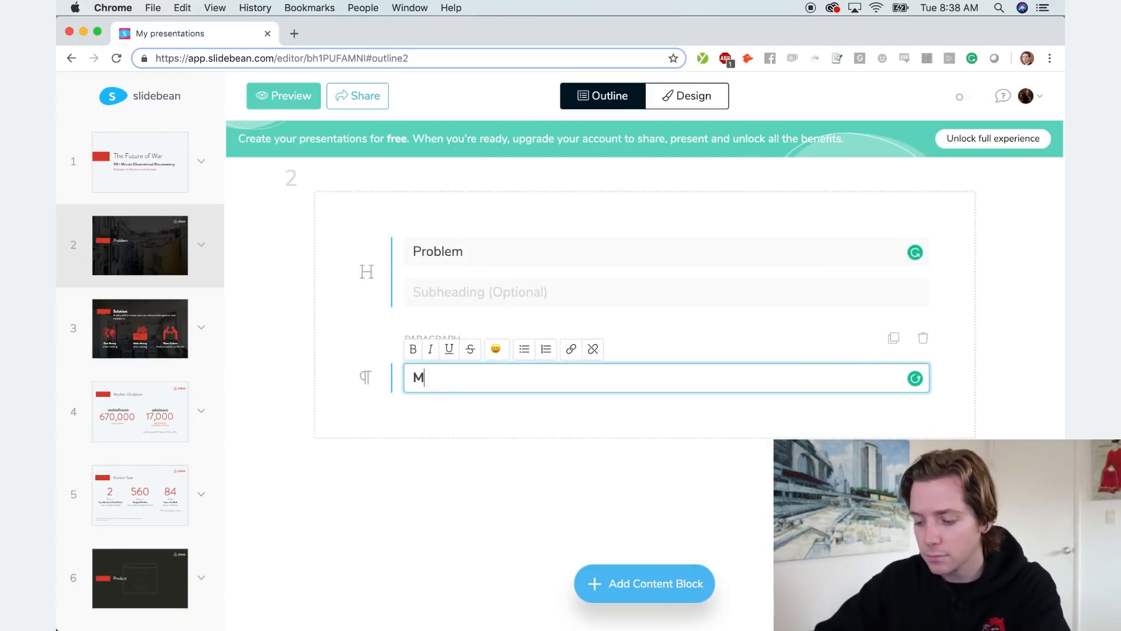
text(ost confl)
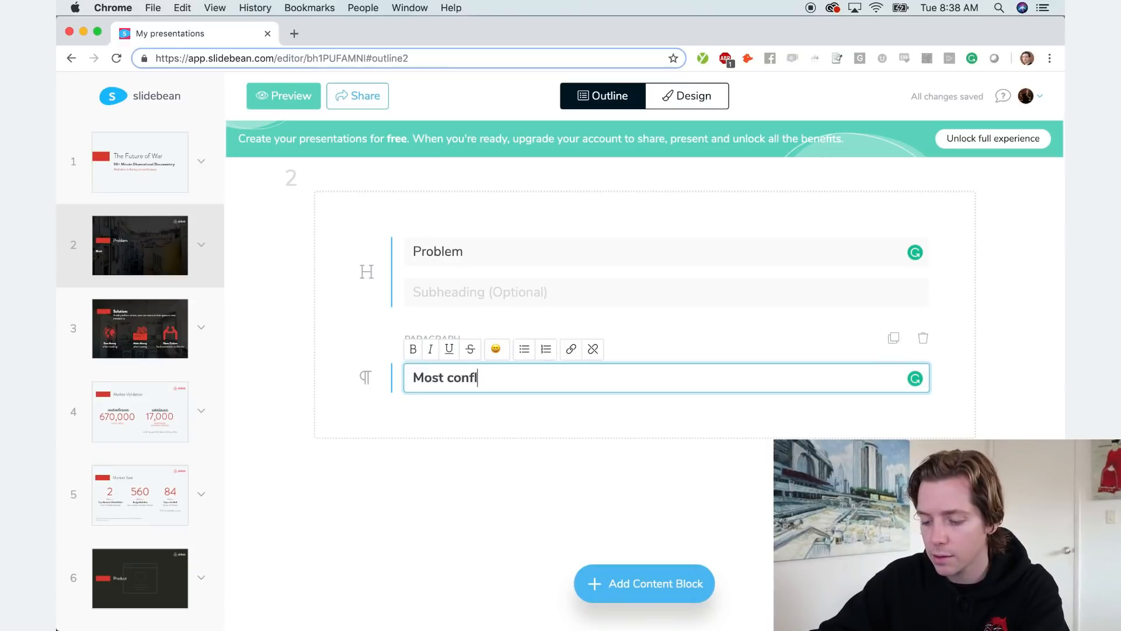
text(icts are s)
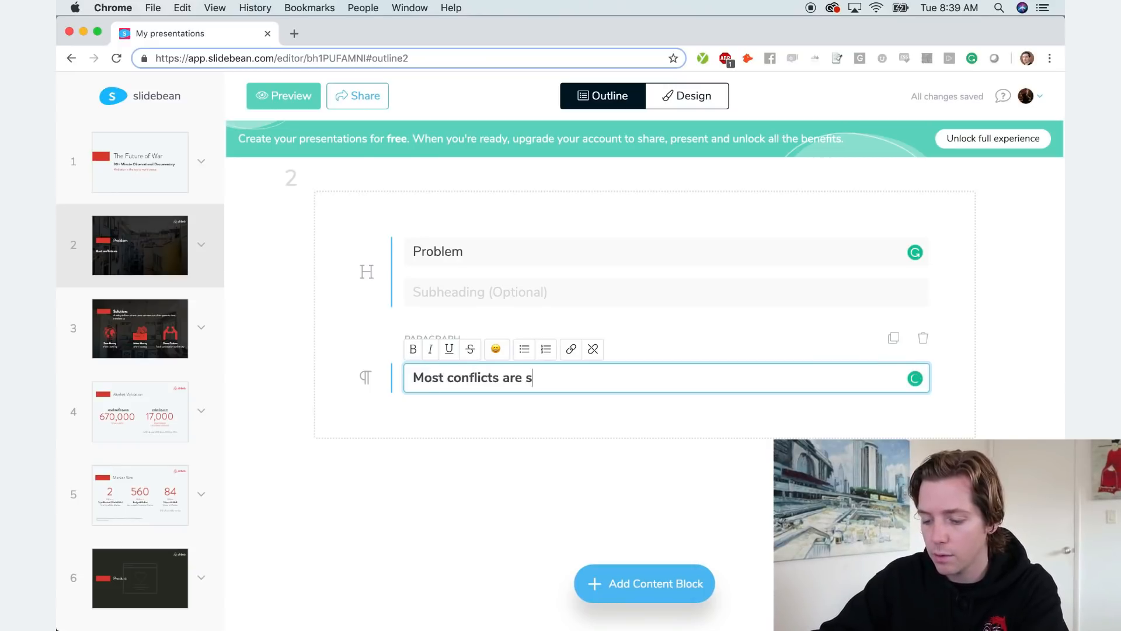
text(olved)
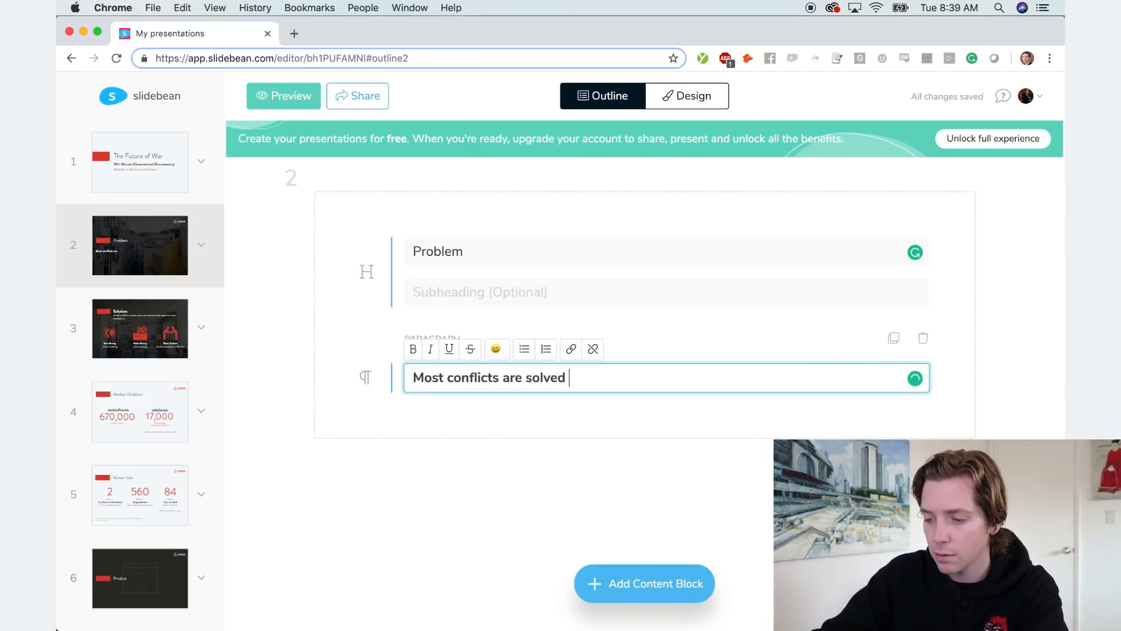
text(using the oldest tactic known to man... going to war.)
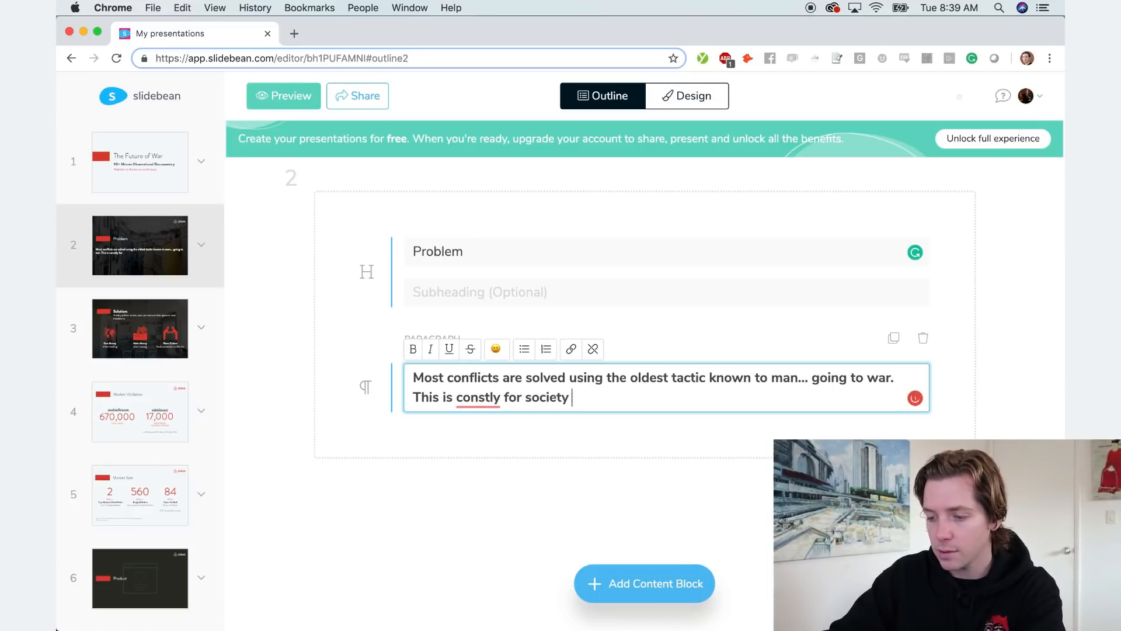
text(both in terms of)
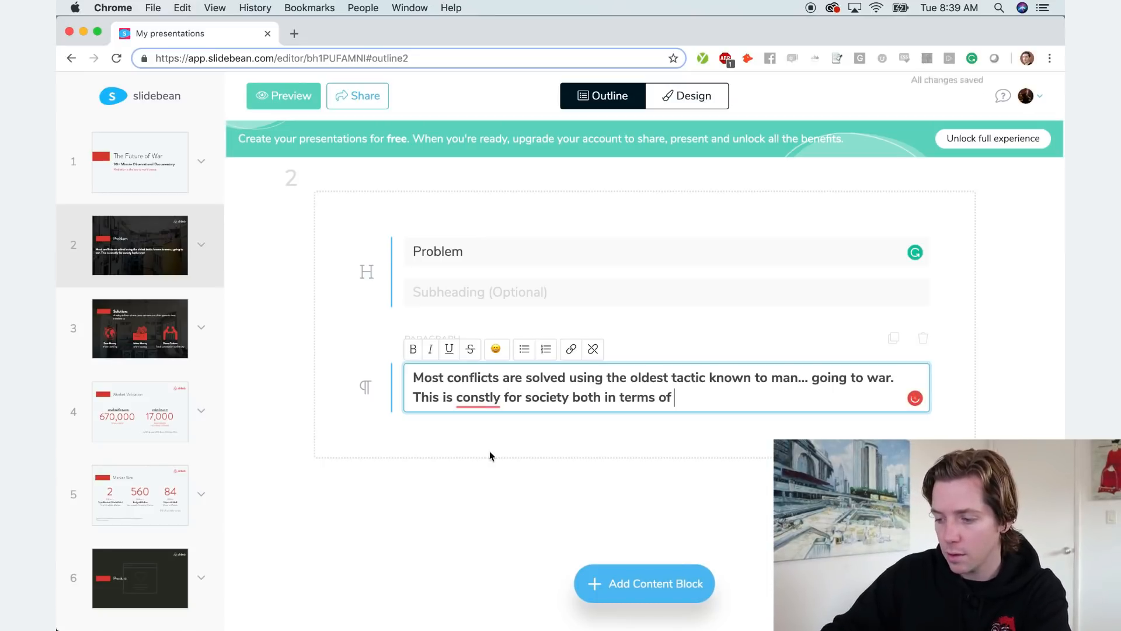
text(money and human l)
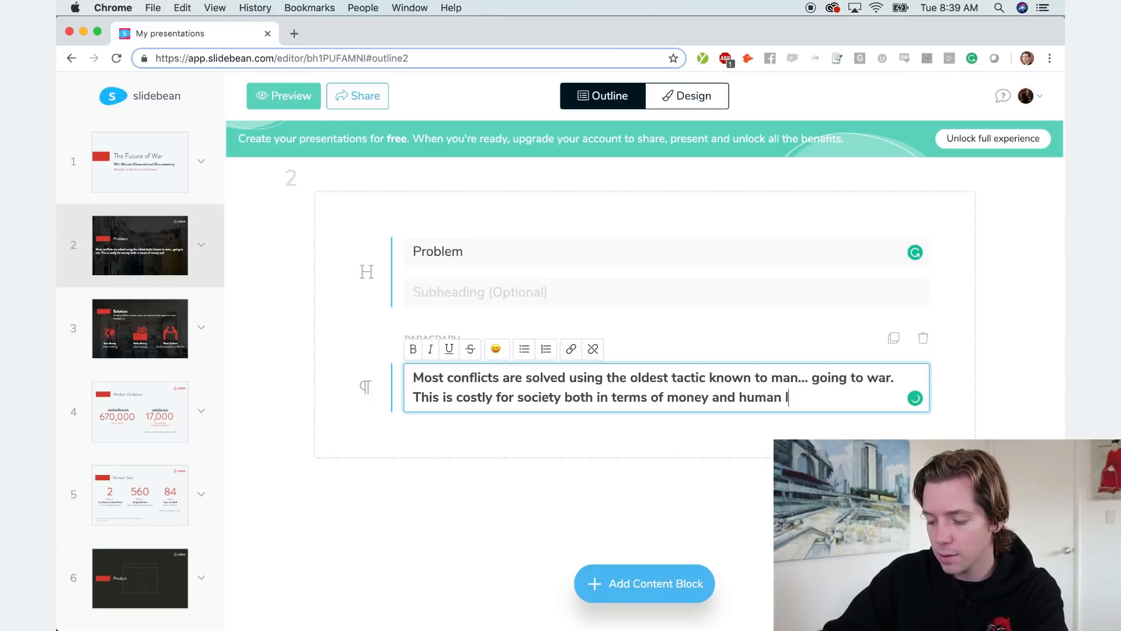
text(life. There has to)
text(Using modern t)
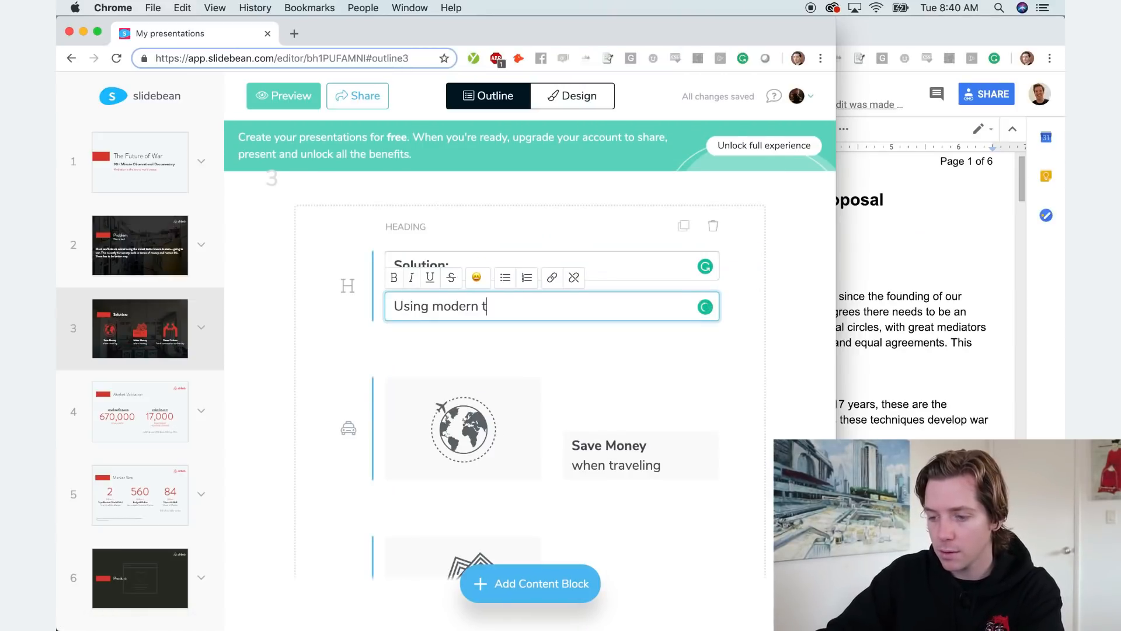
Write the Solution subheading about technology solving nearly all conflicts using mediation, selecting Save Money.
text(echnology nearly all conflict)
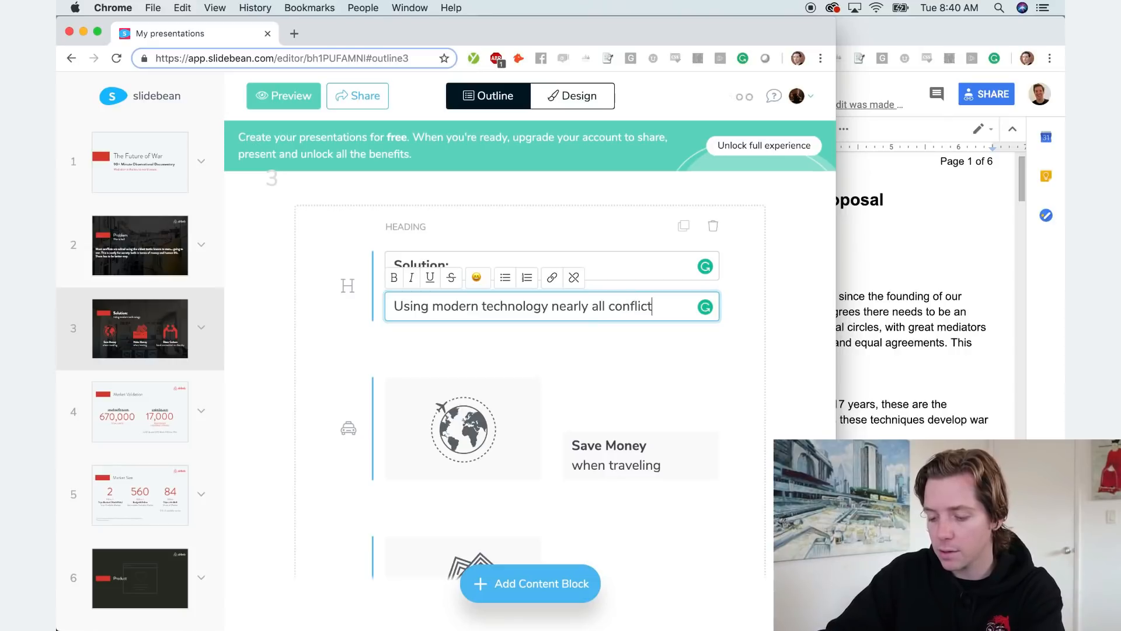
text(s can be solved)
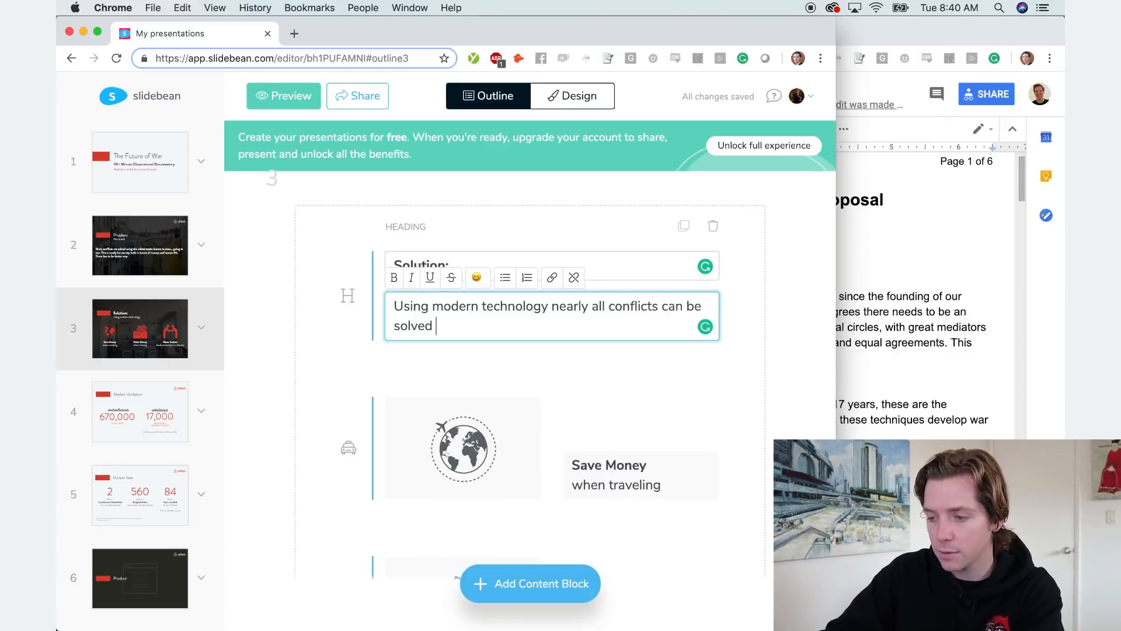
text(using mediation.)
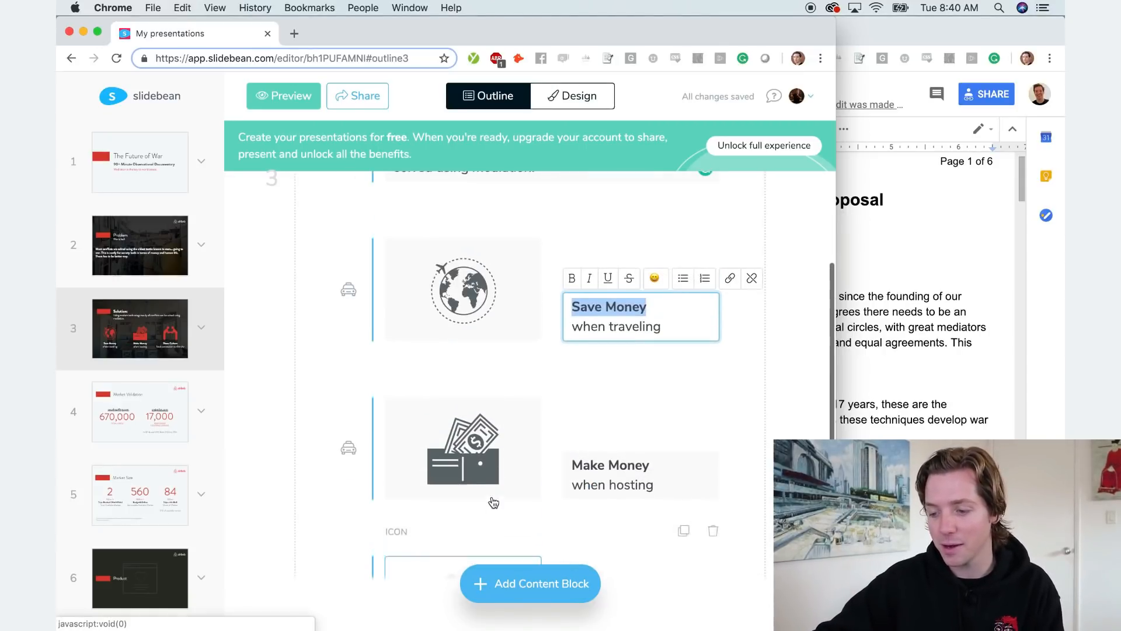
click(464, 290)
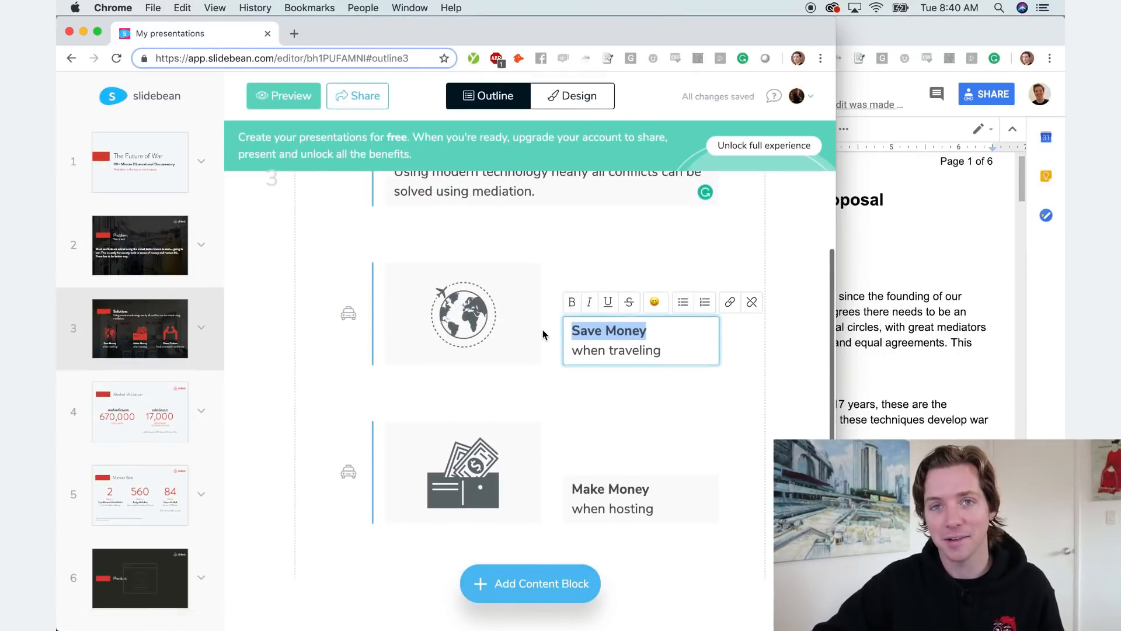
click(463, 314)
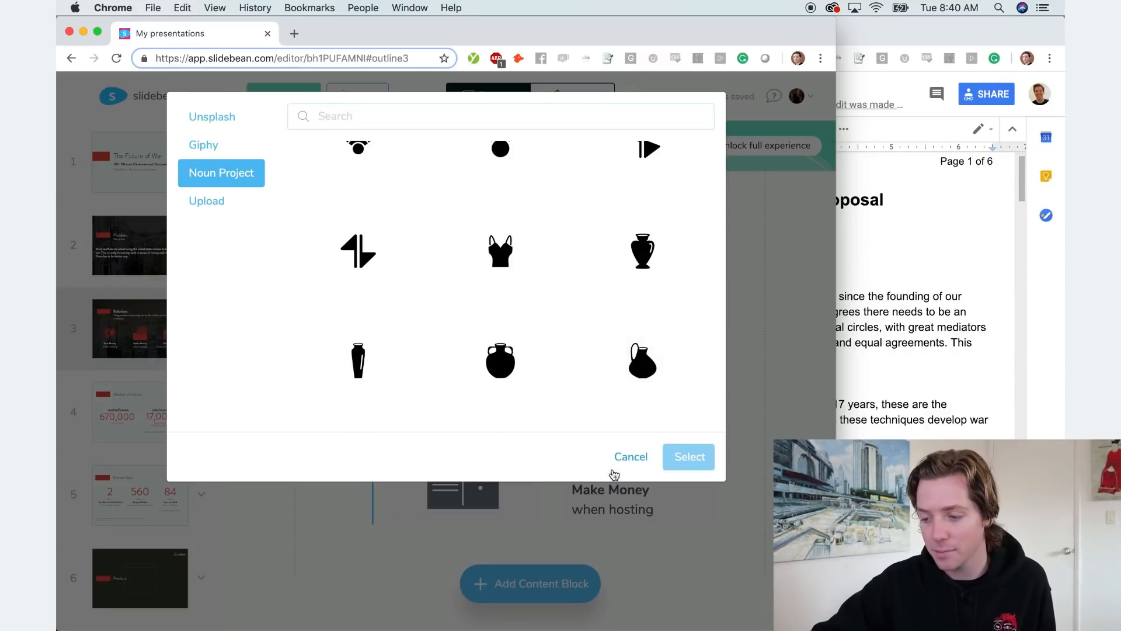
Rewrite the three features: International Communication, Save Money and Human Life, Work Together.
click(631, 456)
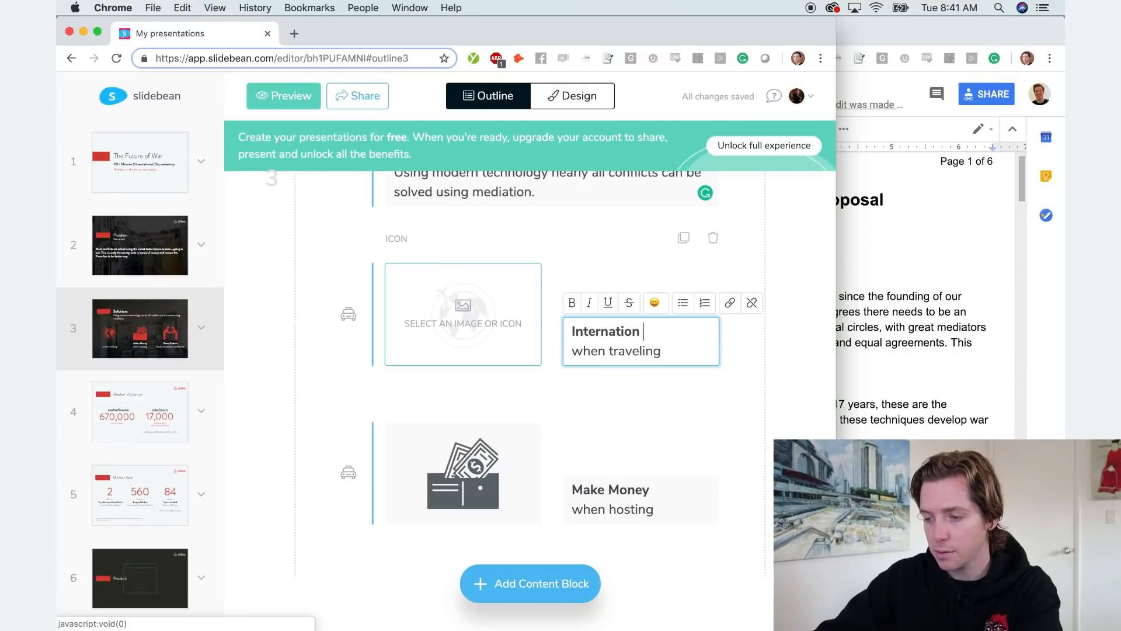
text(Communication)
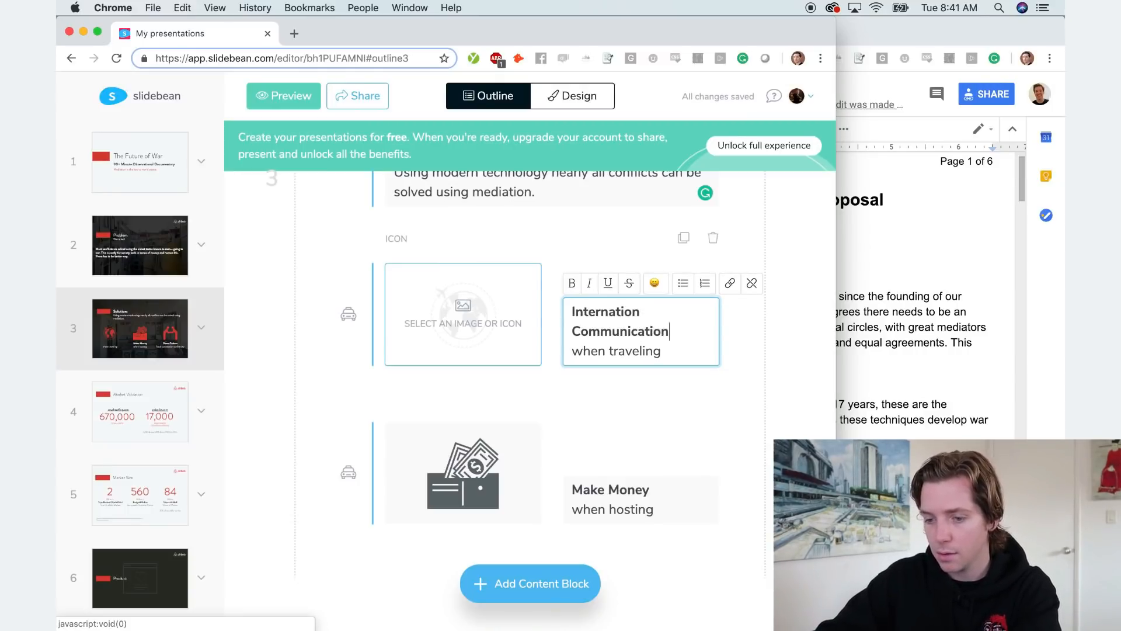
text(has never be)
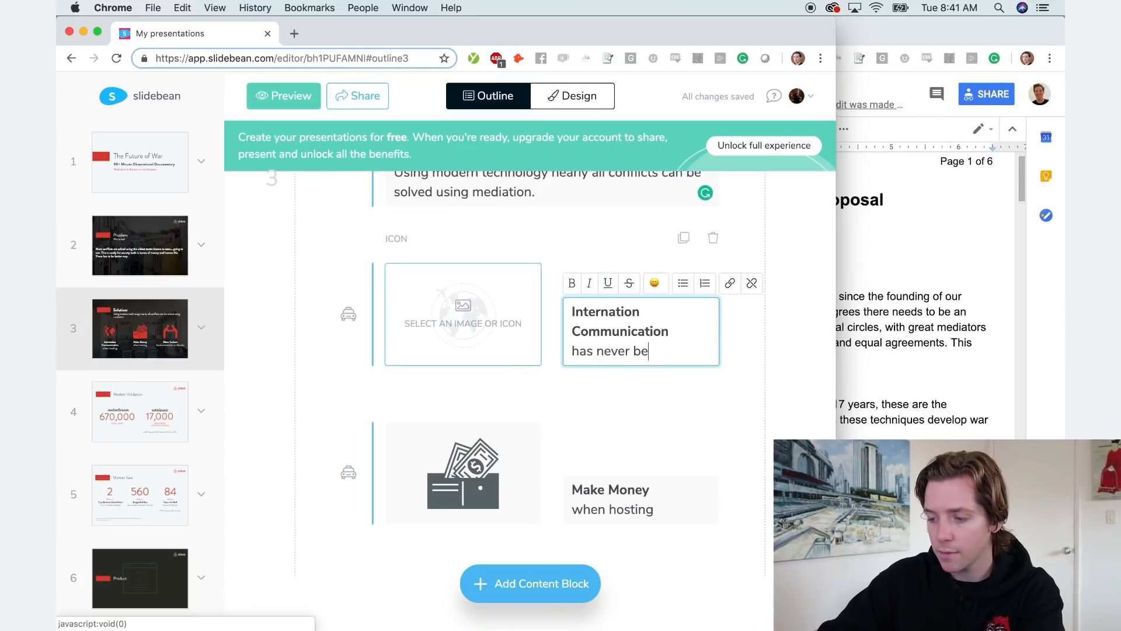
text(en easier)
click(641, 498)
text(by solving)
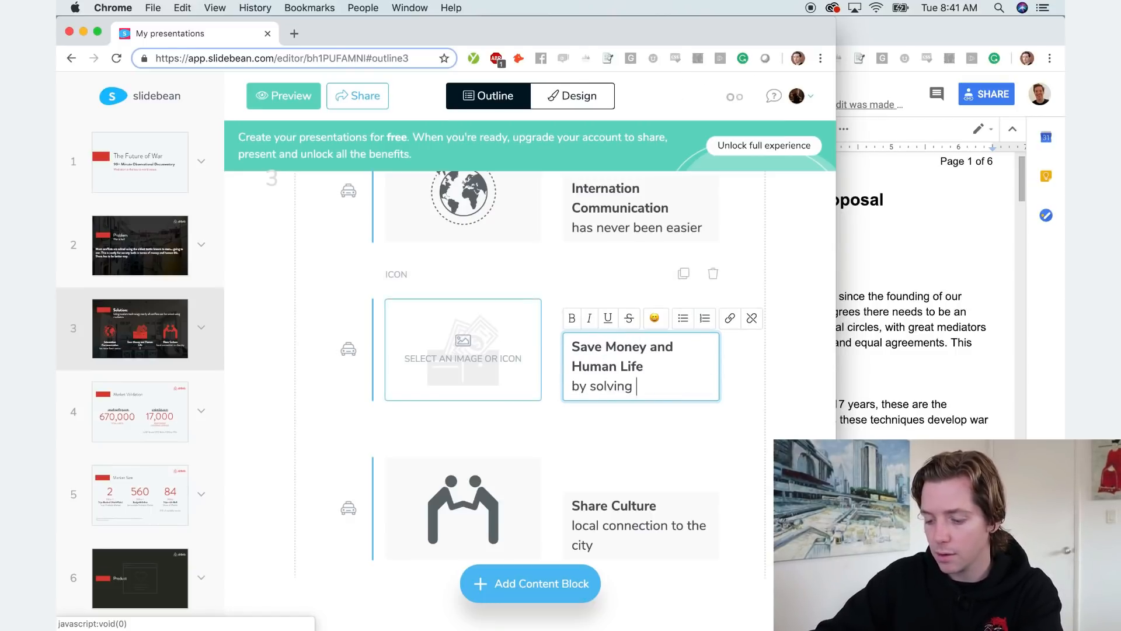
text(conflicts)
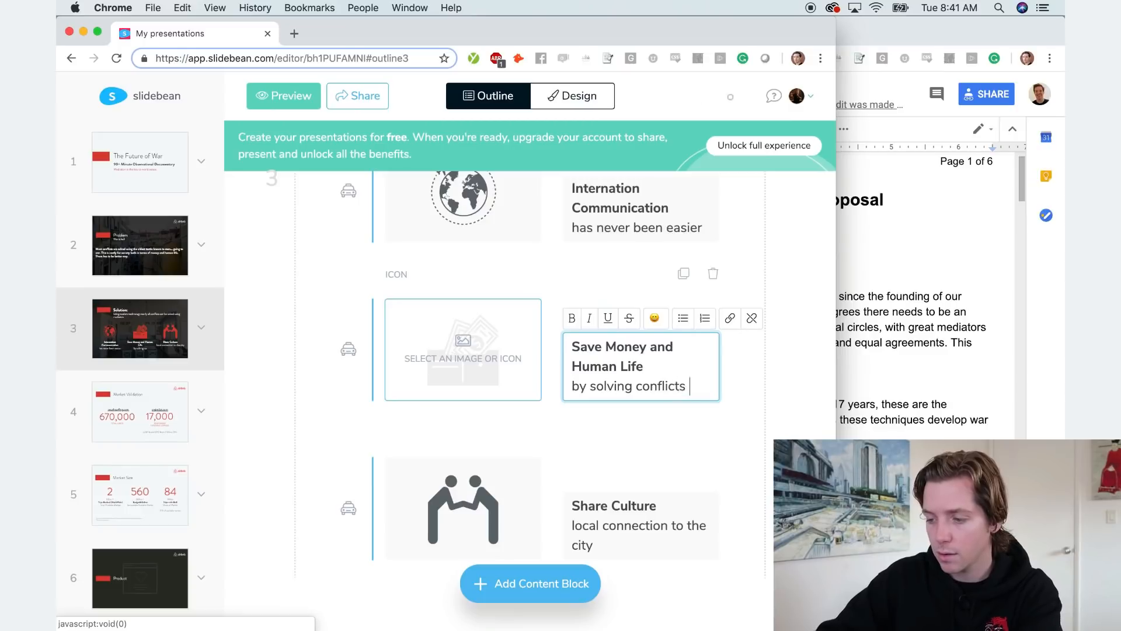
text(using words instead of weapons)
click(641, 526)
text(as a s)
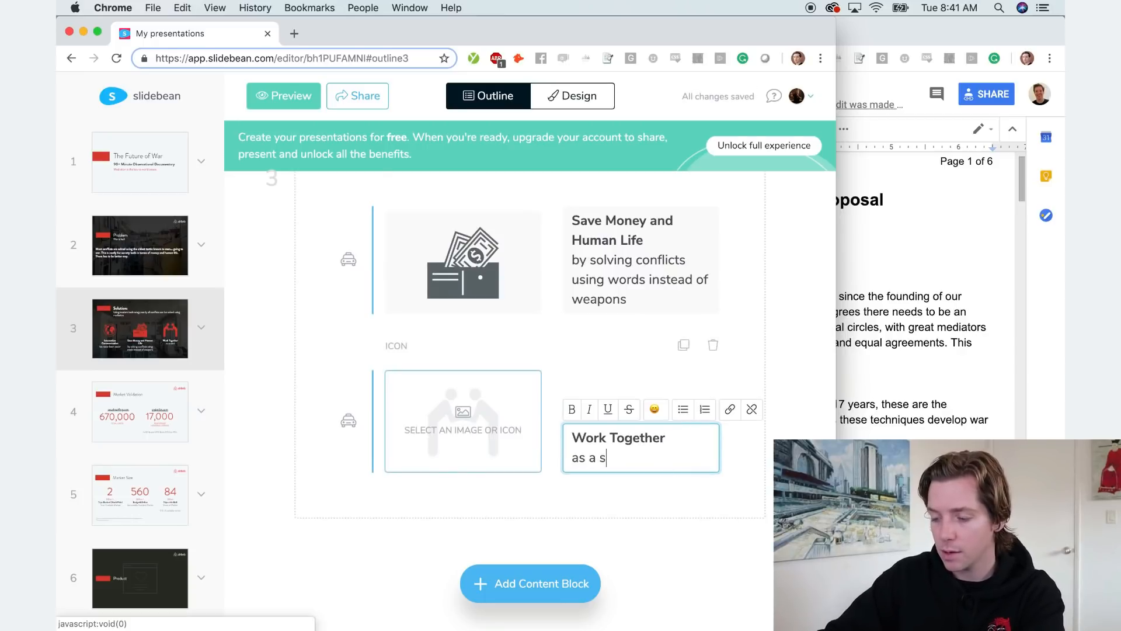
text(human socia)
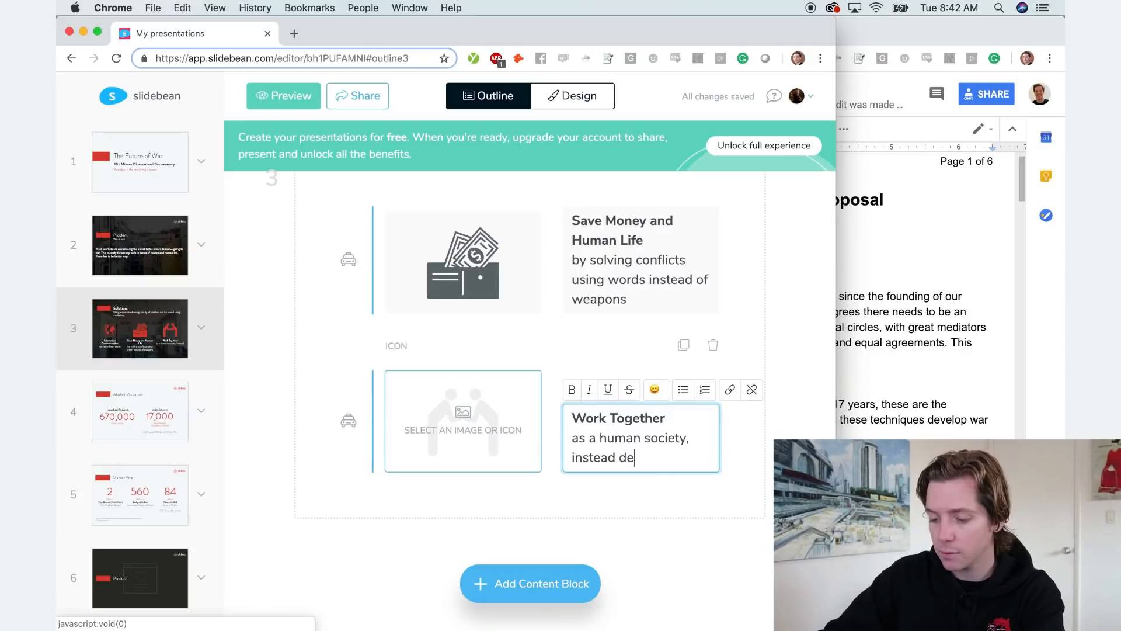
text(storying)
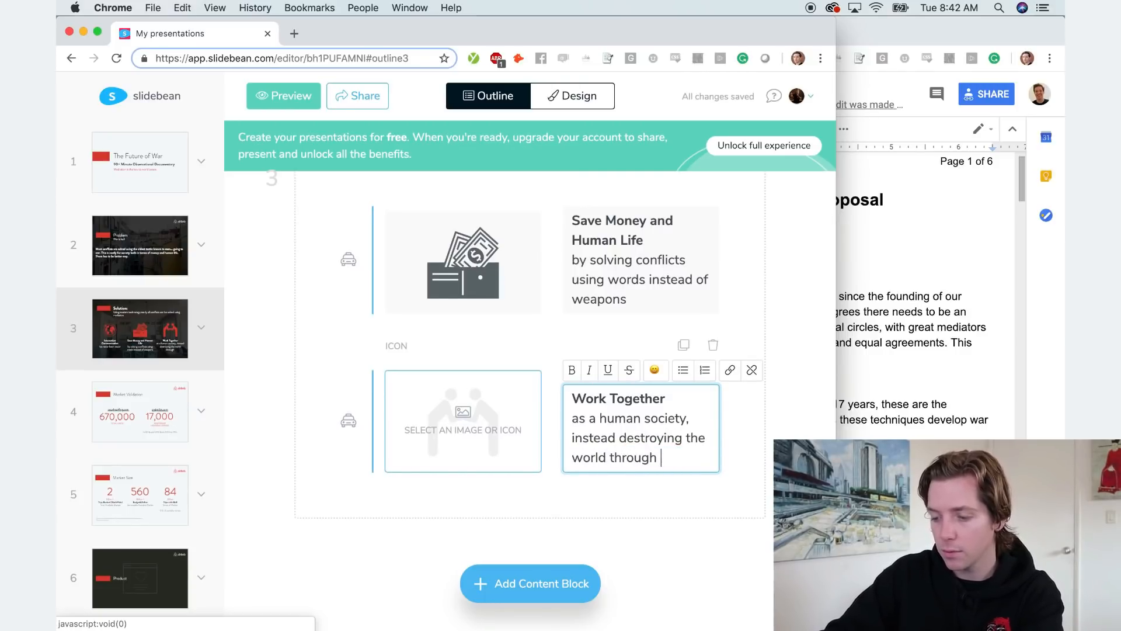
text(fighting)
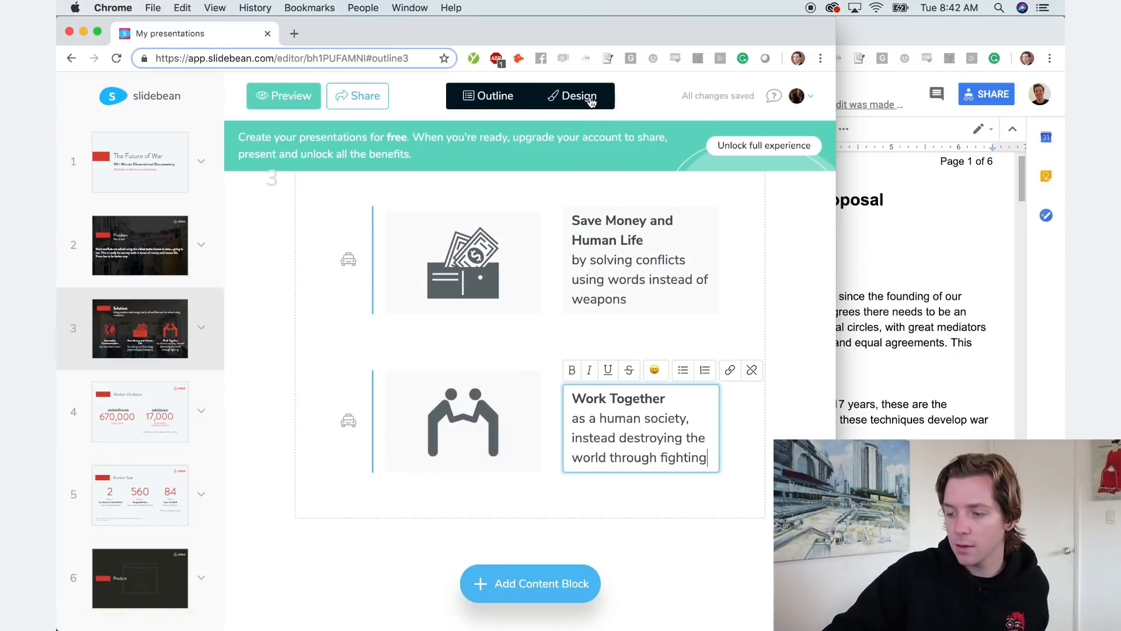
Retitle slide 4 'The Future of War' and delete the couchsurfing.com paragraph block.
click(577, 96)
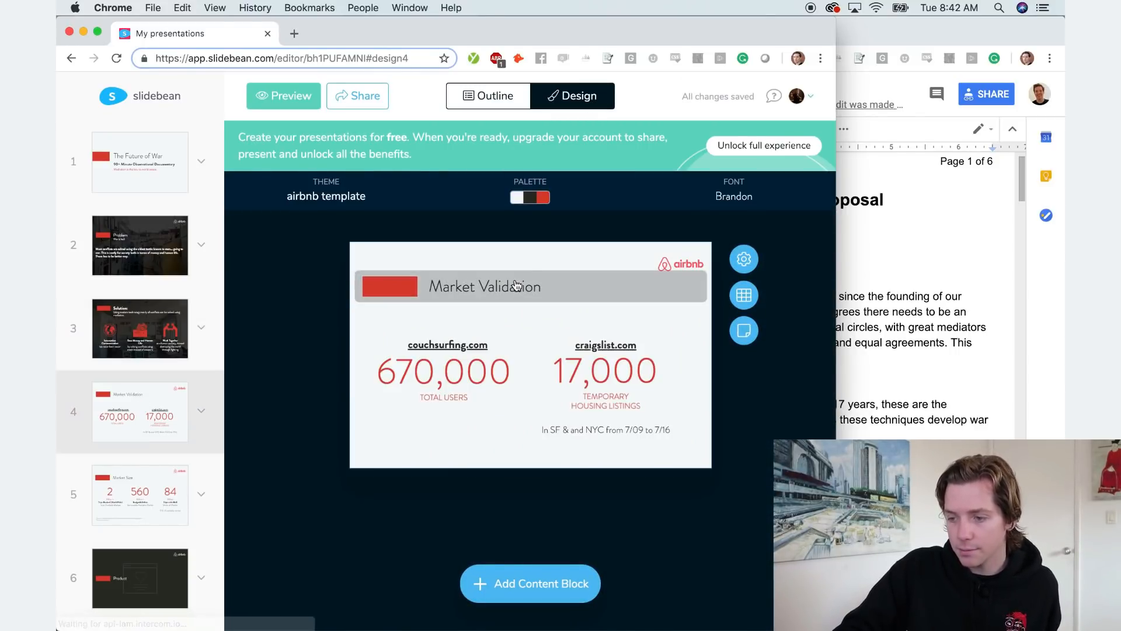
click(488, 96)
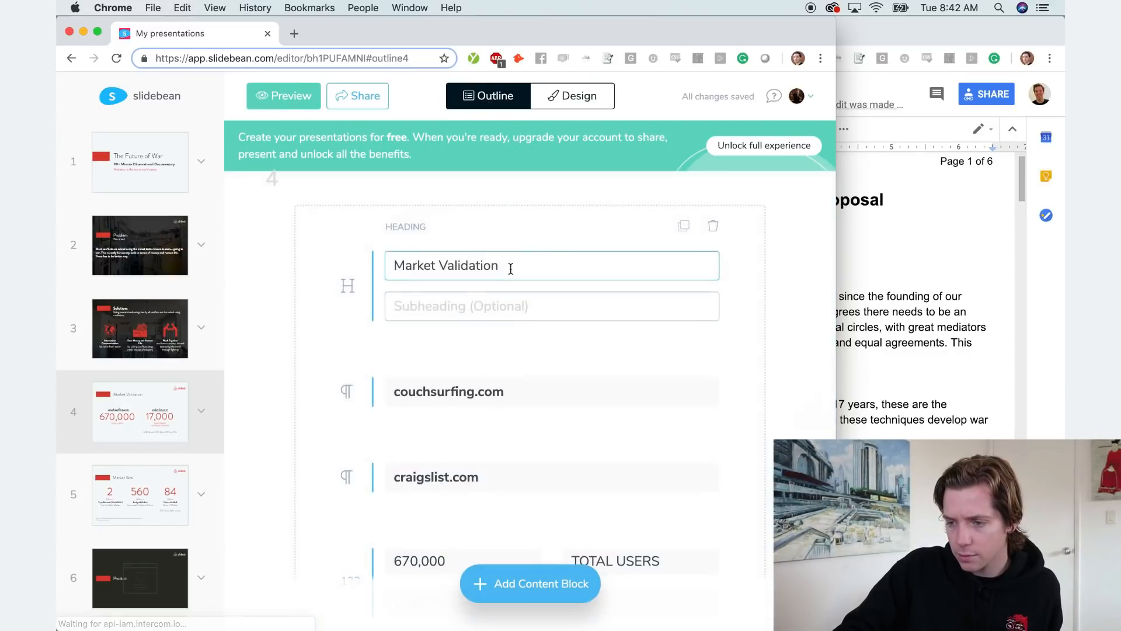
click(509, 266)
text(T)
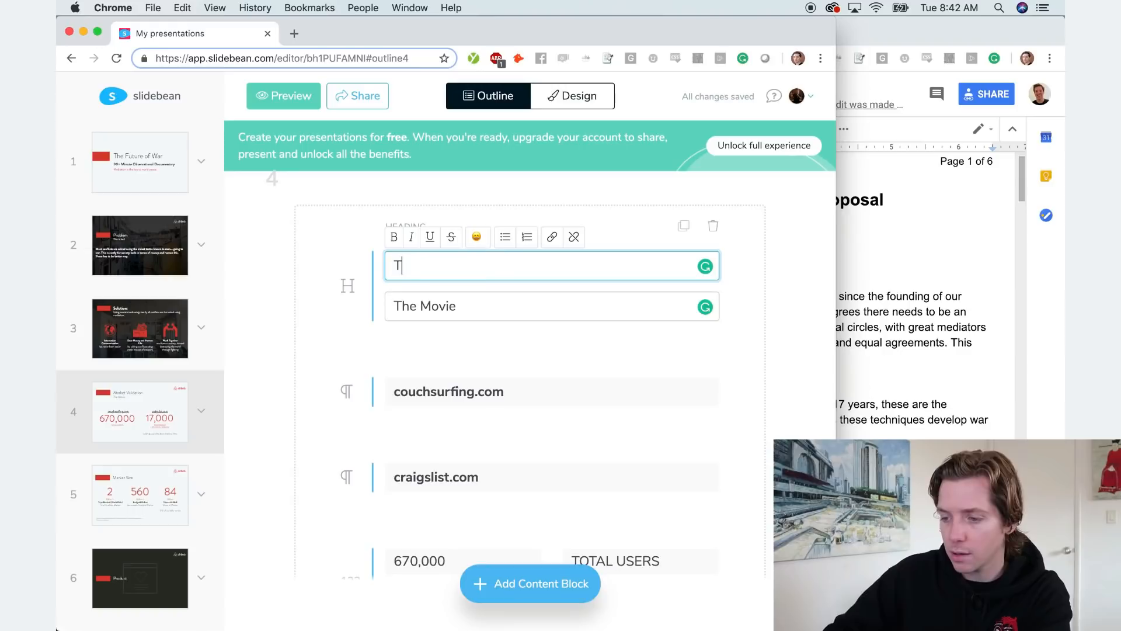
text(he Future of War)
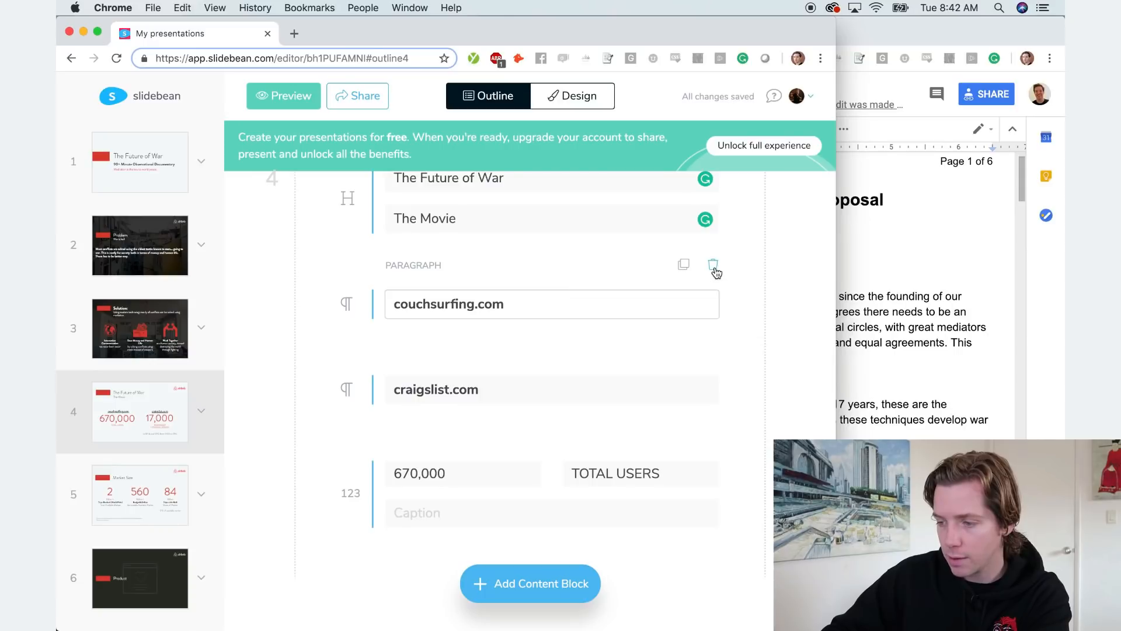
mouse_move(704, 285)
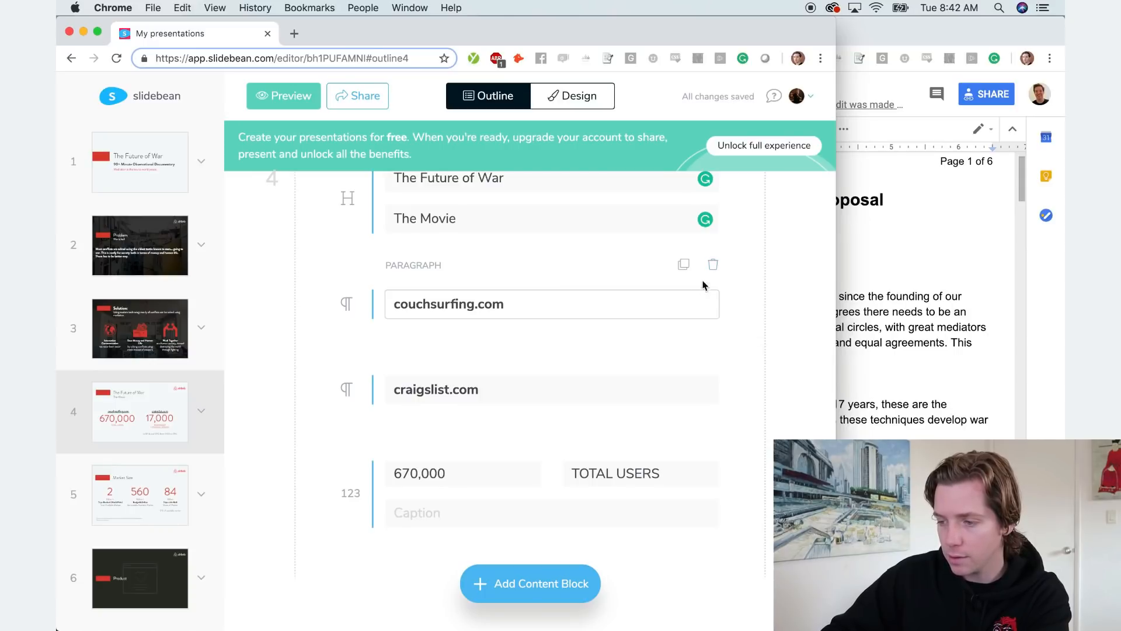
click(713, 265)
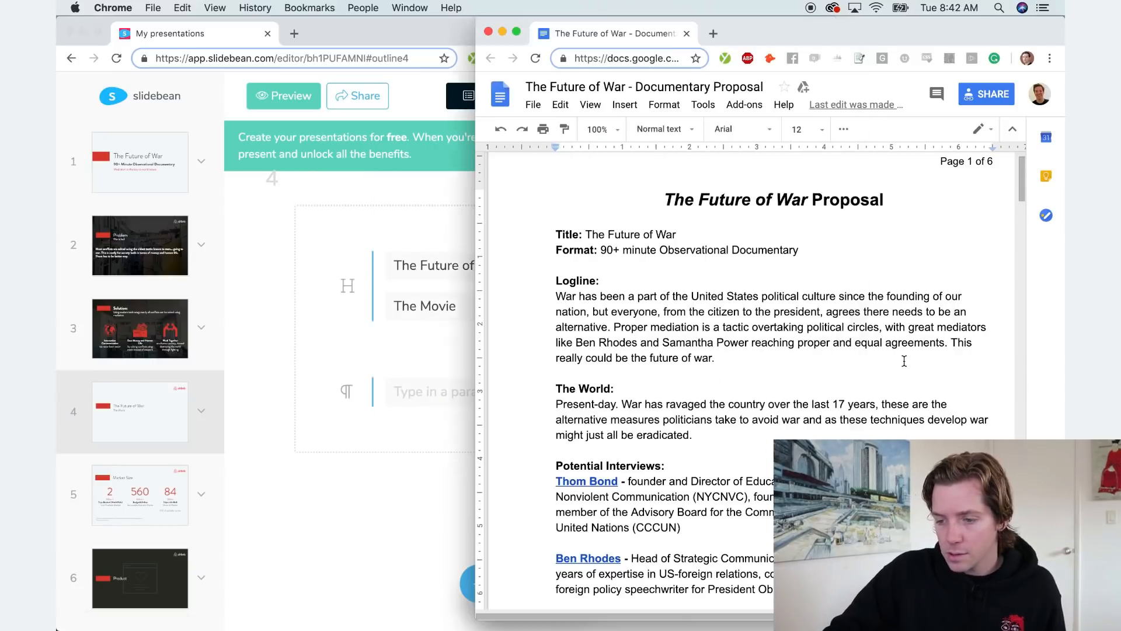
Select and copy The World paragraph from the Google Docs proposal.
drag(555, 281, 722, 357)
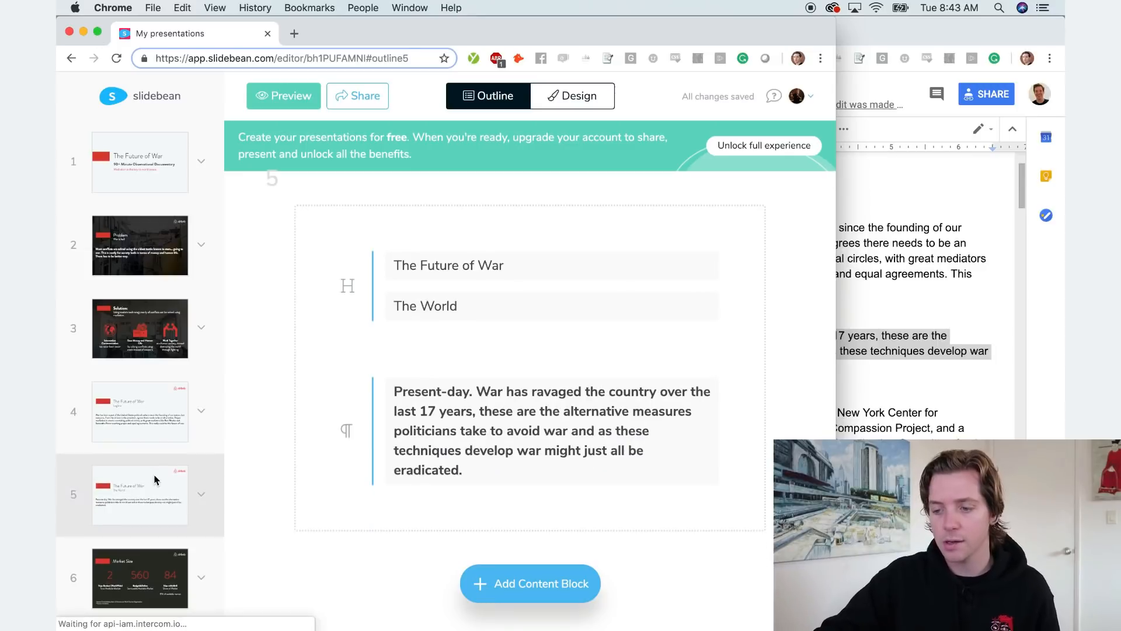
Fill slide 5 with 'The Future of War', subheading 'The World', and the pasted paragraph.
scroll(down, 3)
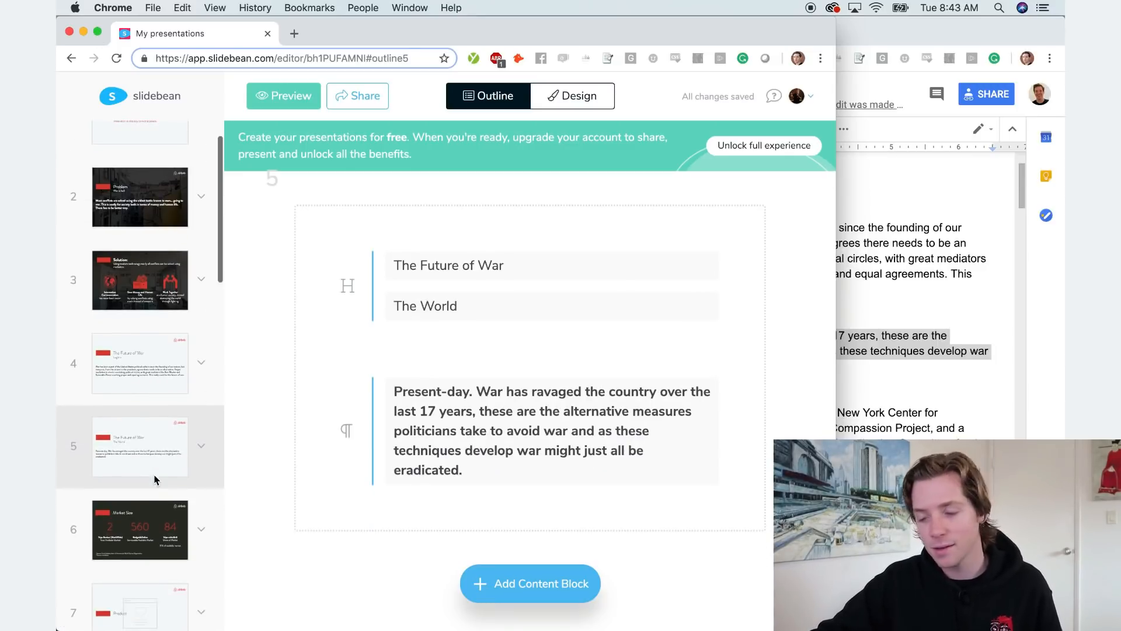
mouse_move(415, 516)
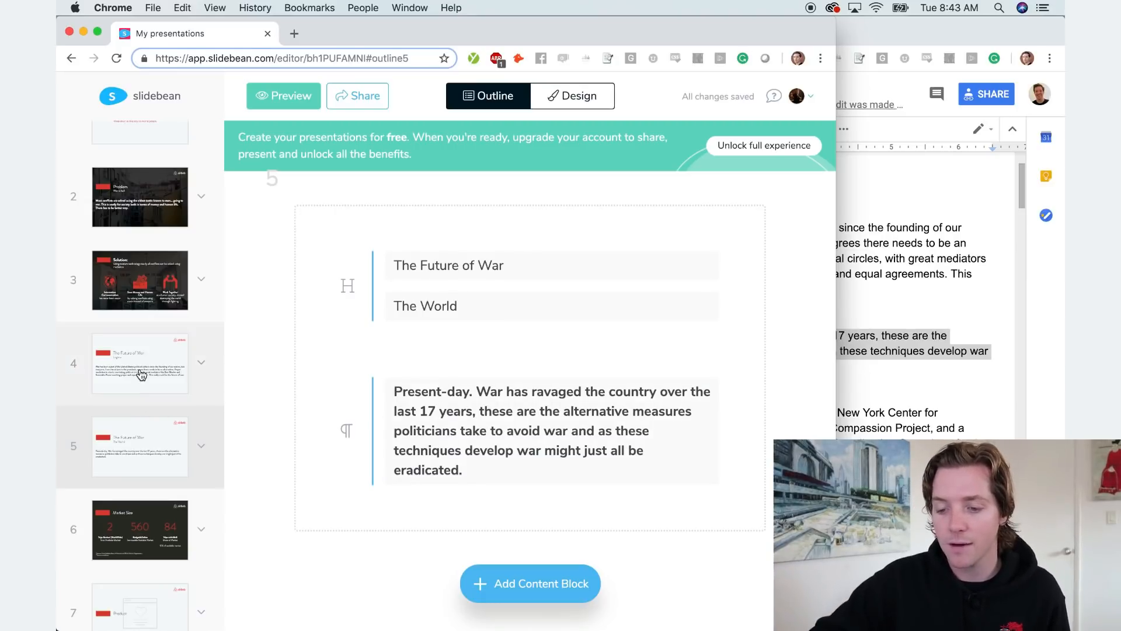
click(454, 266)
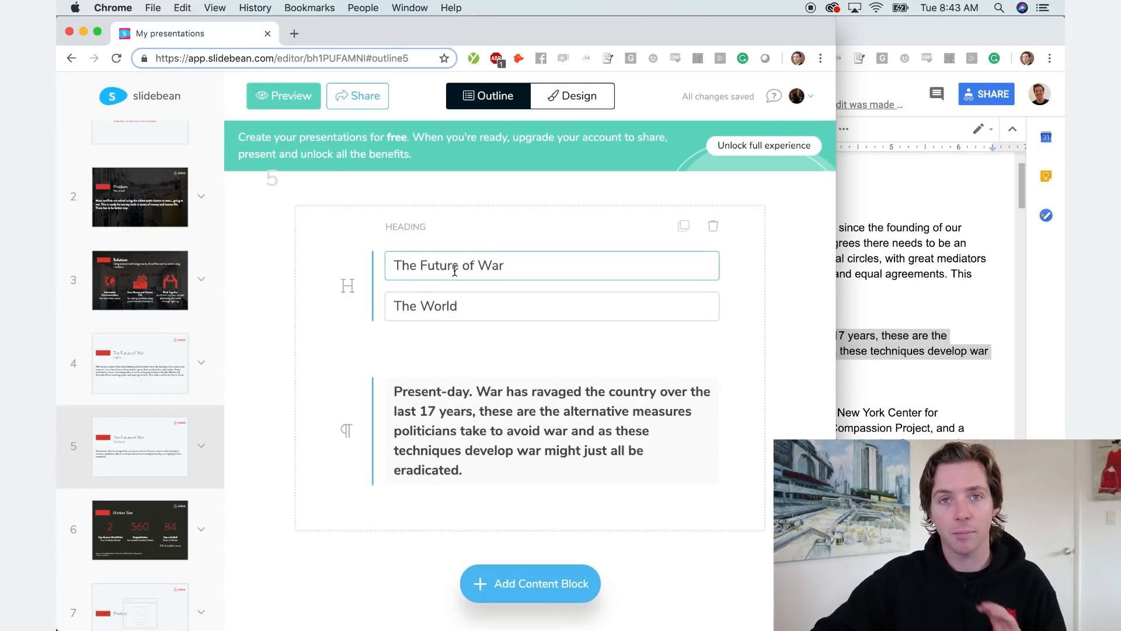
scroll(down, 3)
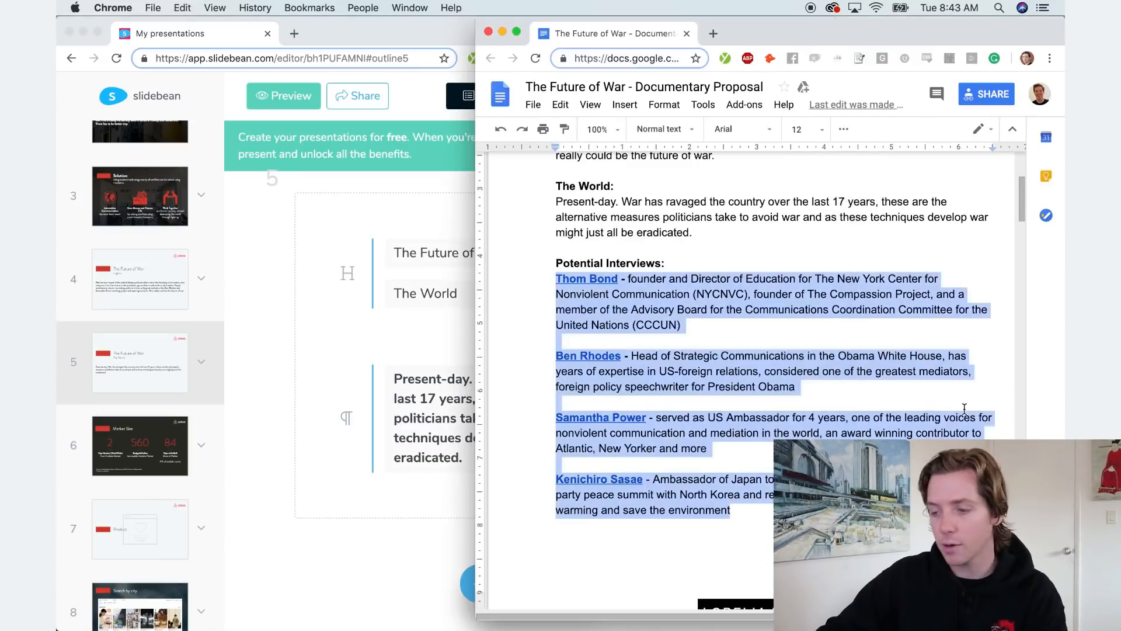
Scroll the proposal through Potential Interviews, Style, Execution, team bios, About Us and Production Process.
scroll(down, 3)
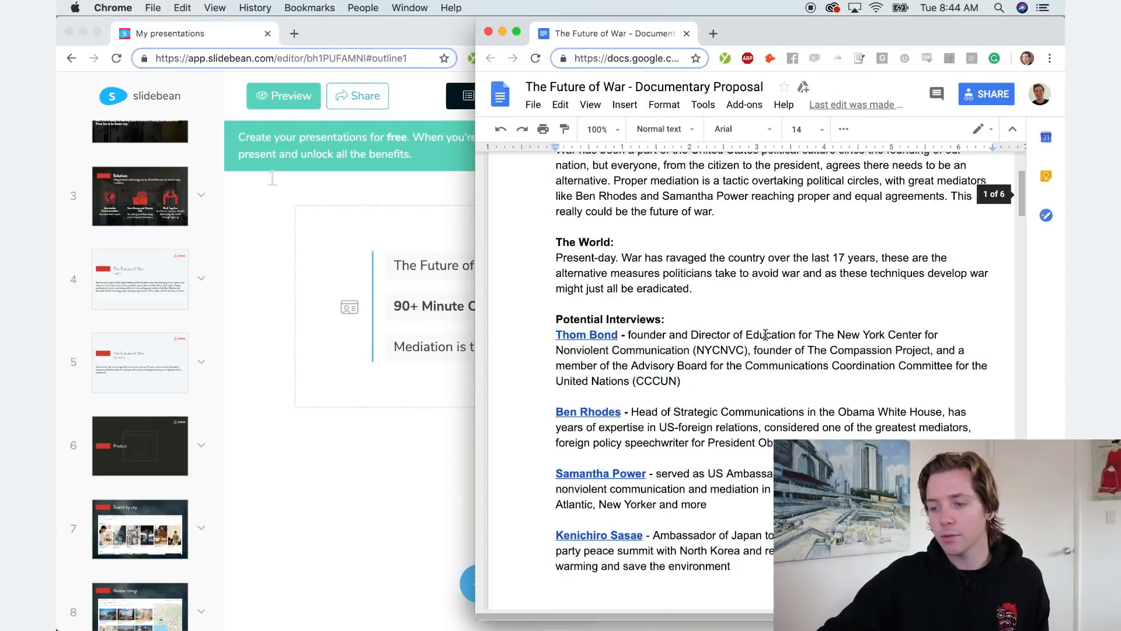
scroll(down, 3)
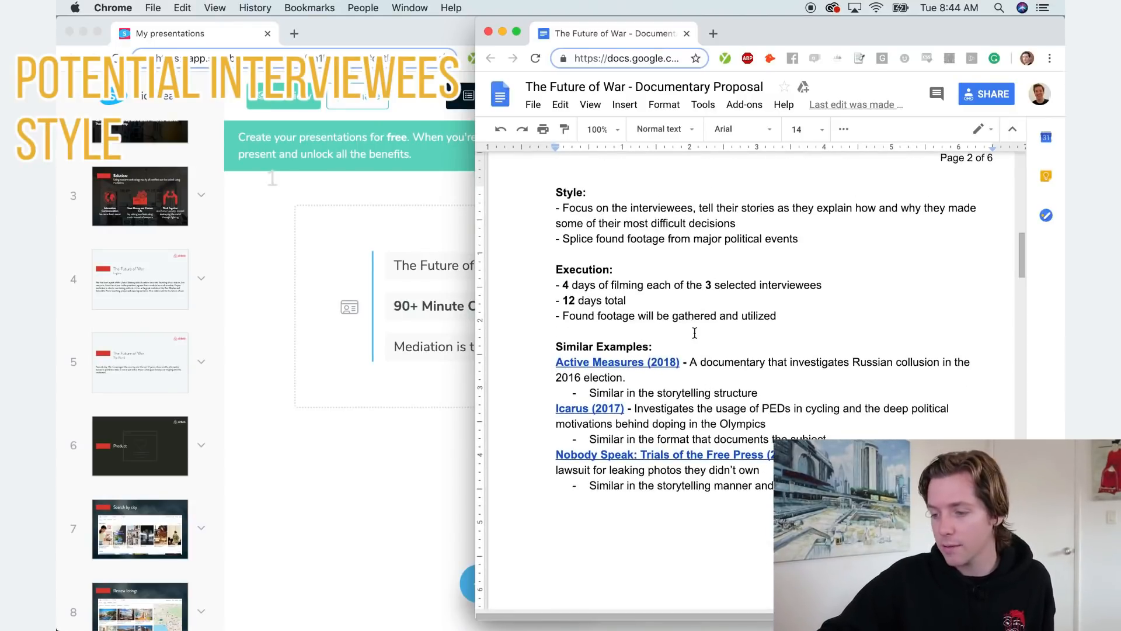
scroll(down, 3)
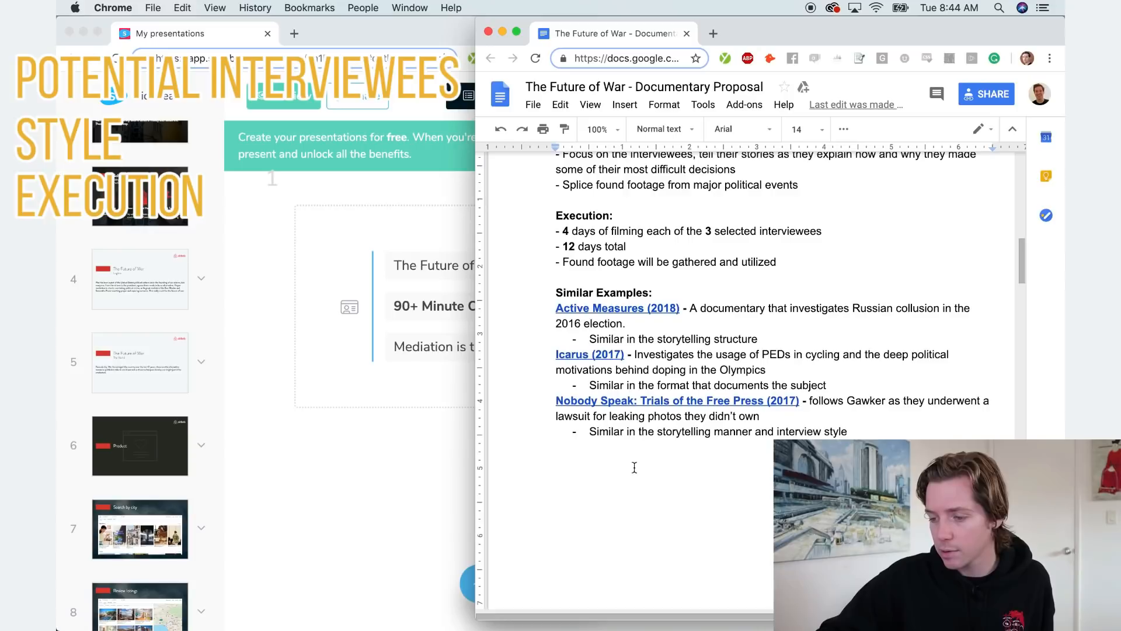
scroll(down, 3)
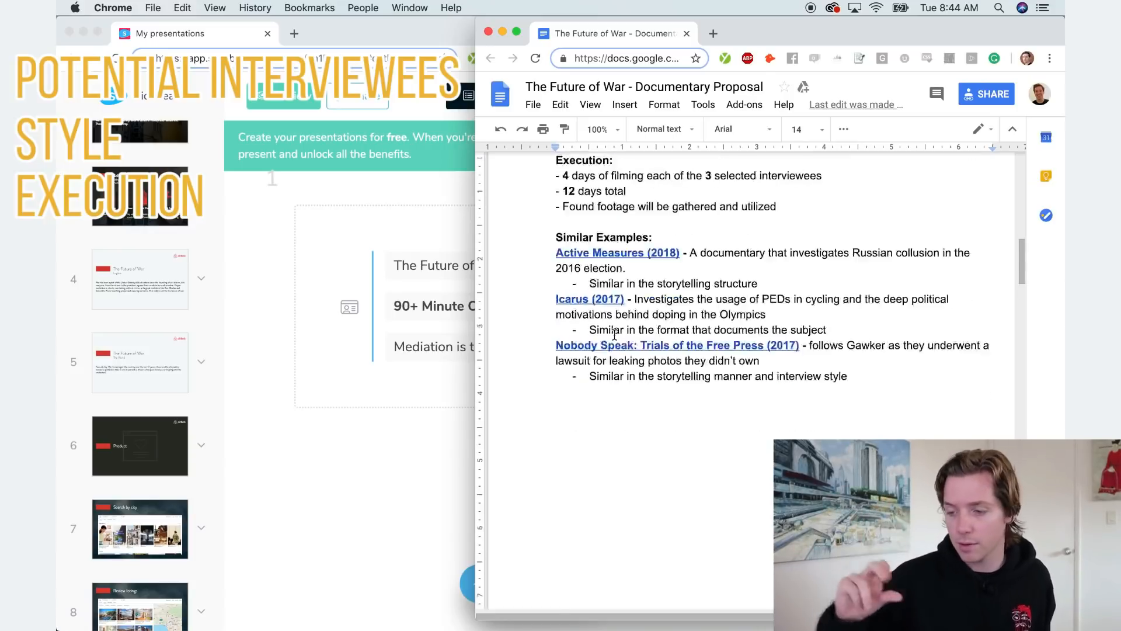
scroll(down, 3)
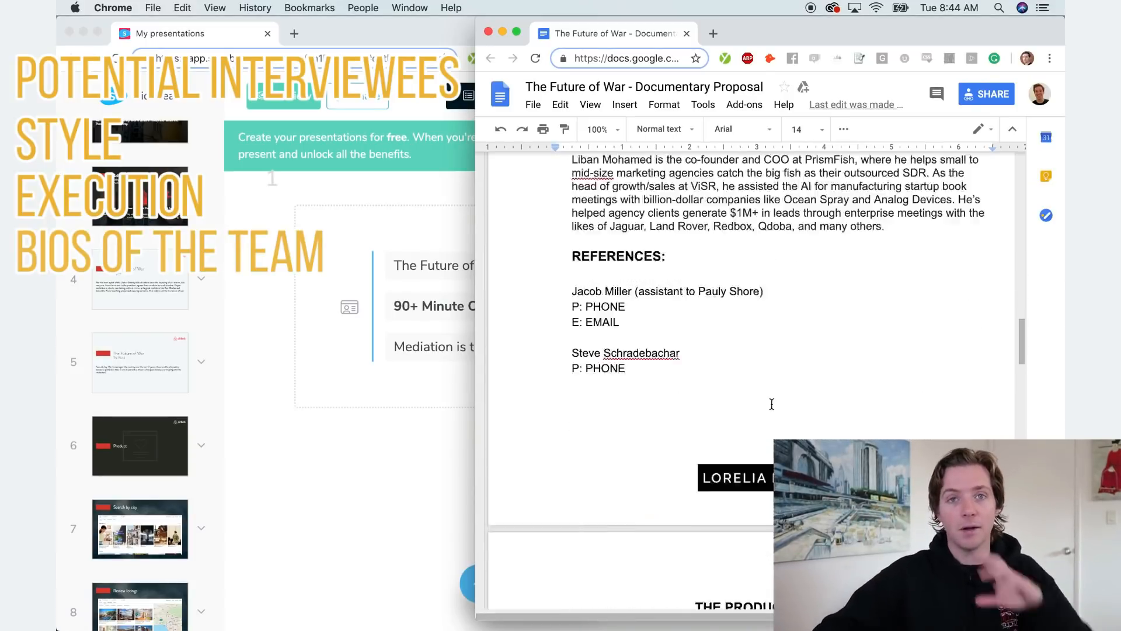
scroll(down, 3)
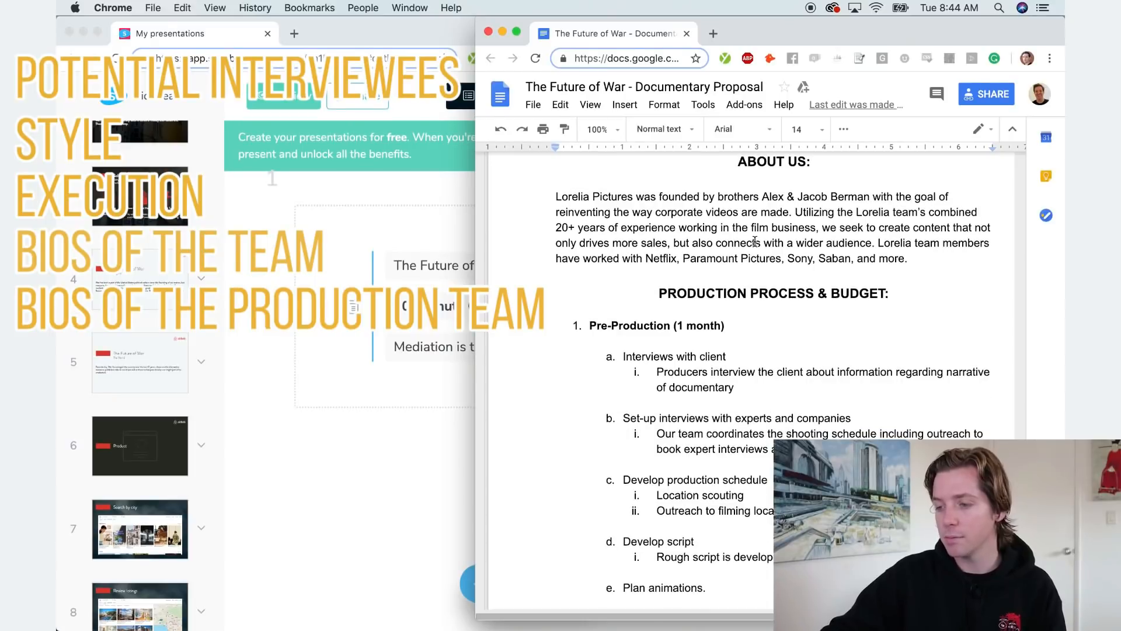
scroll(down, 3)
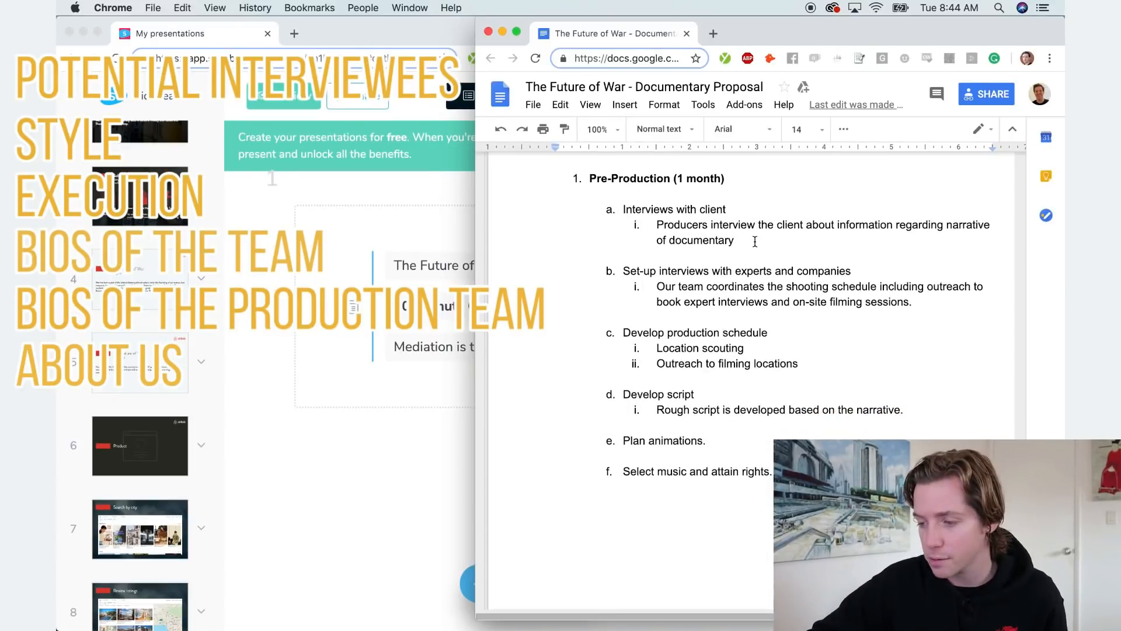
scroll(down, 3)
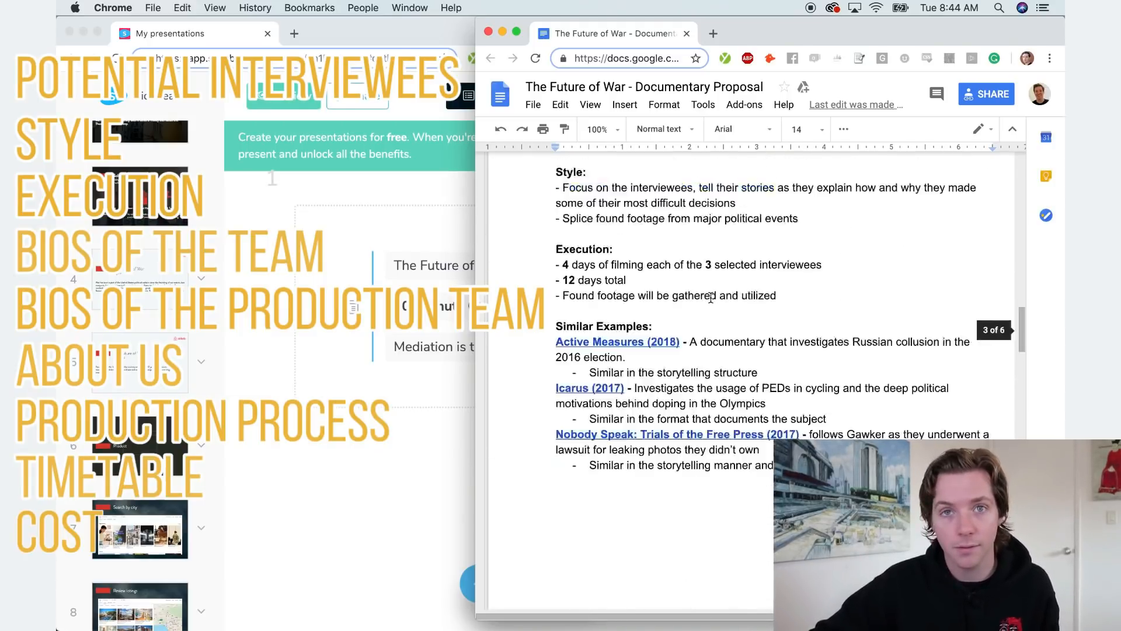
click(169, 33)
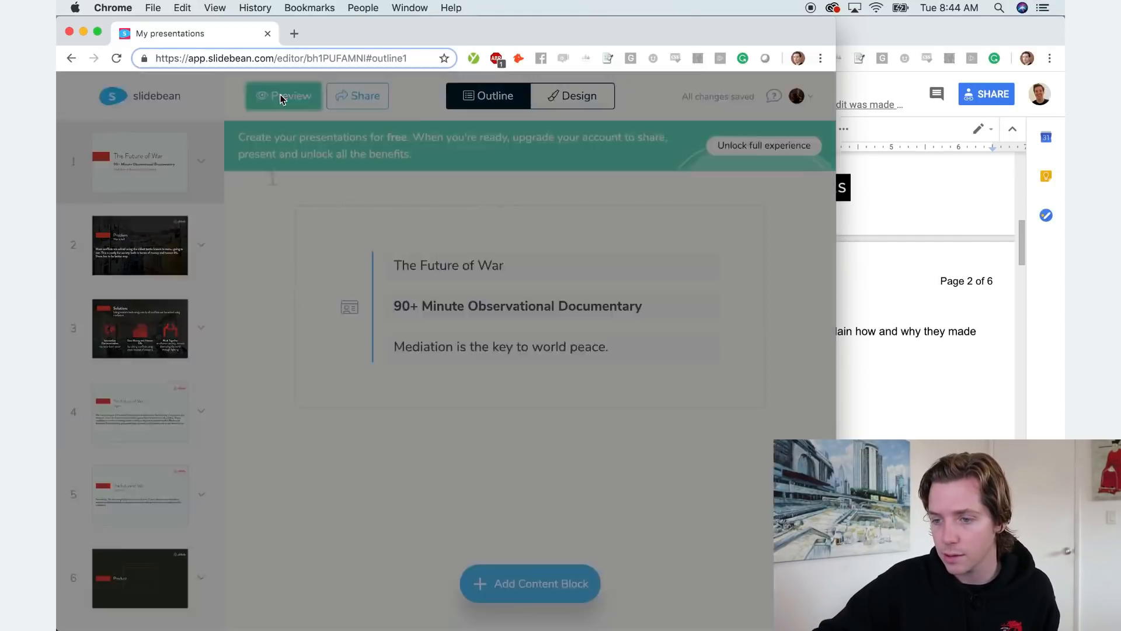
Preview the deck from the title slide to the Problem slide, then close the preview.
click(283, 96)
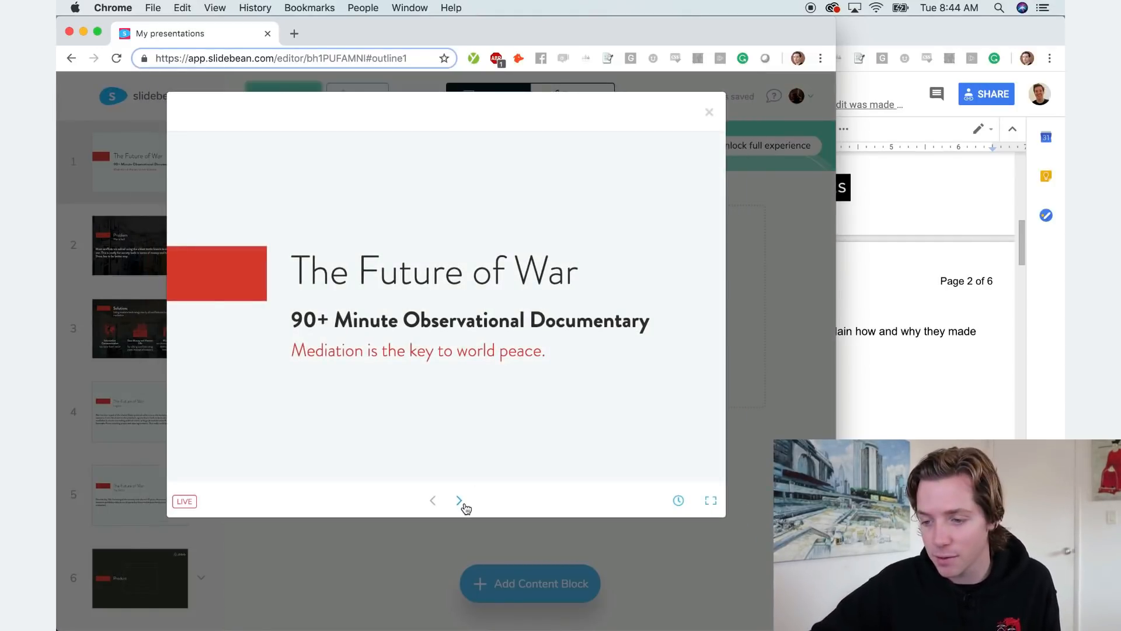
click(458, 500)
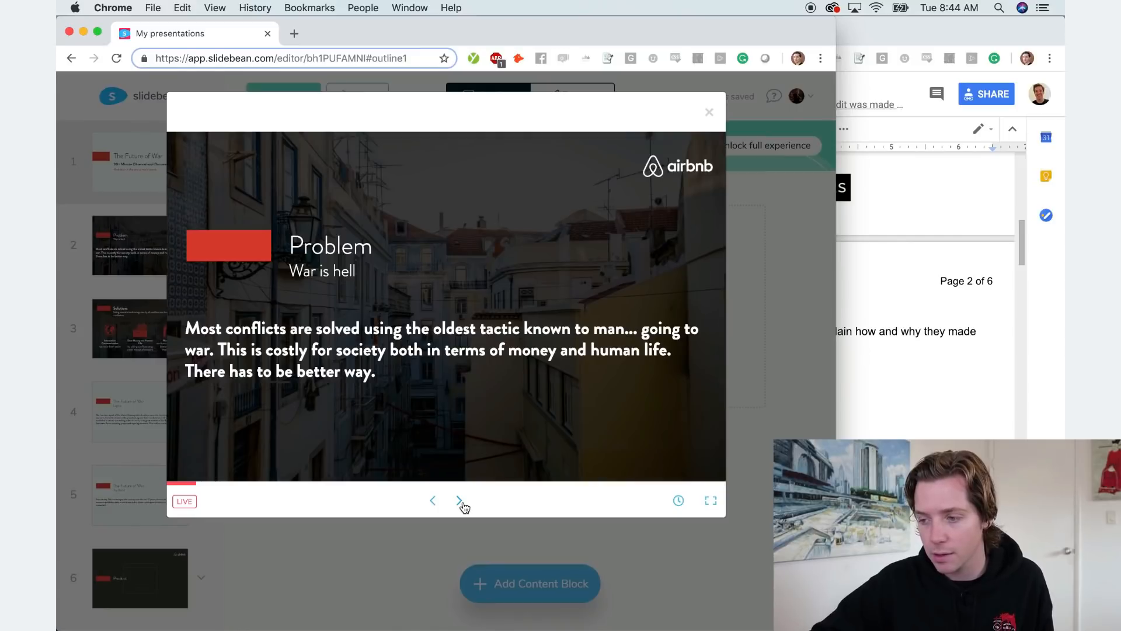
click(709, 111)
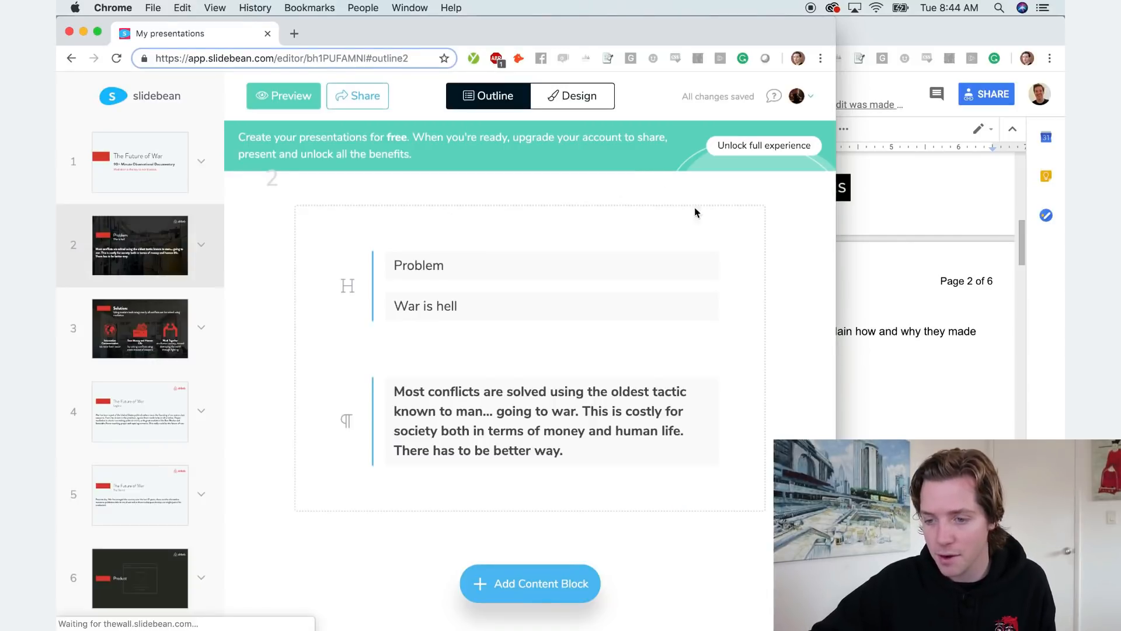
Replace the Problem slide's street background with a darker photo and preview it.
click(572, 96)
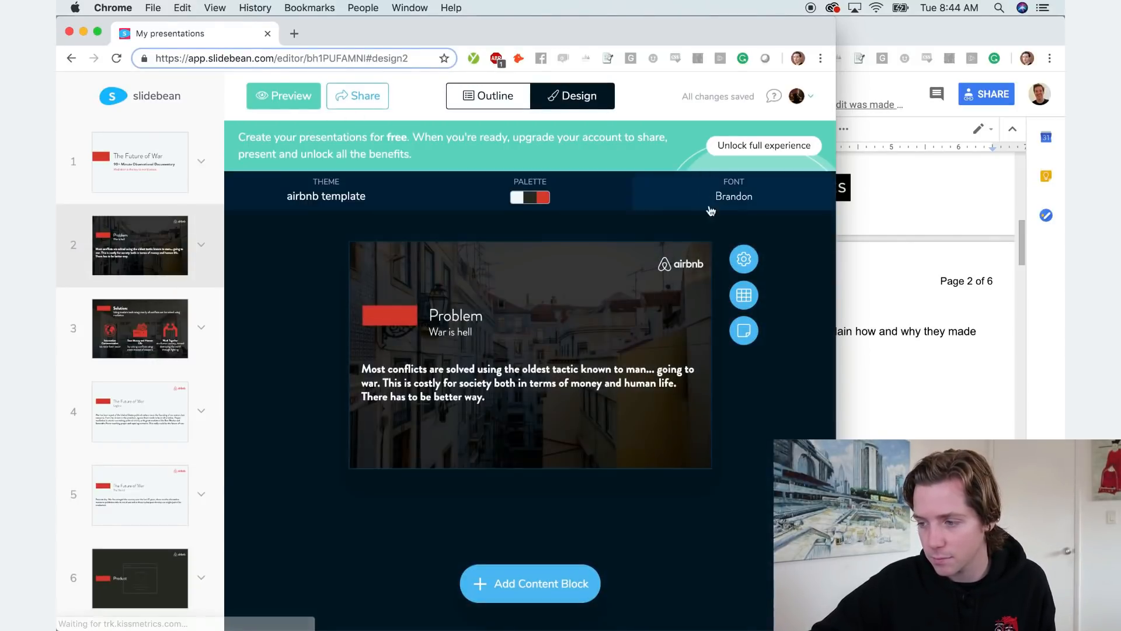
click(743, 259)
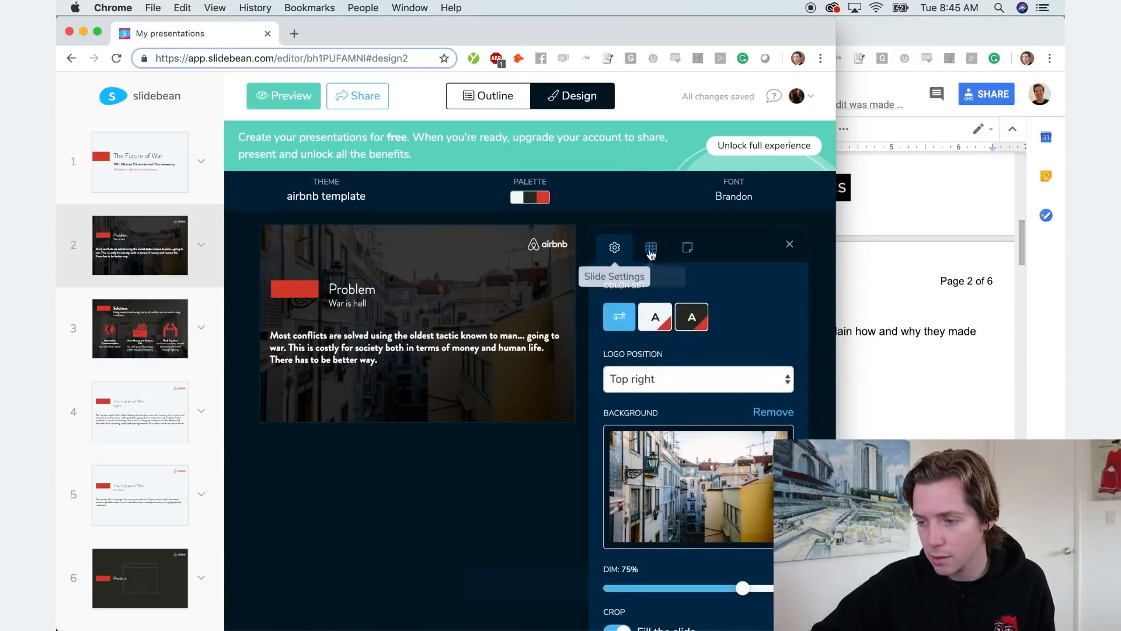
click(699, 486)
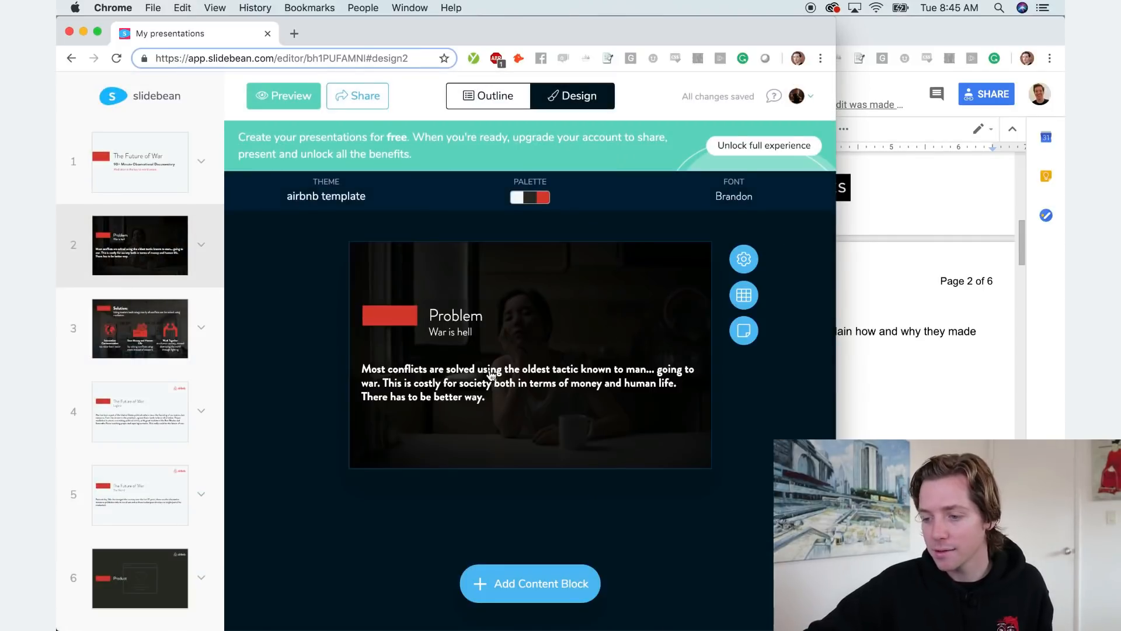
click(283, 96)
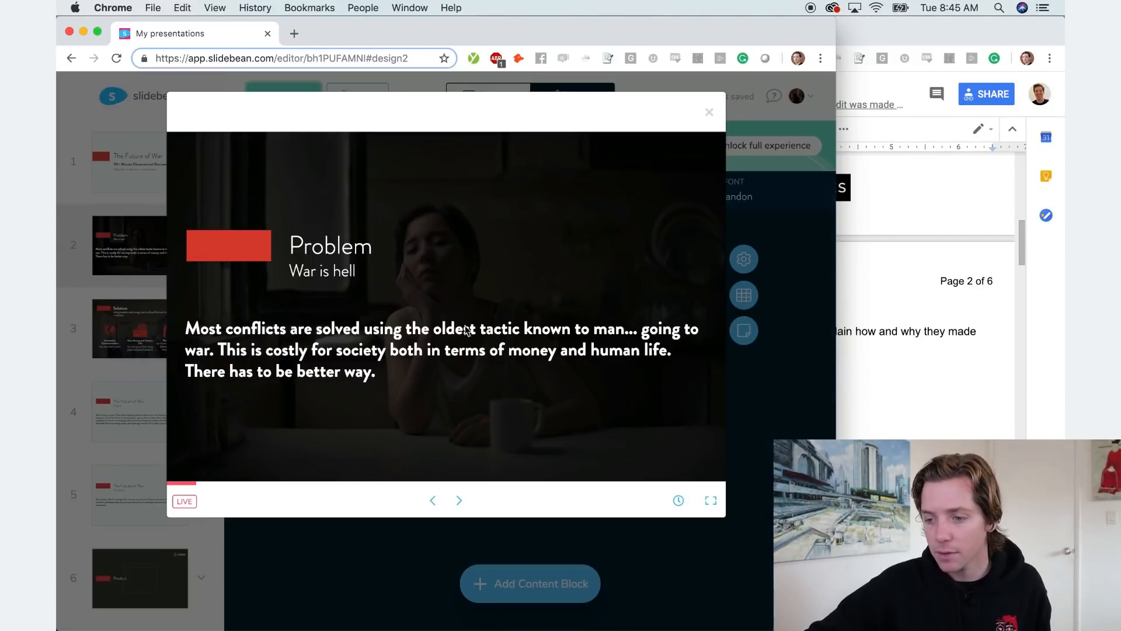
Step the preview through Solution, Product, Market Adoption, Team and Financial to the end, then close.
click(459, 500)
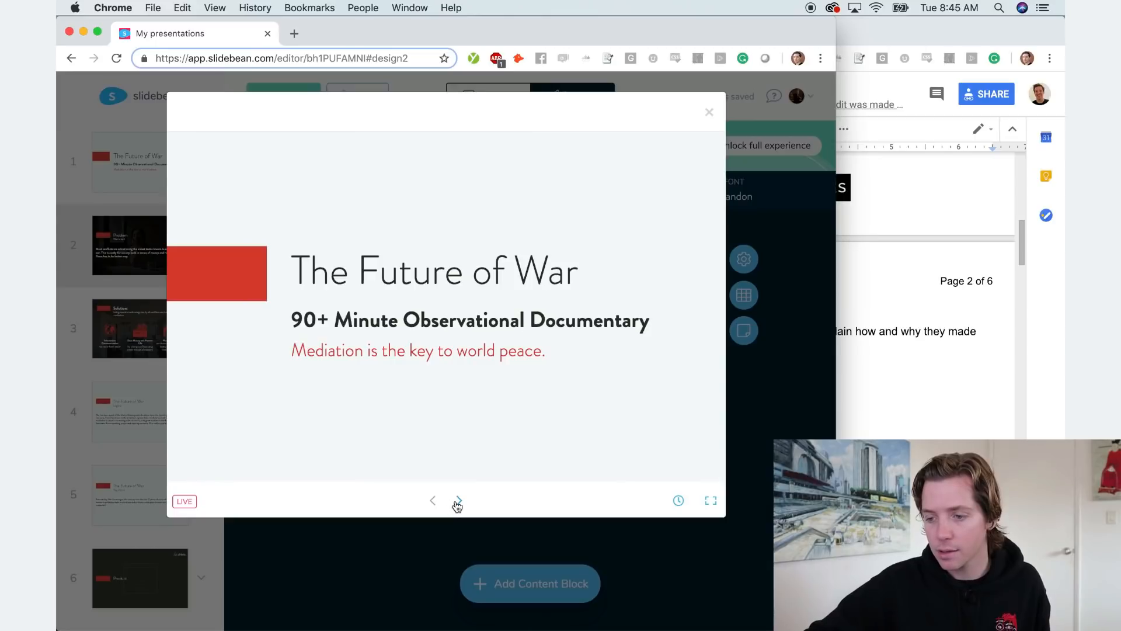
click(457, 499)
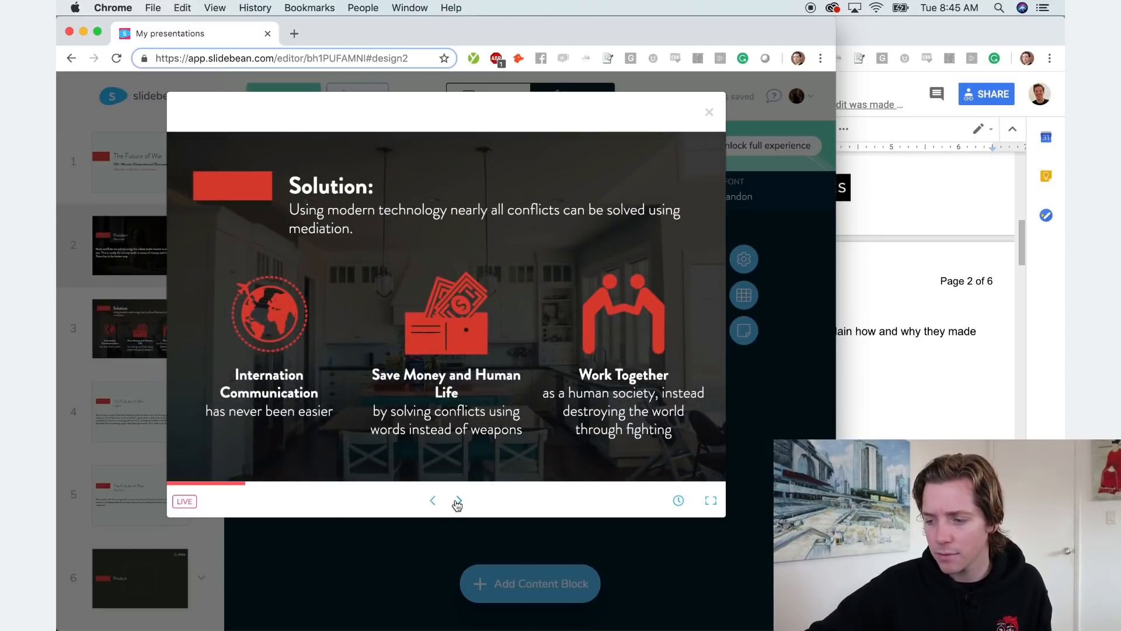
click(456, 500)
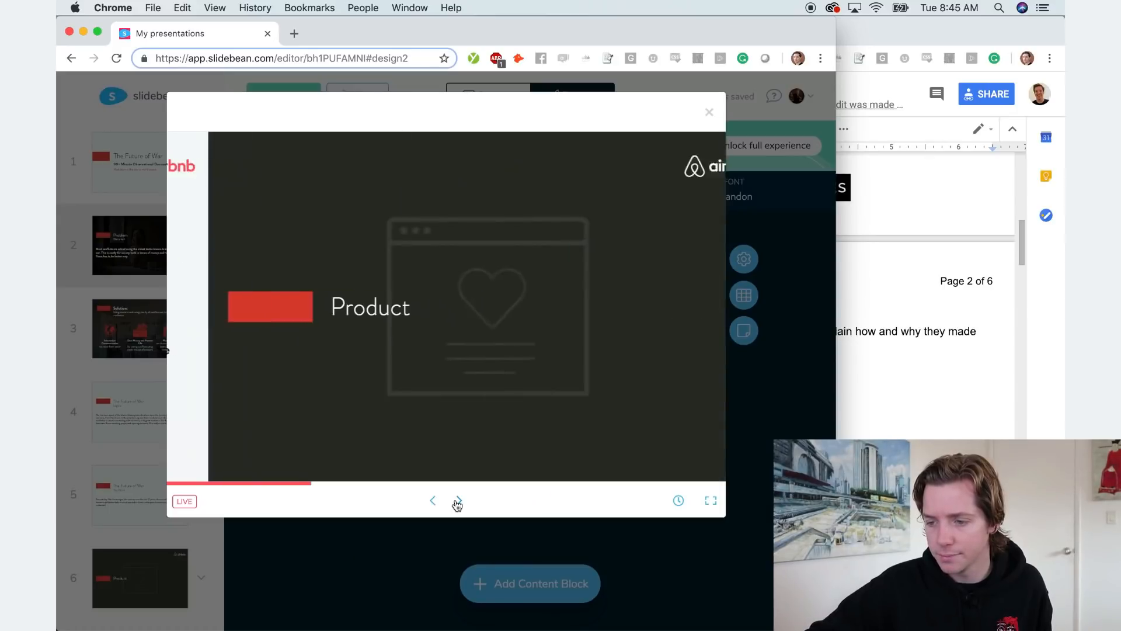
click(459, 501)
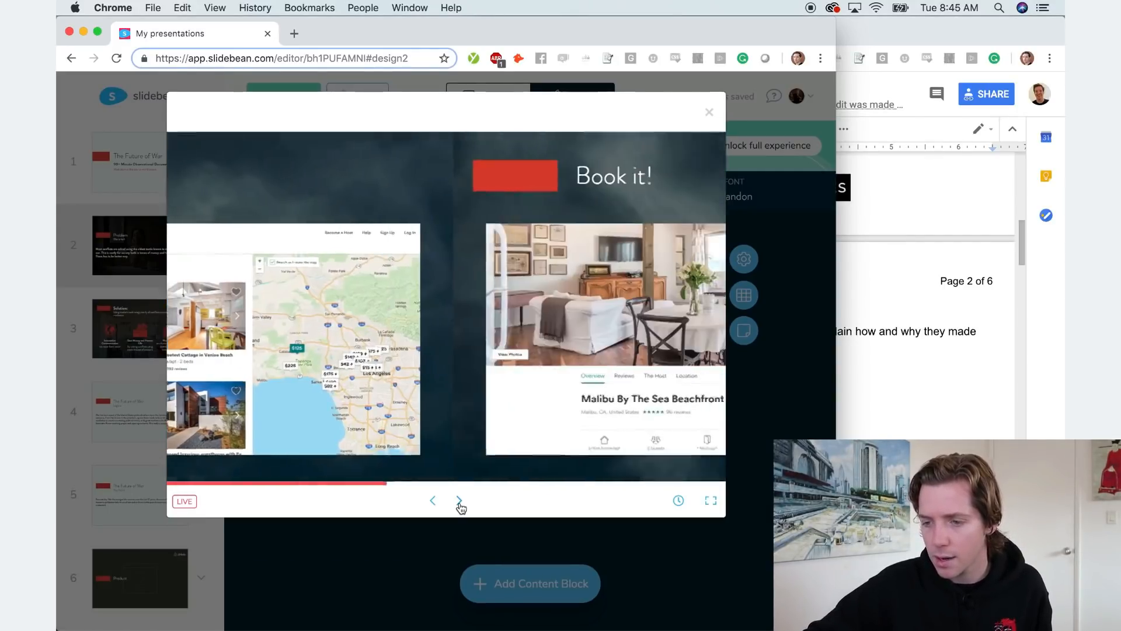
click(460, 500)
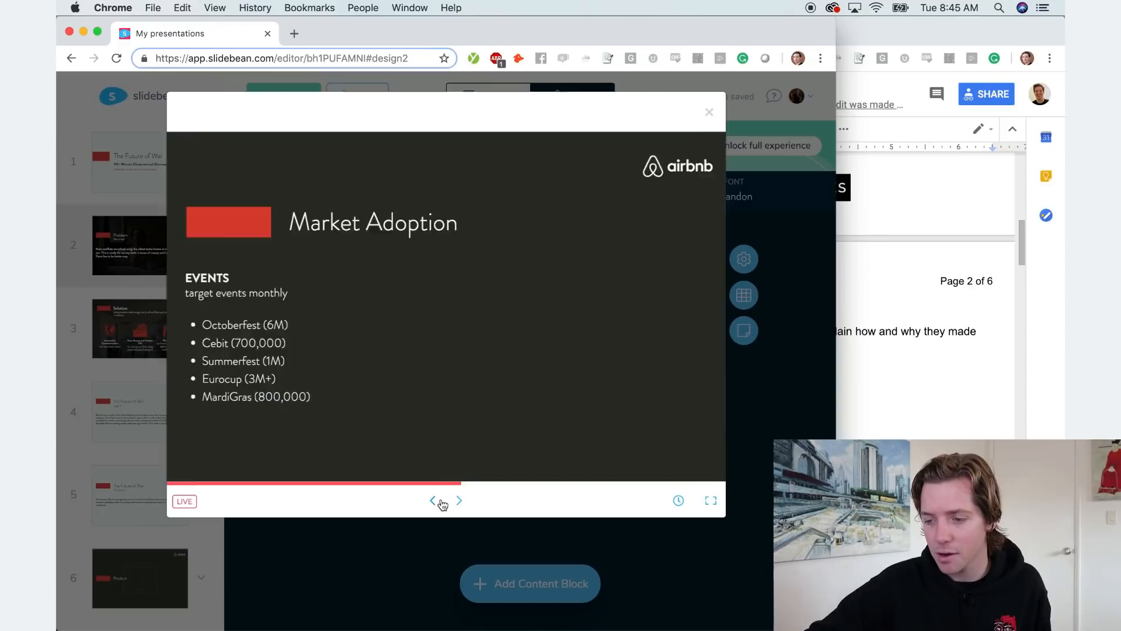
click(433, 500)
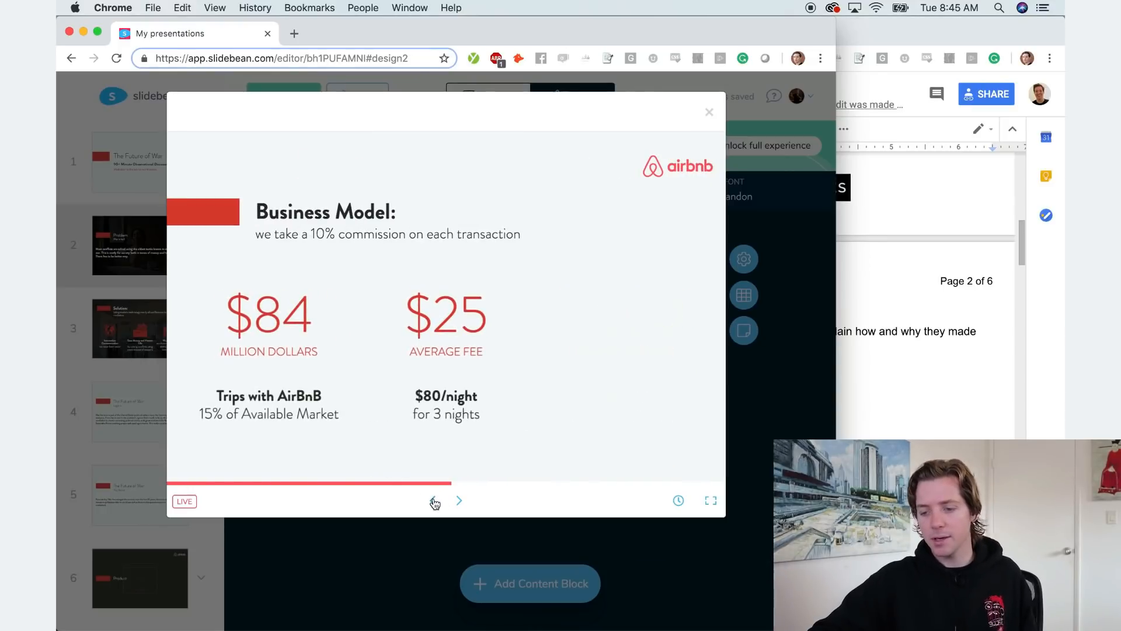
click(459, 499)
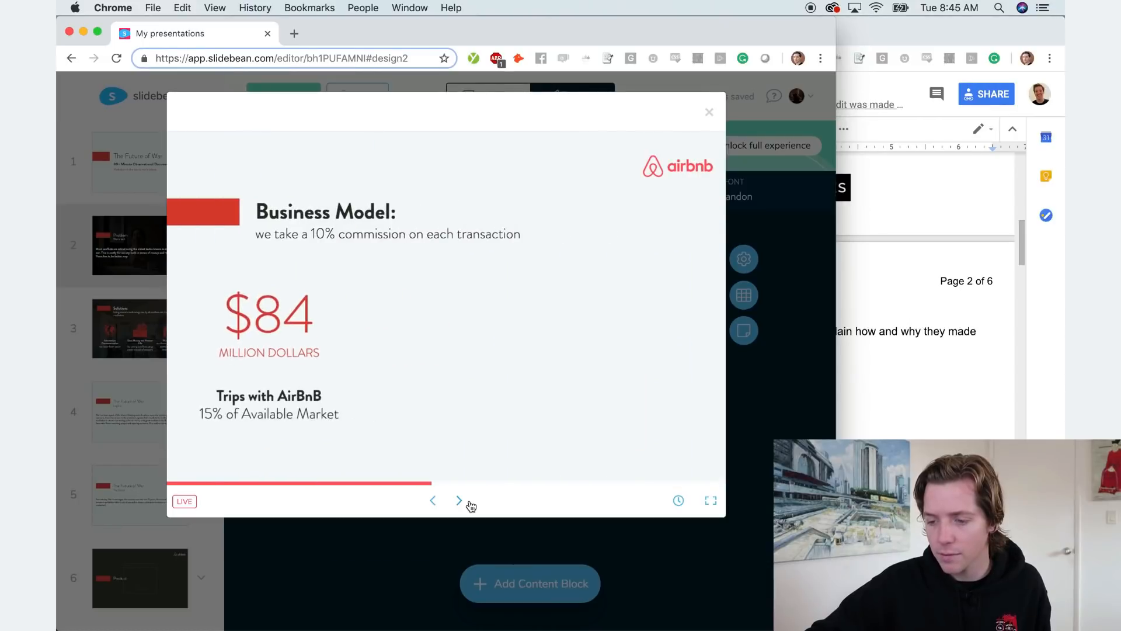
click(459, 500)
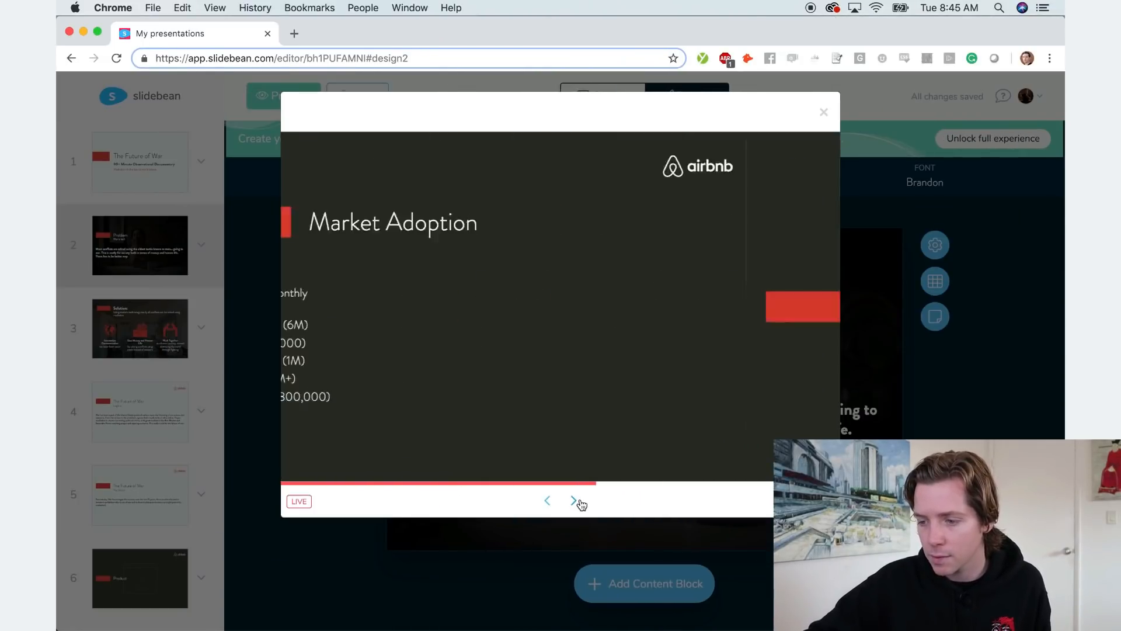
click(573, 499)
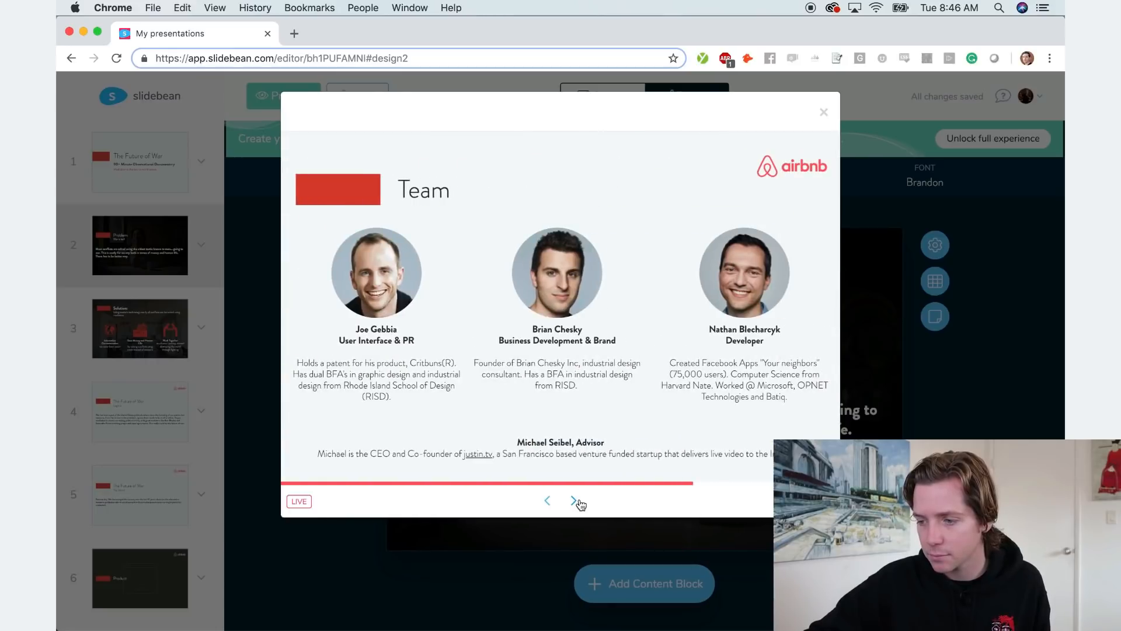
mouse_move(431, 295)
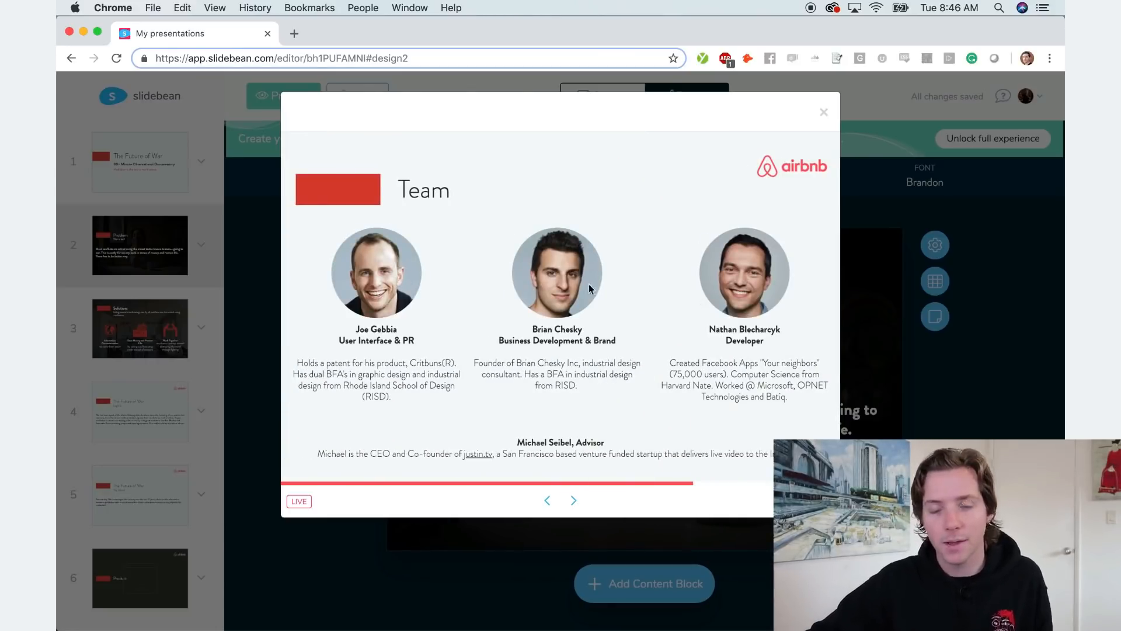
mouse_move(592, 497)
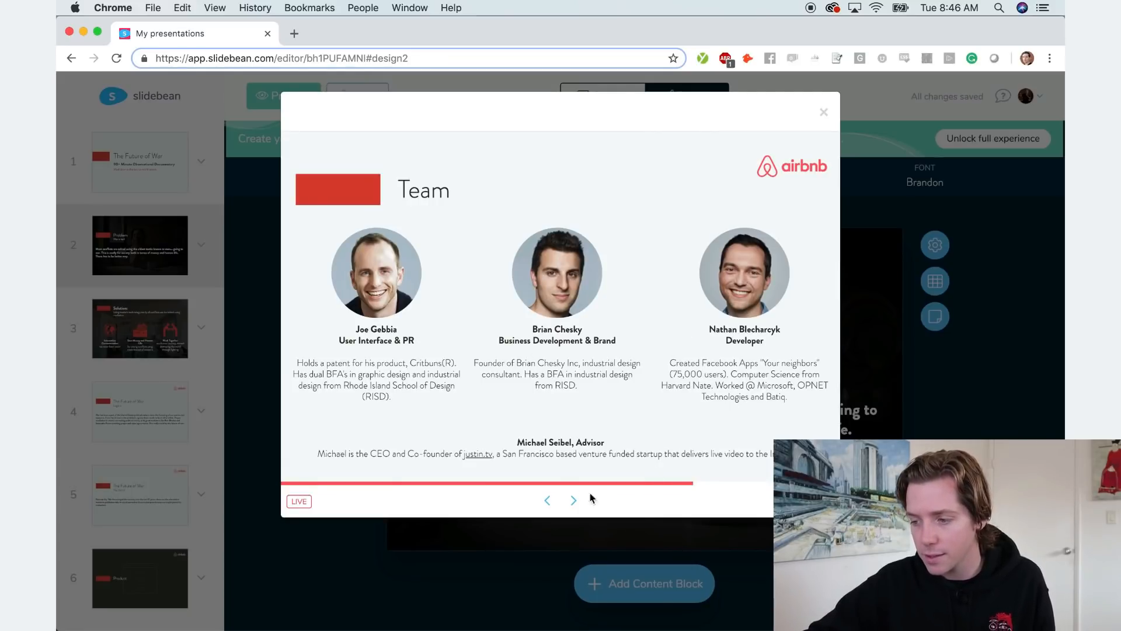
click(573, 500)
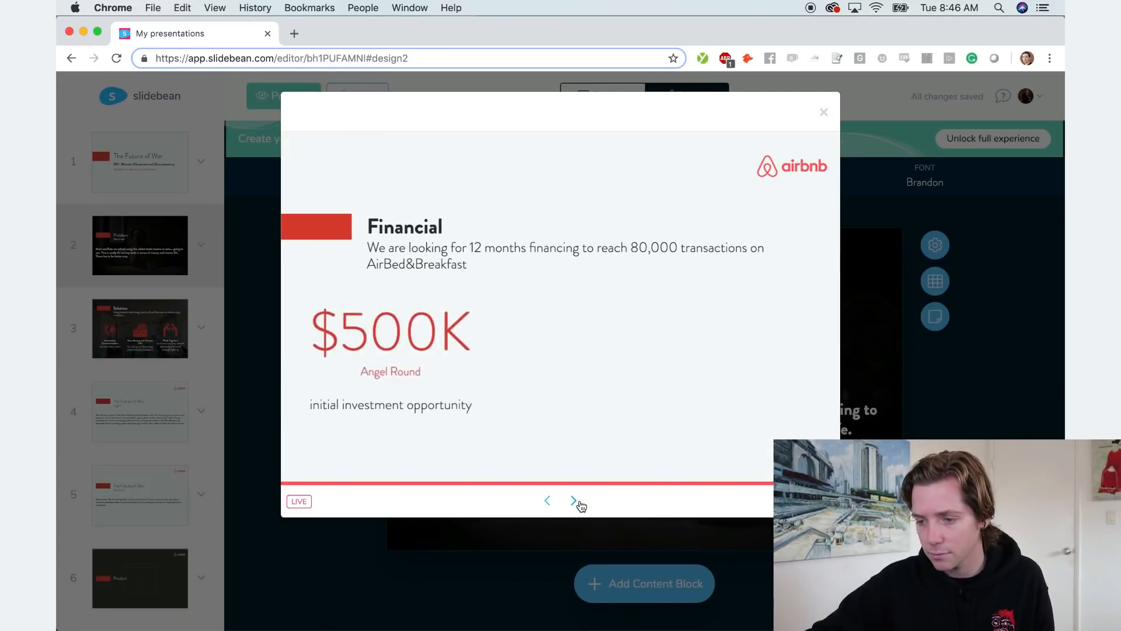
click(573, 500)
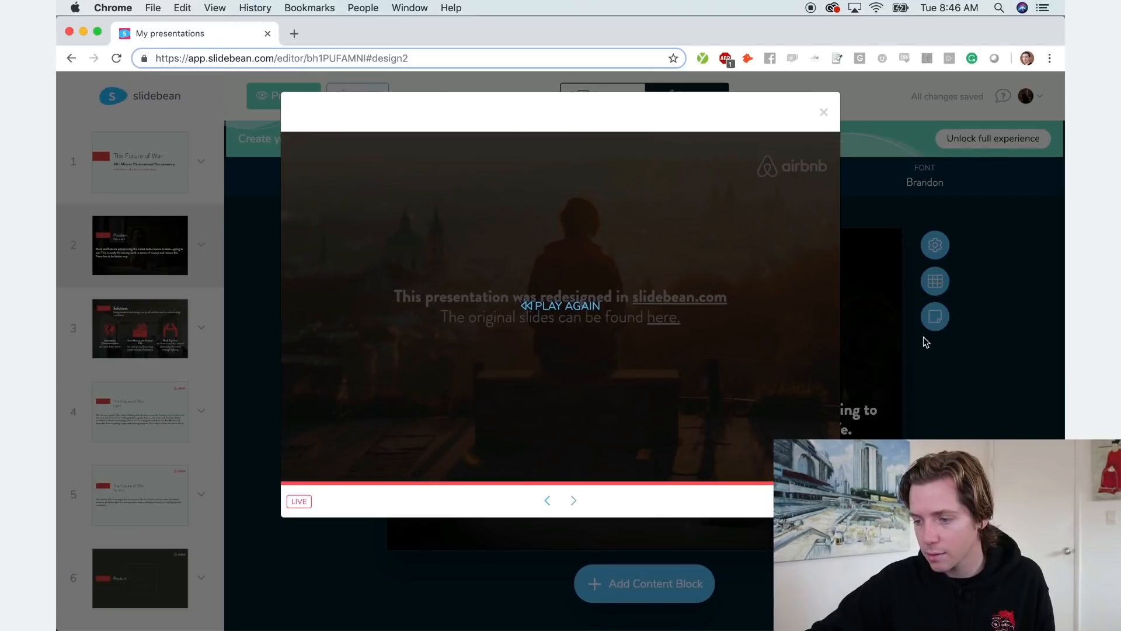
click(823, 112)
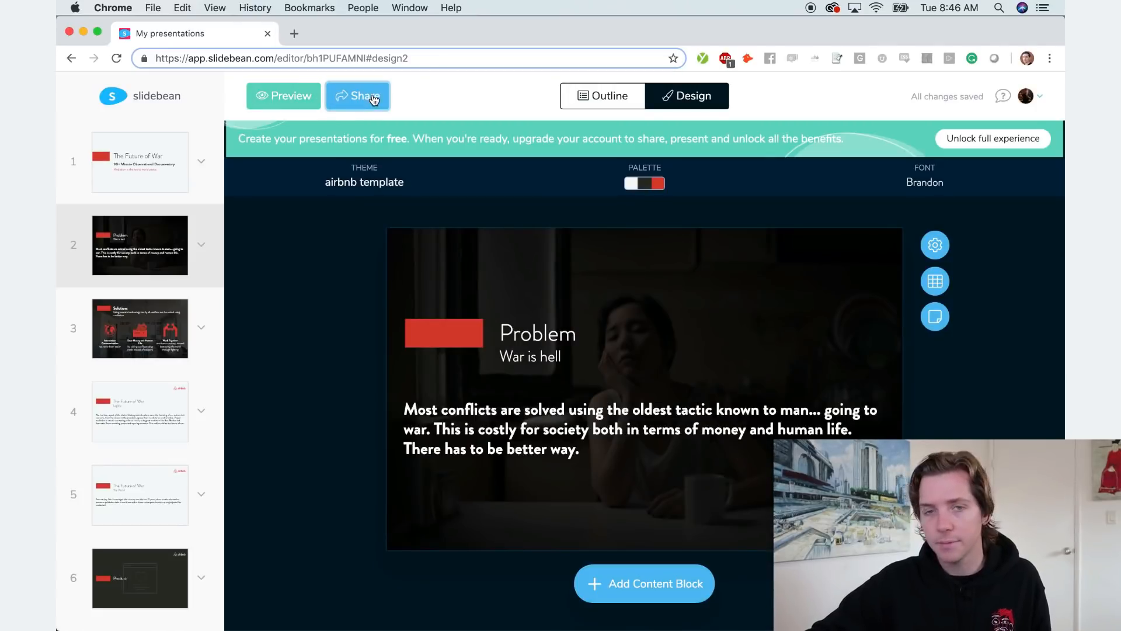
Attempt to share the deck, reaching the Starter and Premium upgrade page.
click(357, 95)
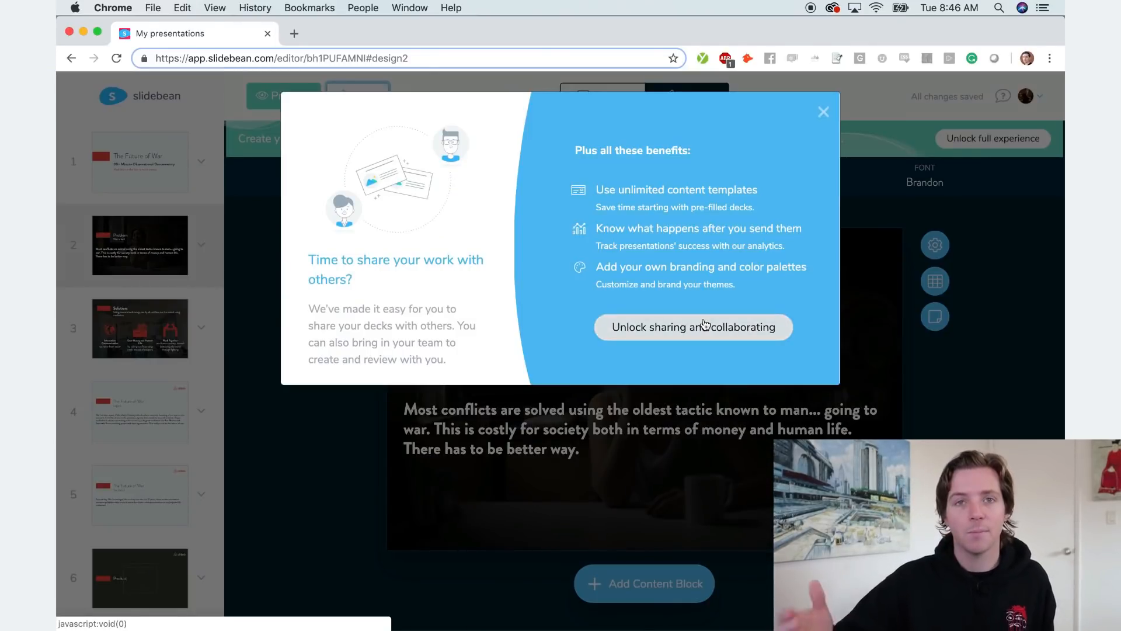
click(693, 327)
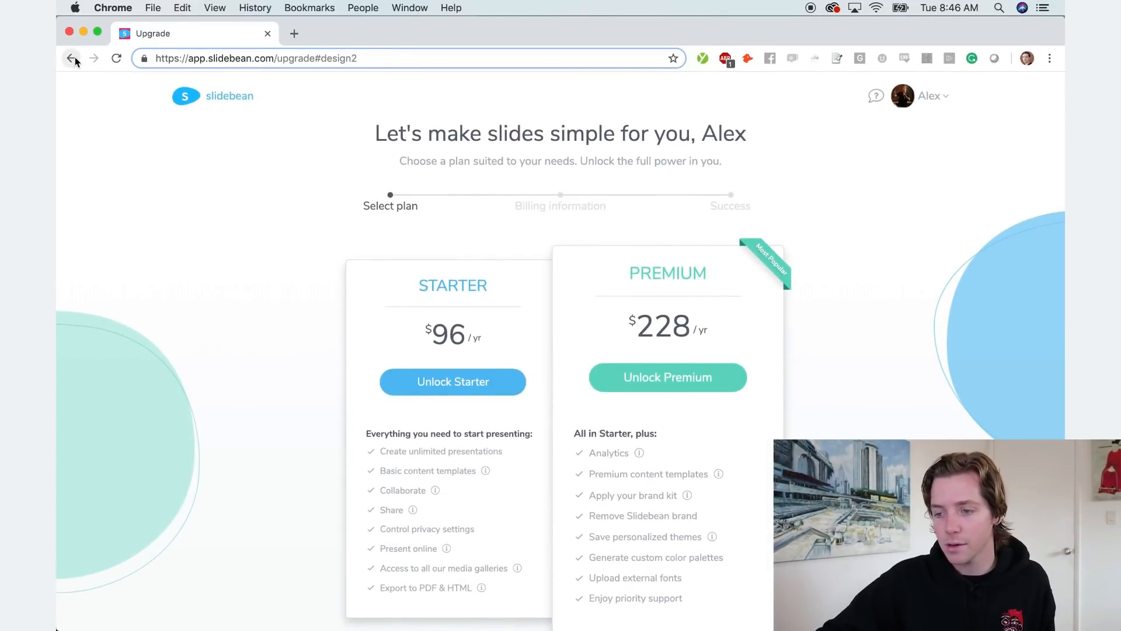
mouse_move(277, 278)
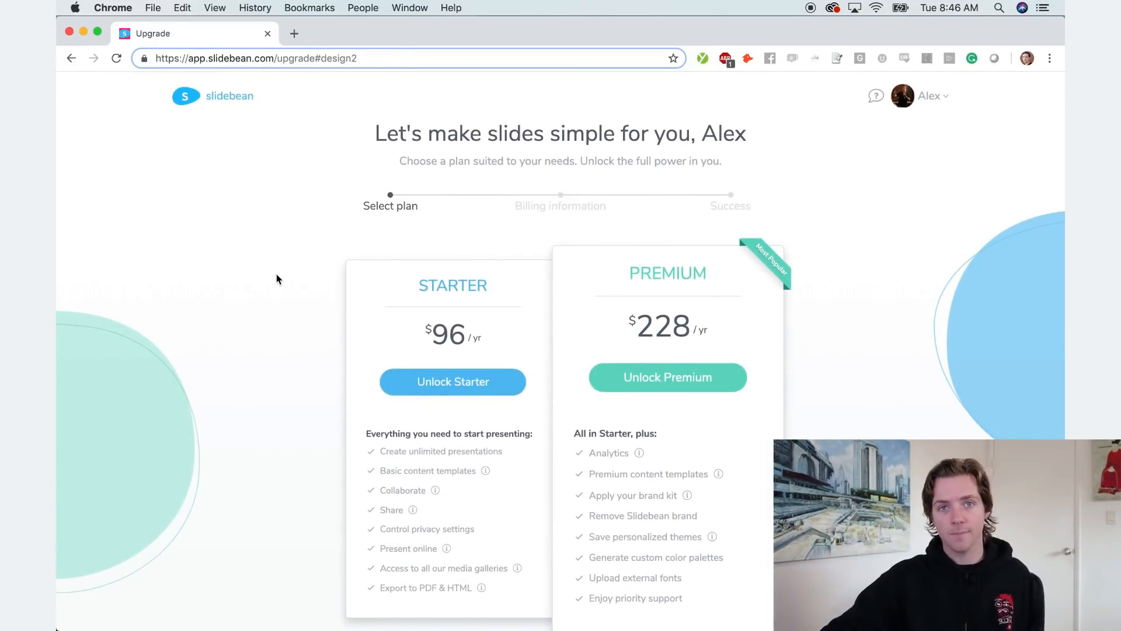